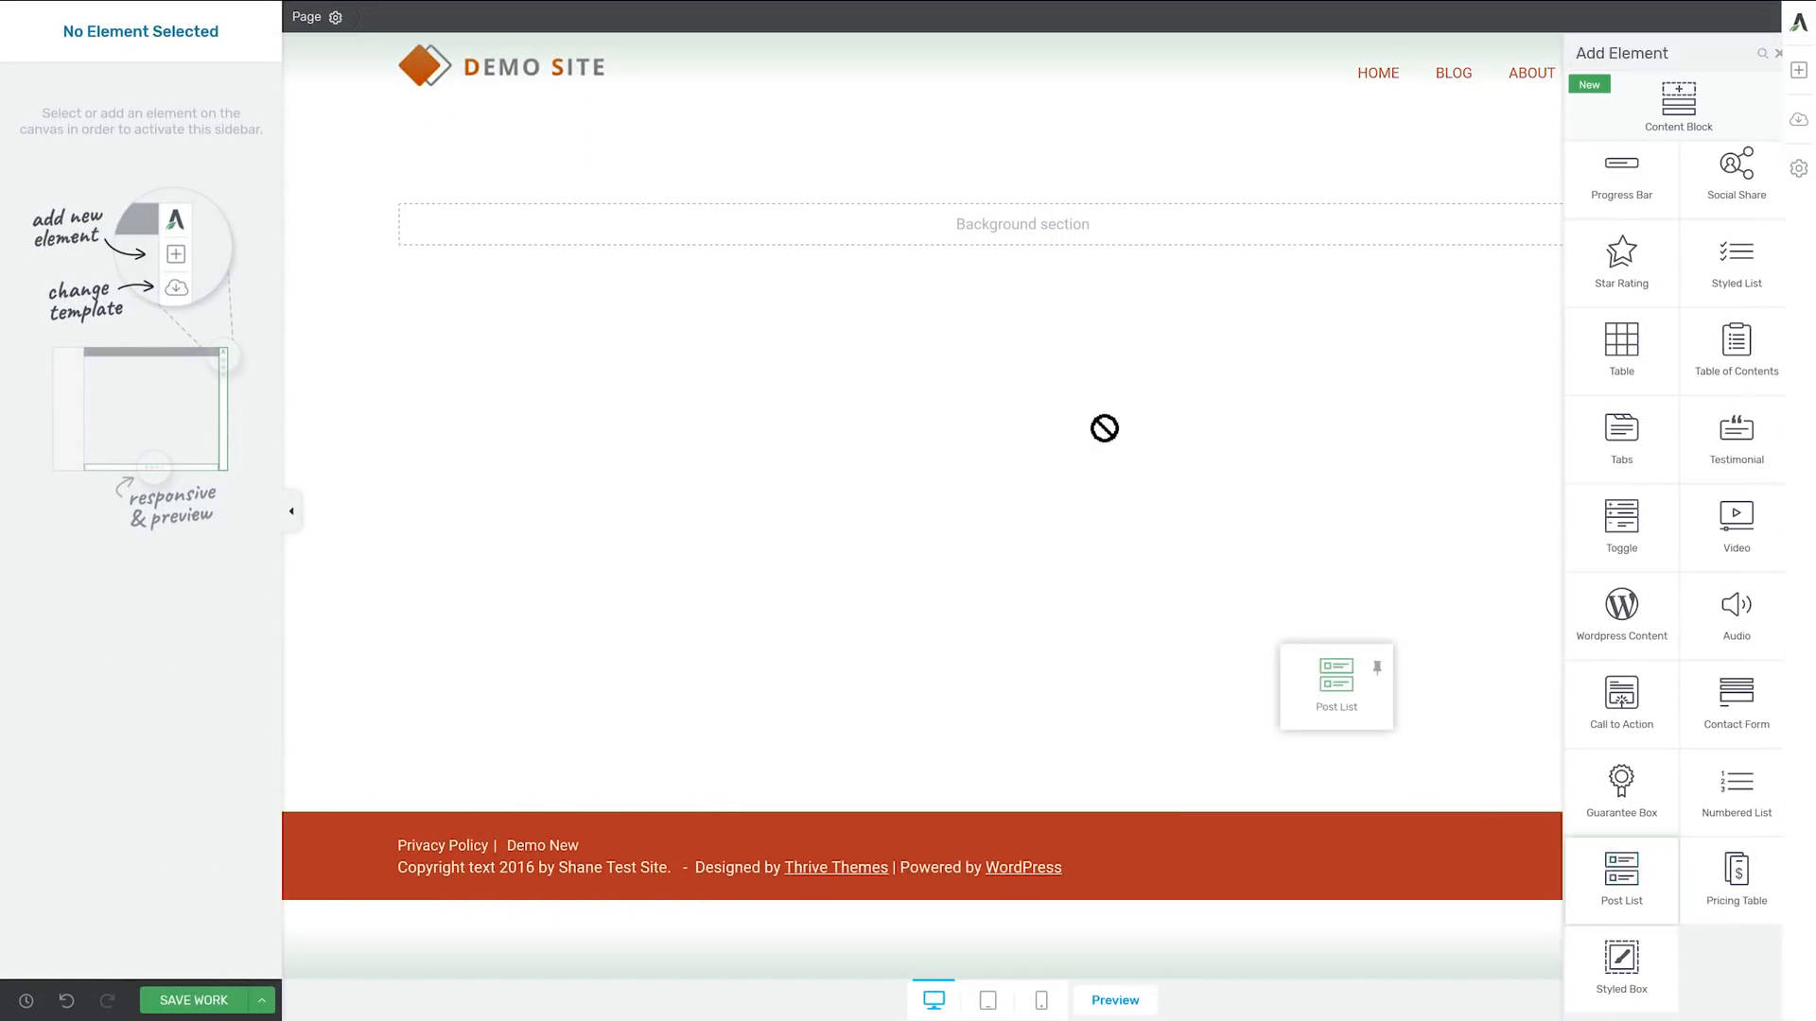
Place a Post List element using an Image & Text template in three columns
left_click(1336, 685)
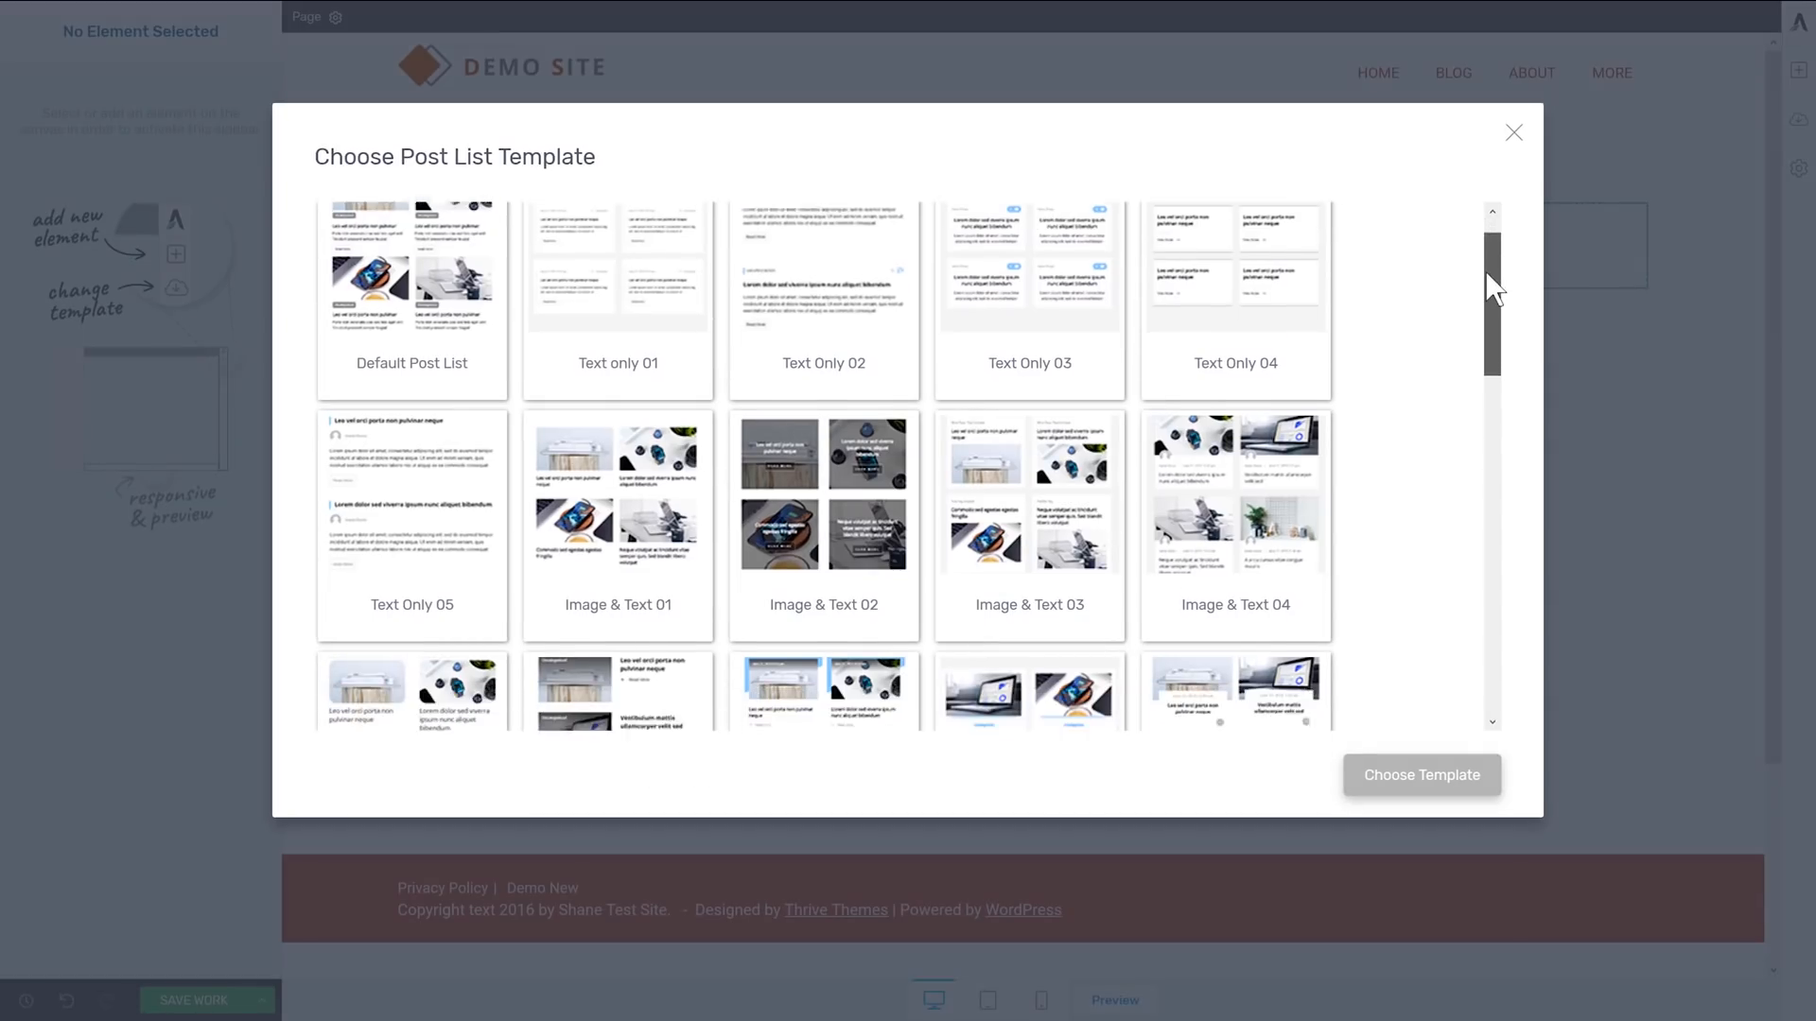
scroll("down", 3)
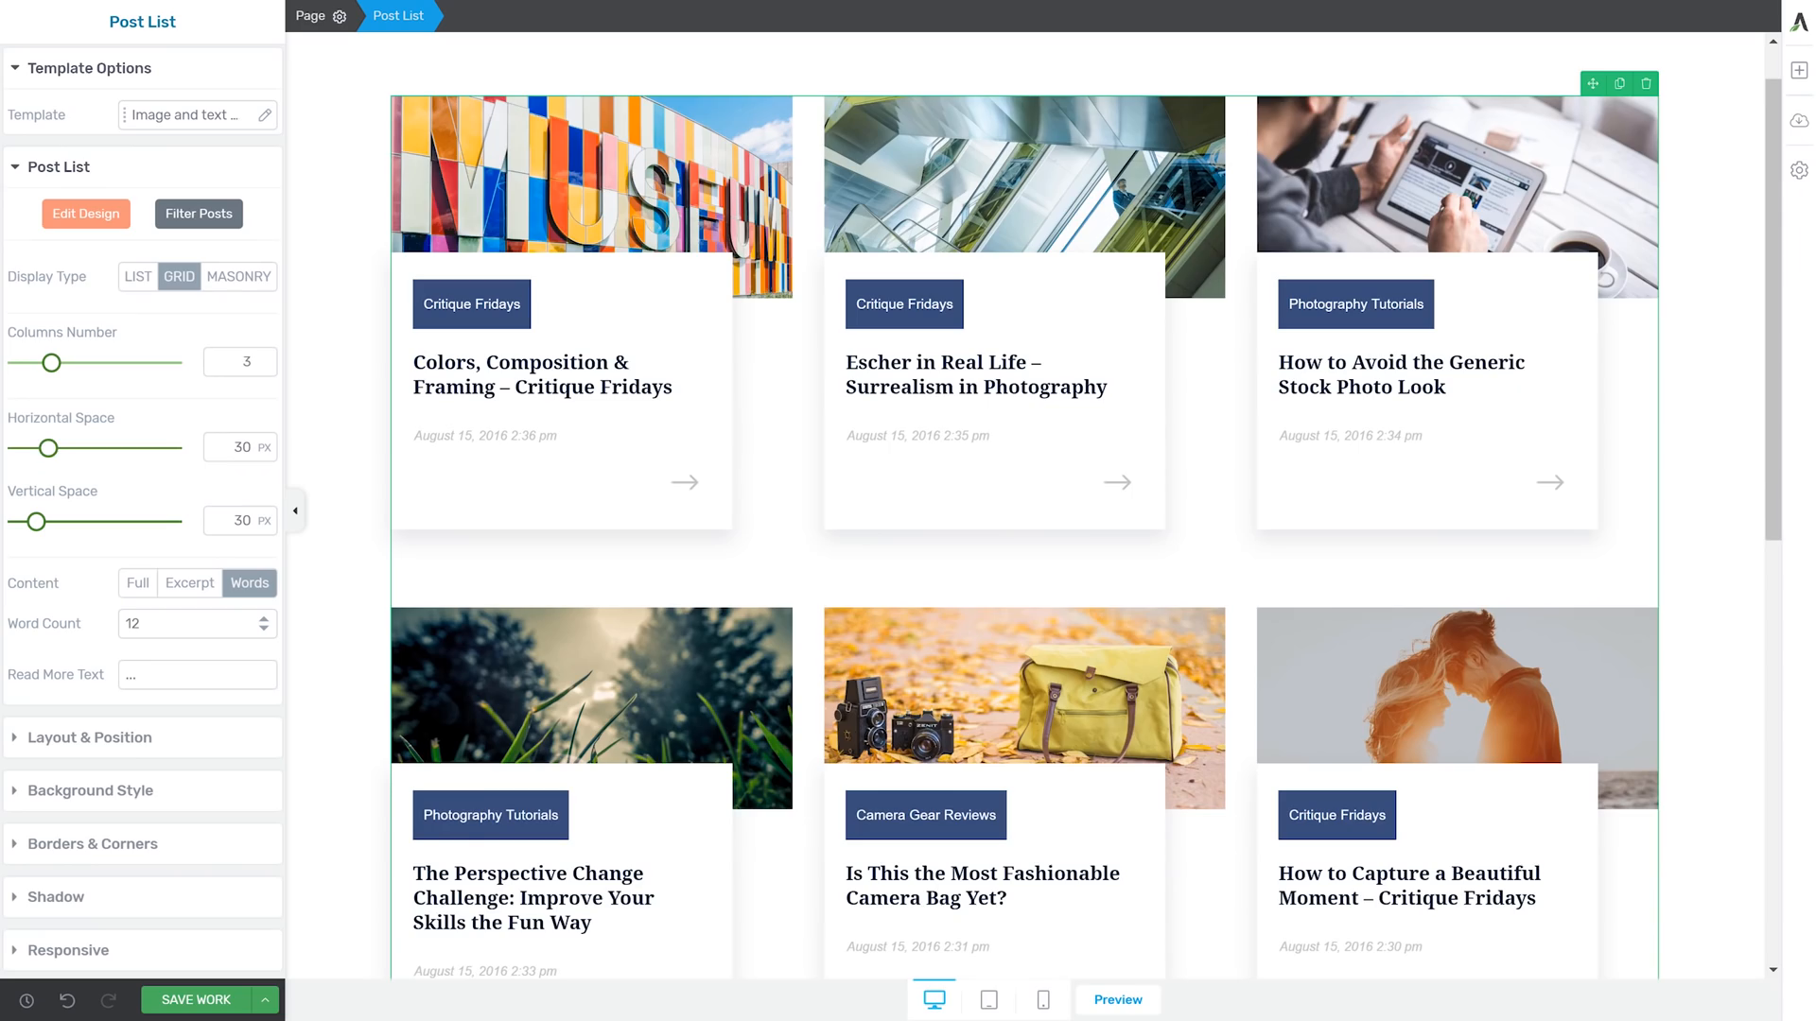
Switch the Post List to the Image & Text 10 template
left_click_drag(51, 362, 72, 363)
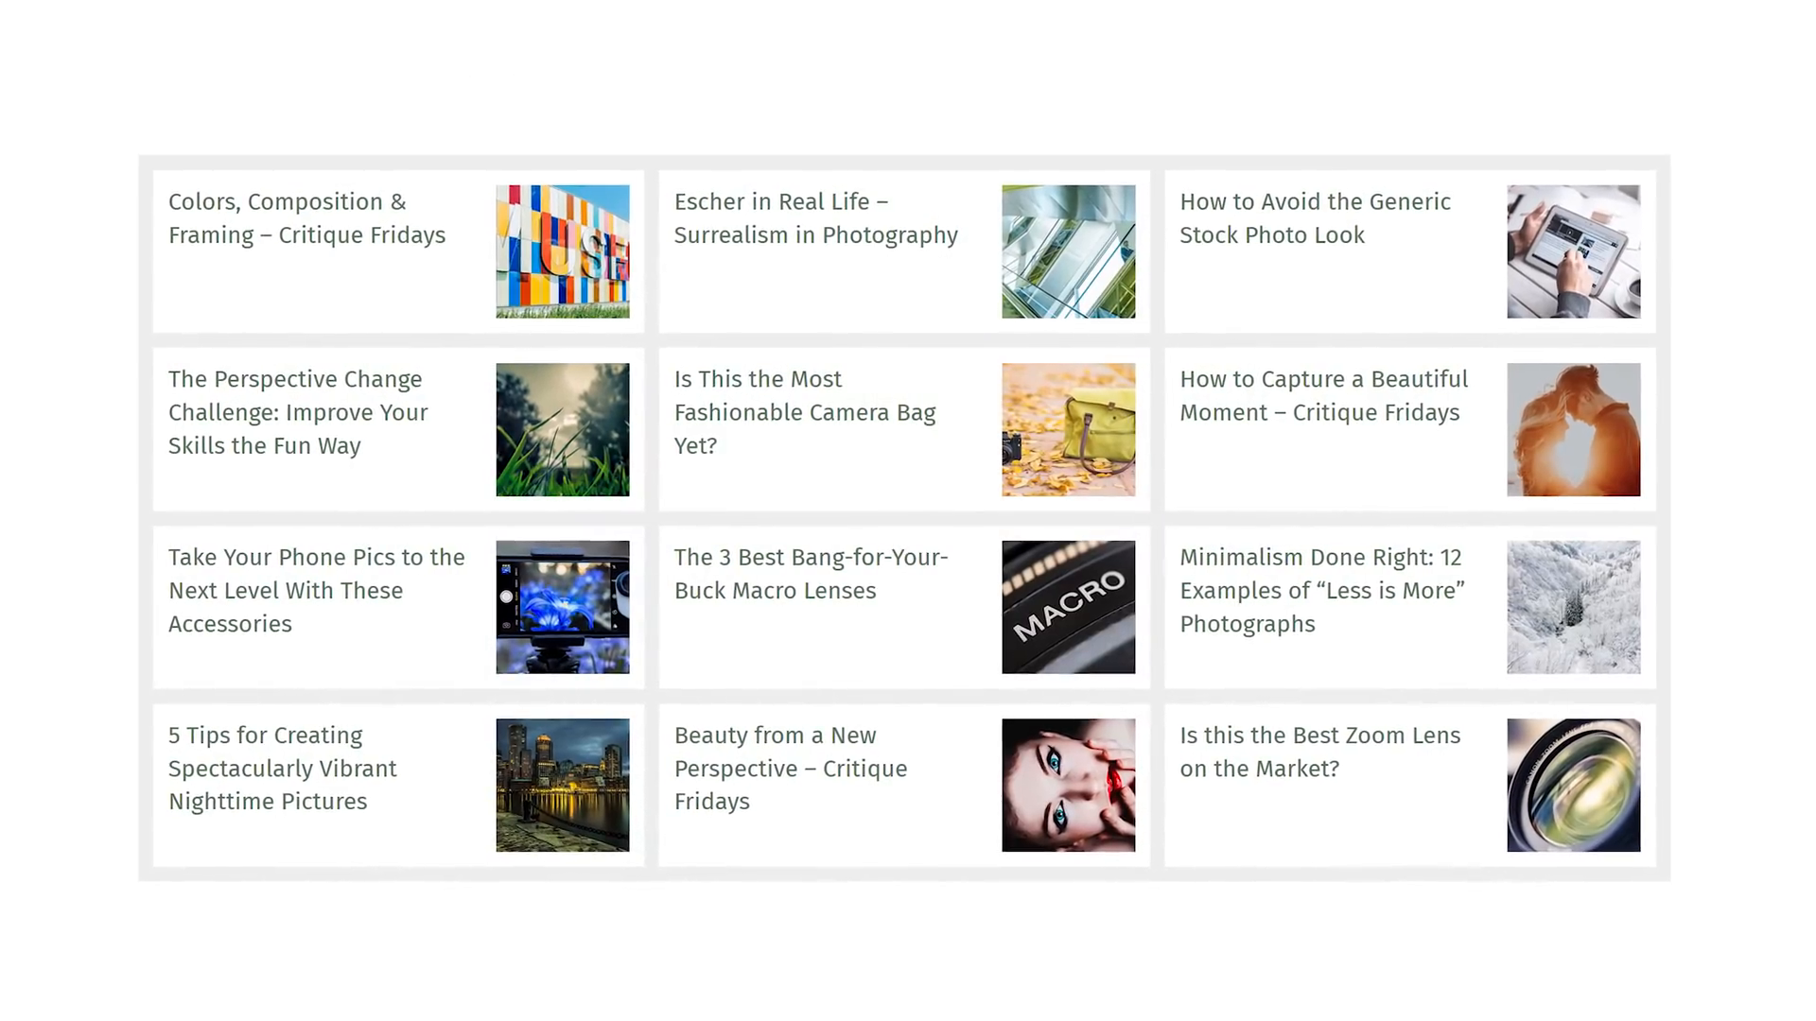
scroll("down", 3)
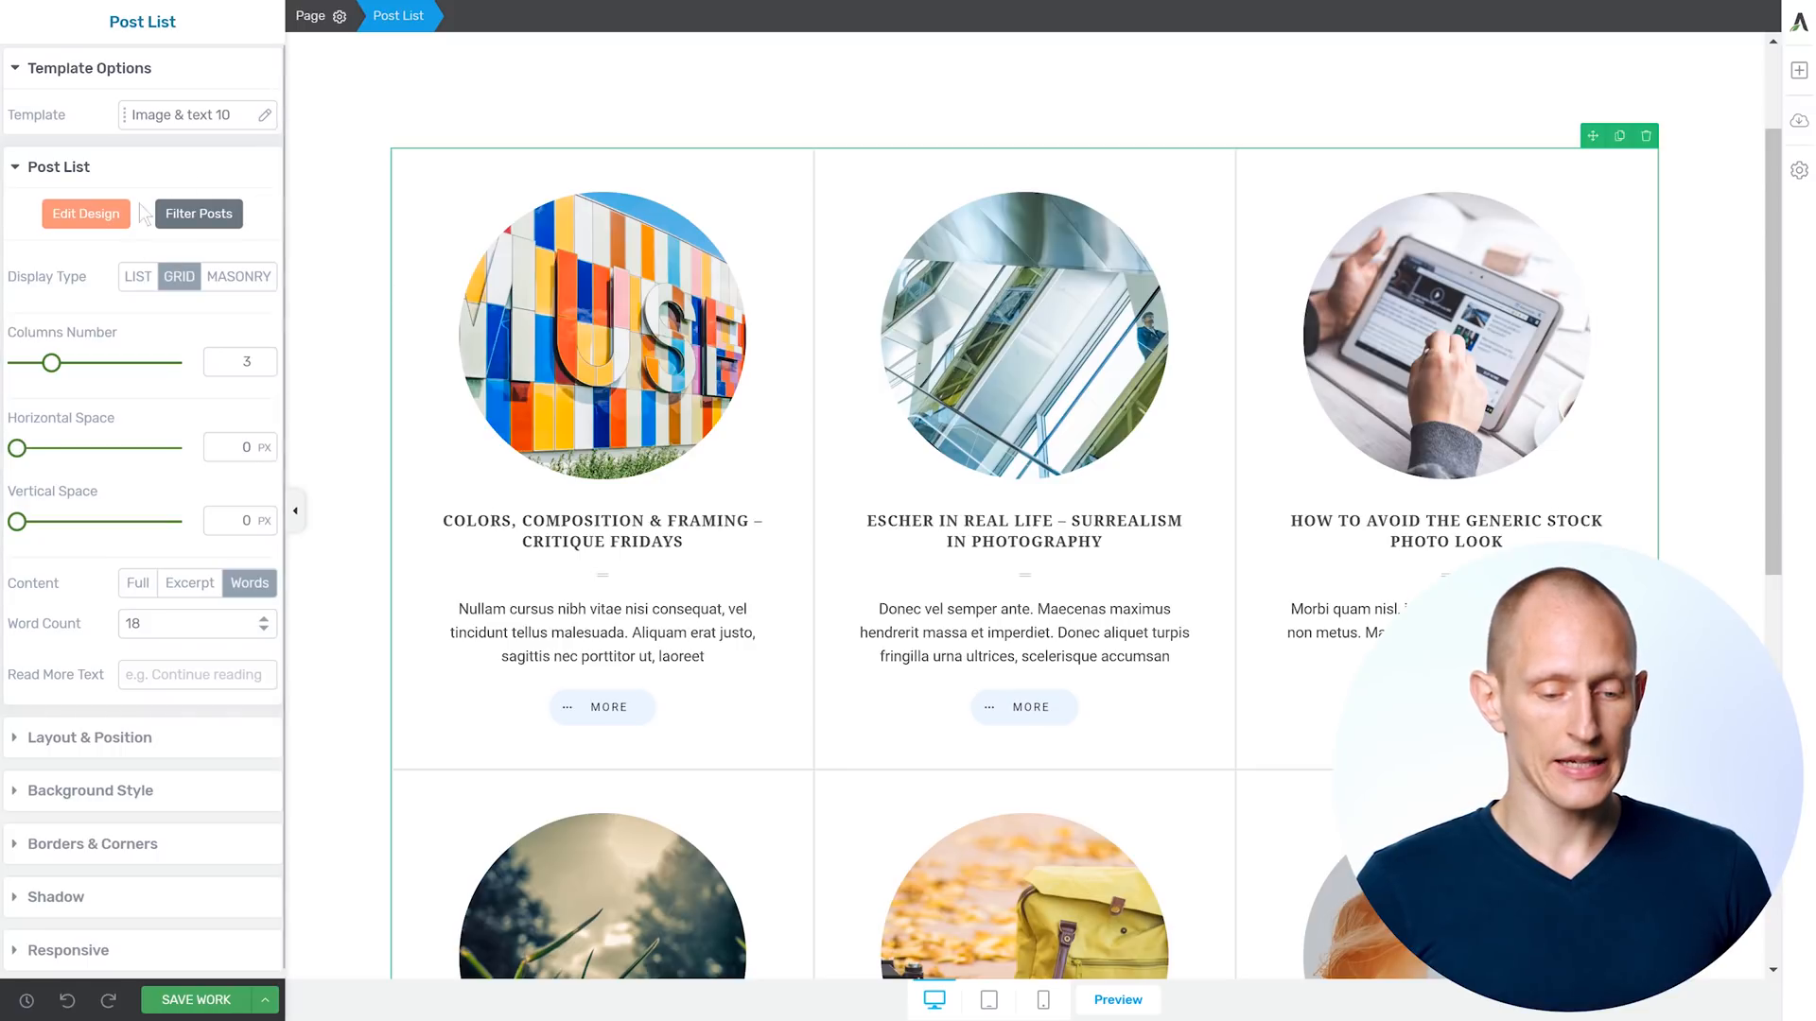
In Edit Design, set post title text transform to none and select the More button
left_click(84, 213)
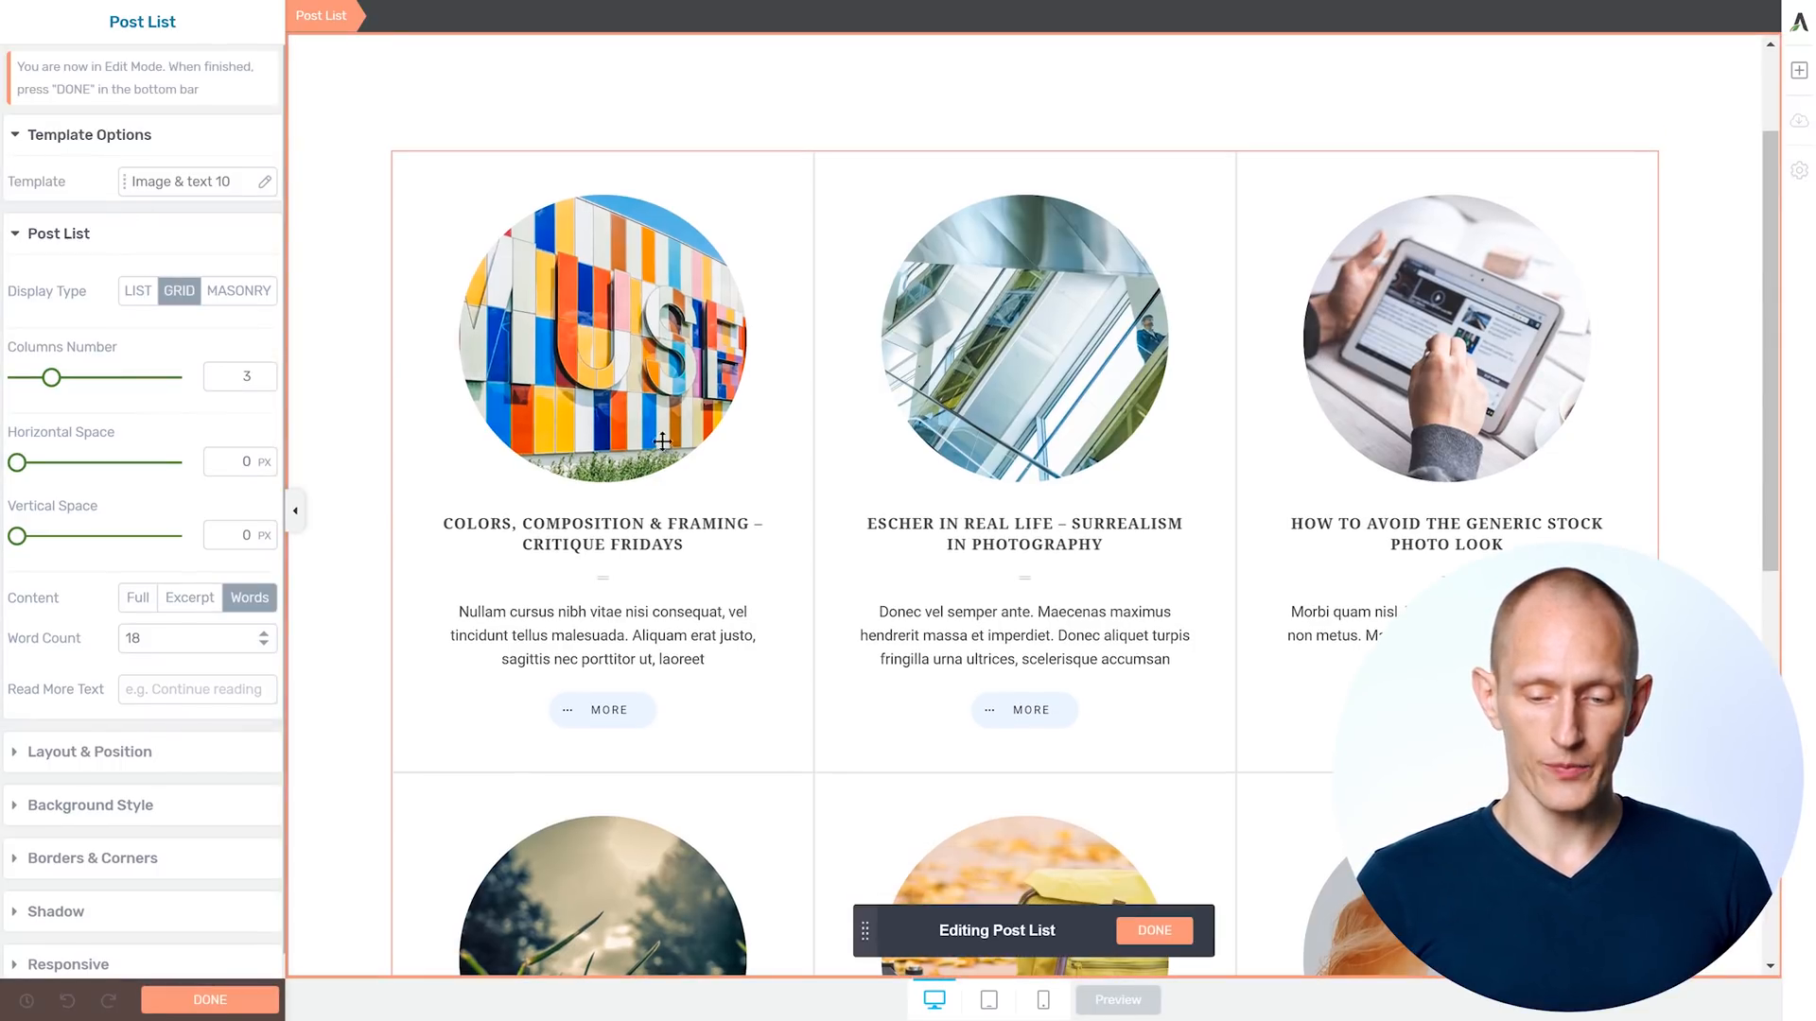
left_click(1024, 336)
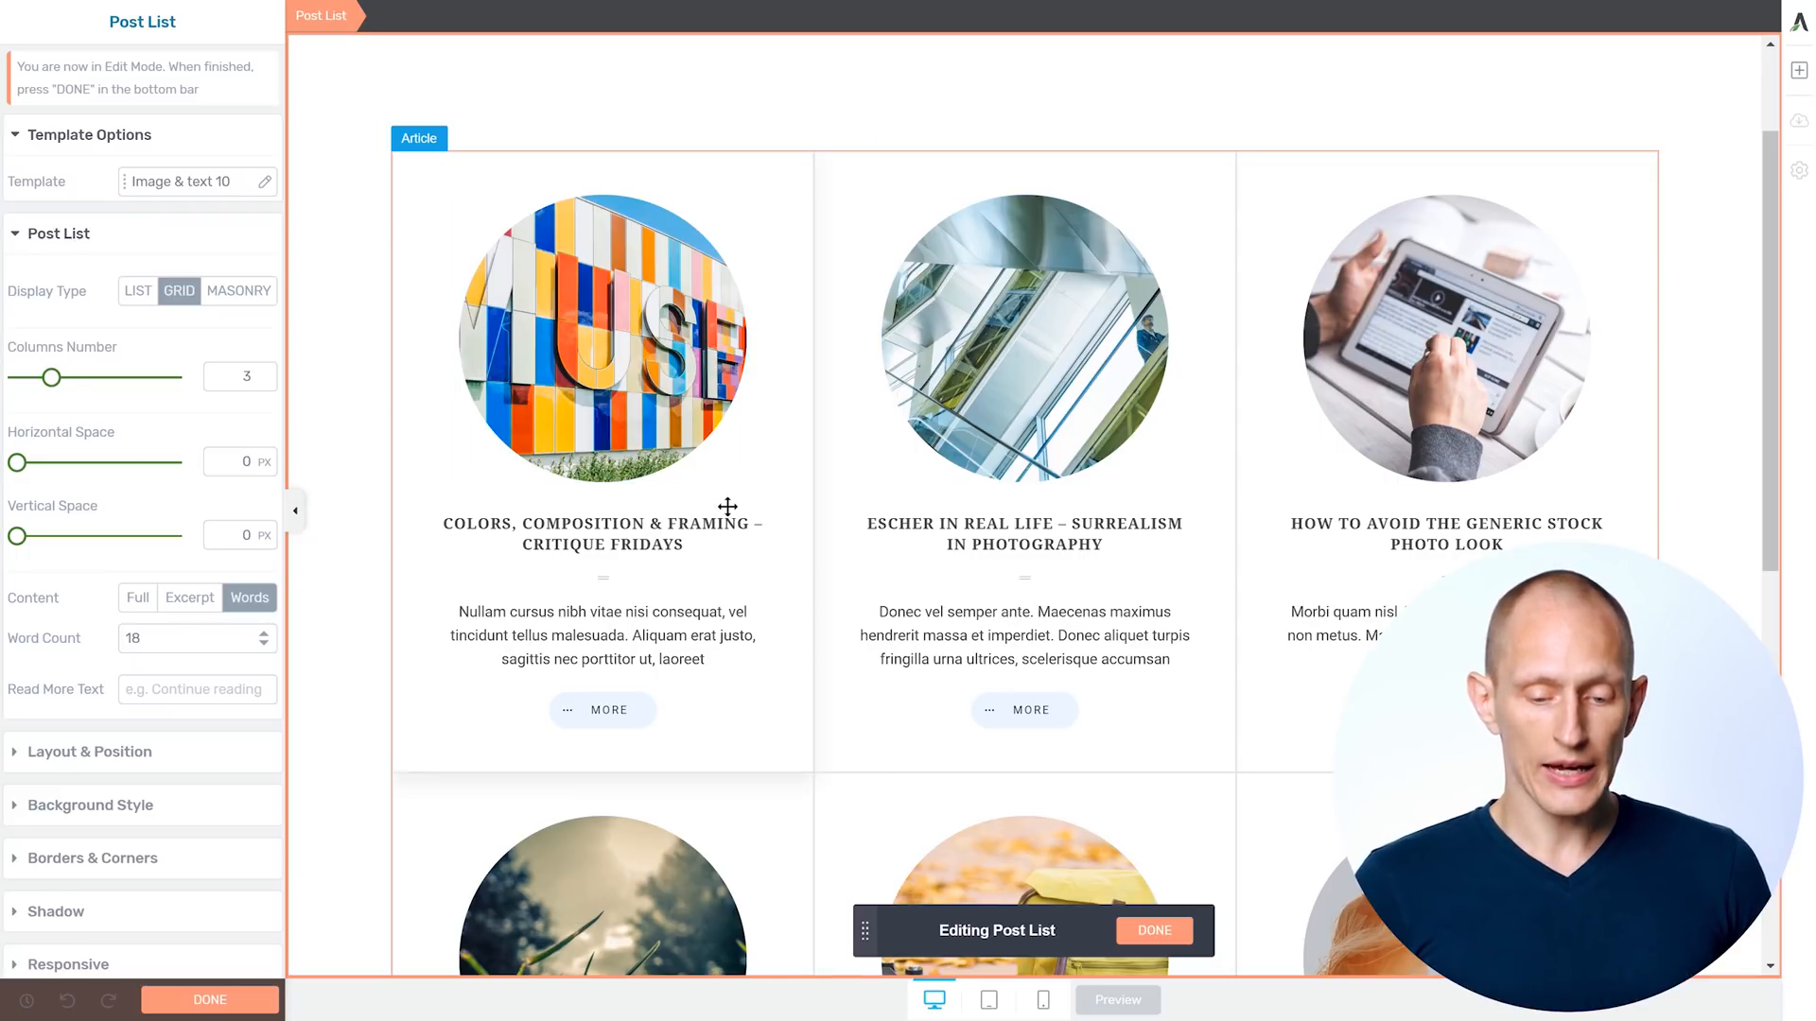
left_click(601, 533)
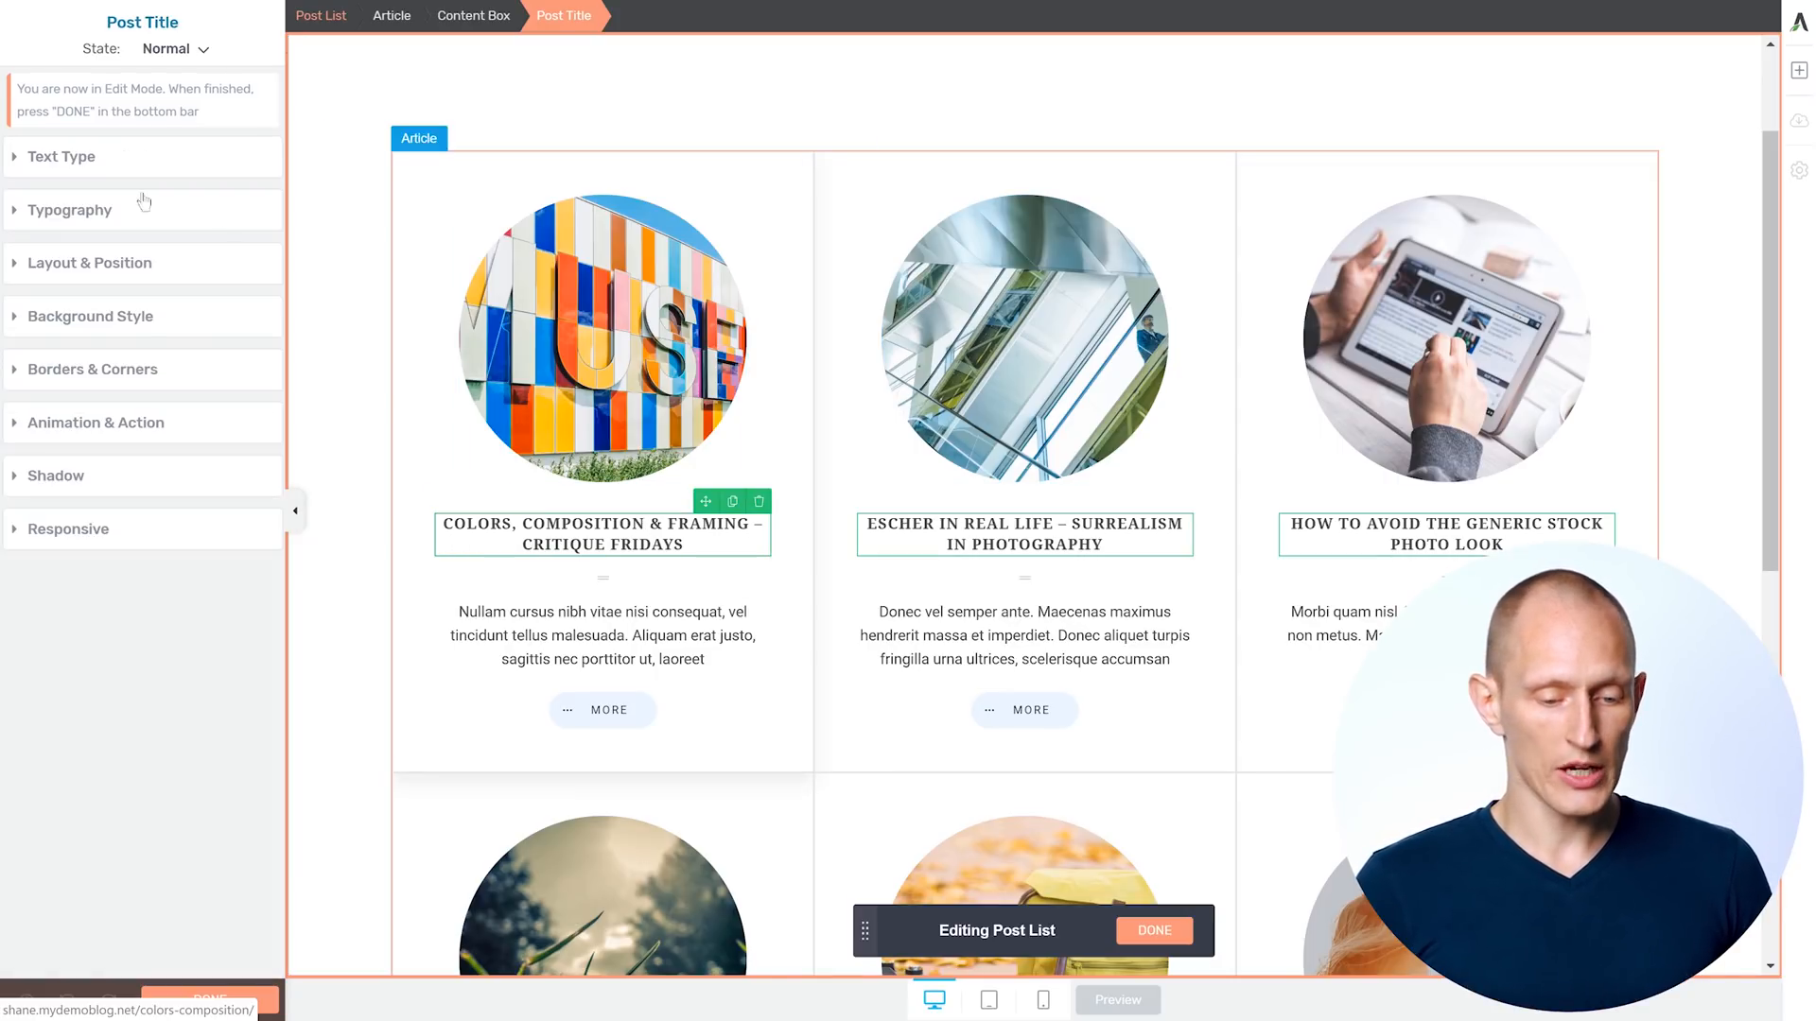
left_click(70, 210)
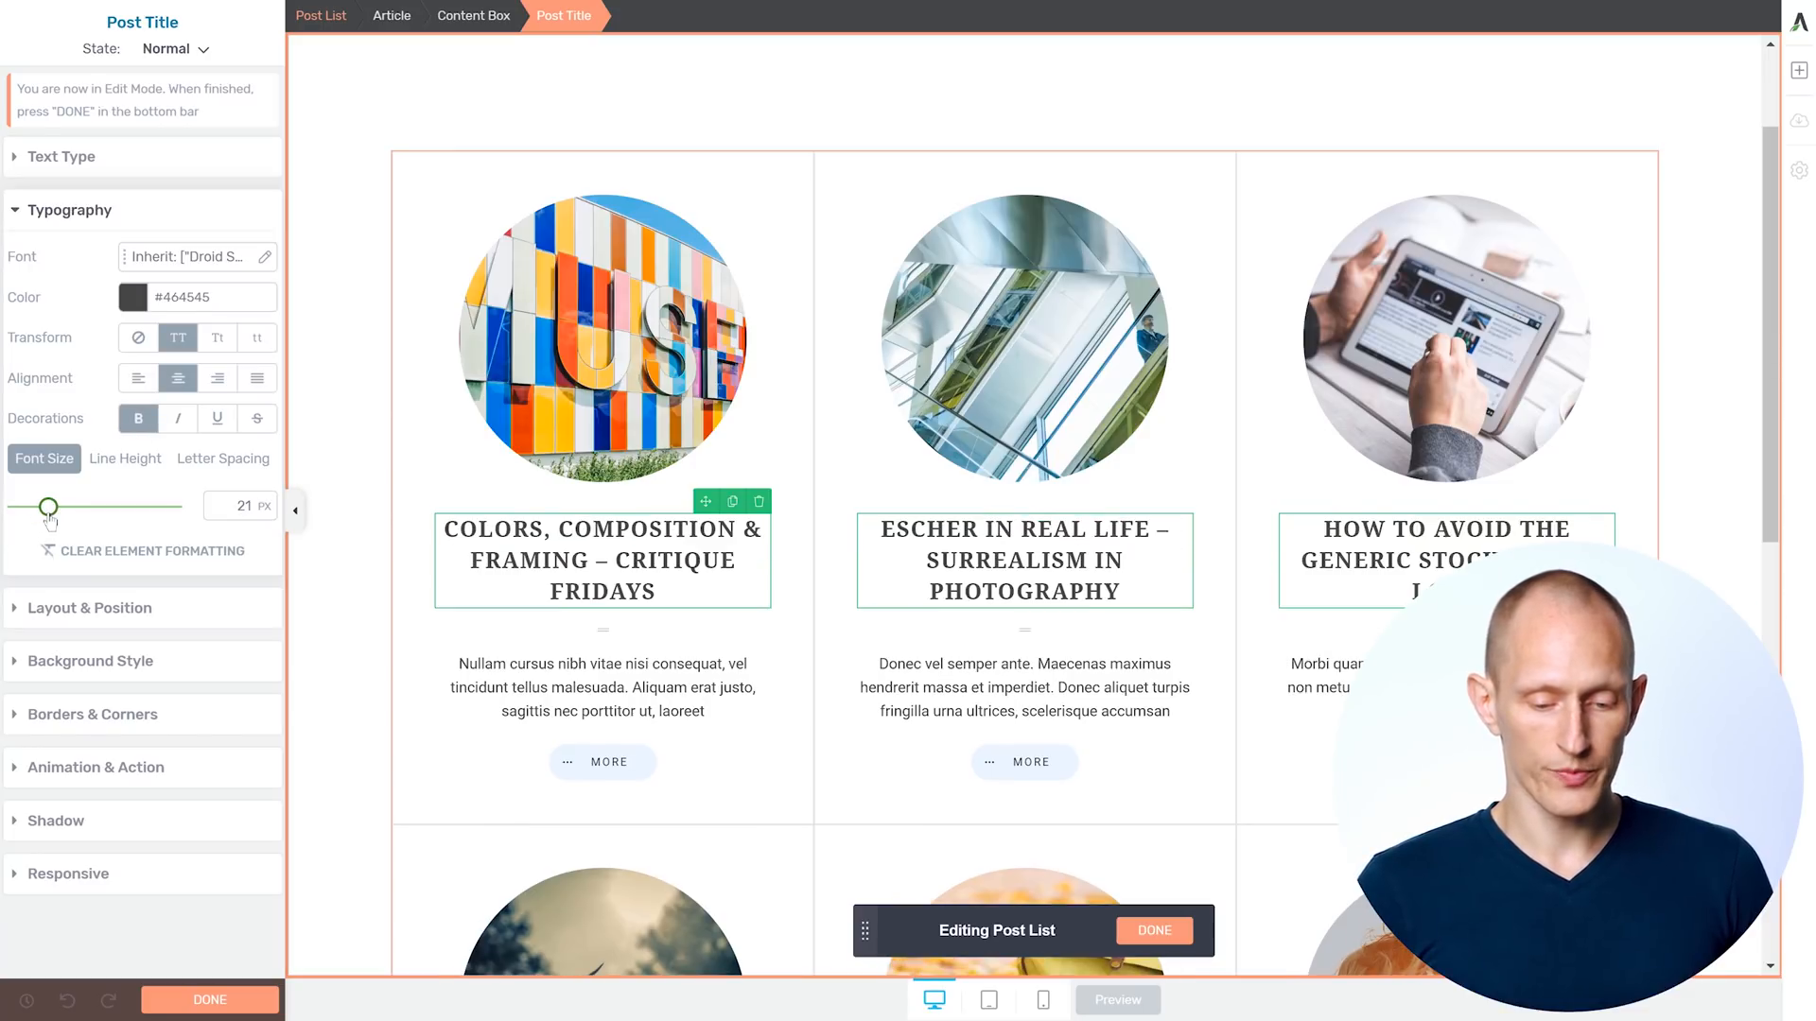
left_click(138, 339)
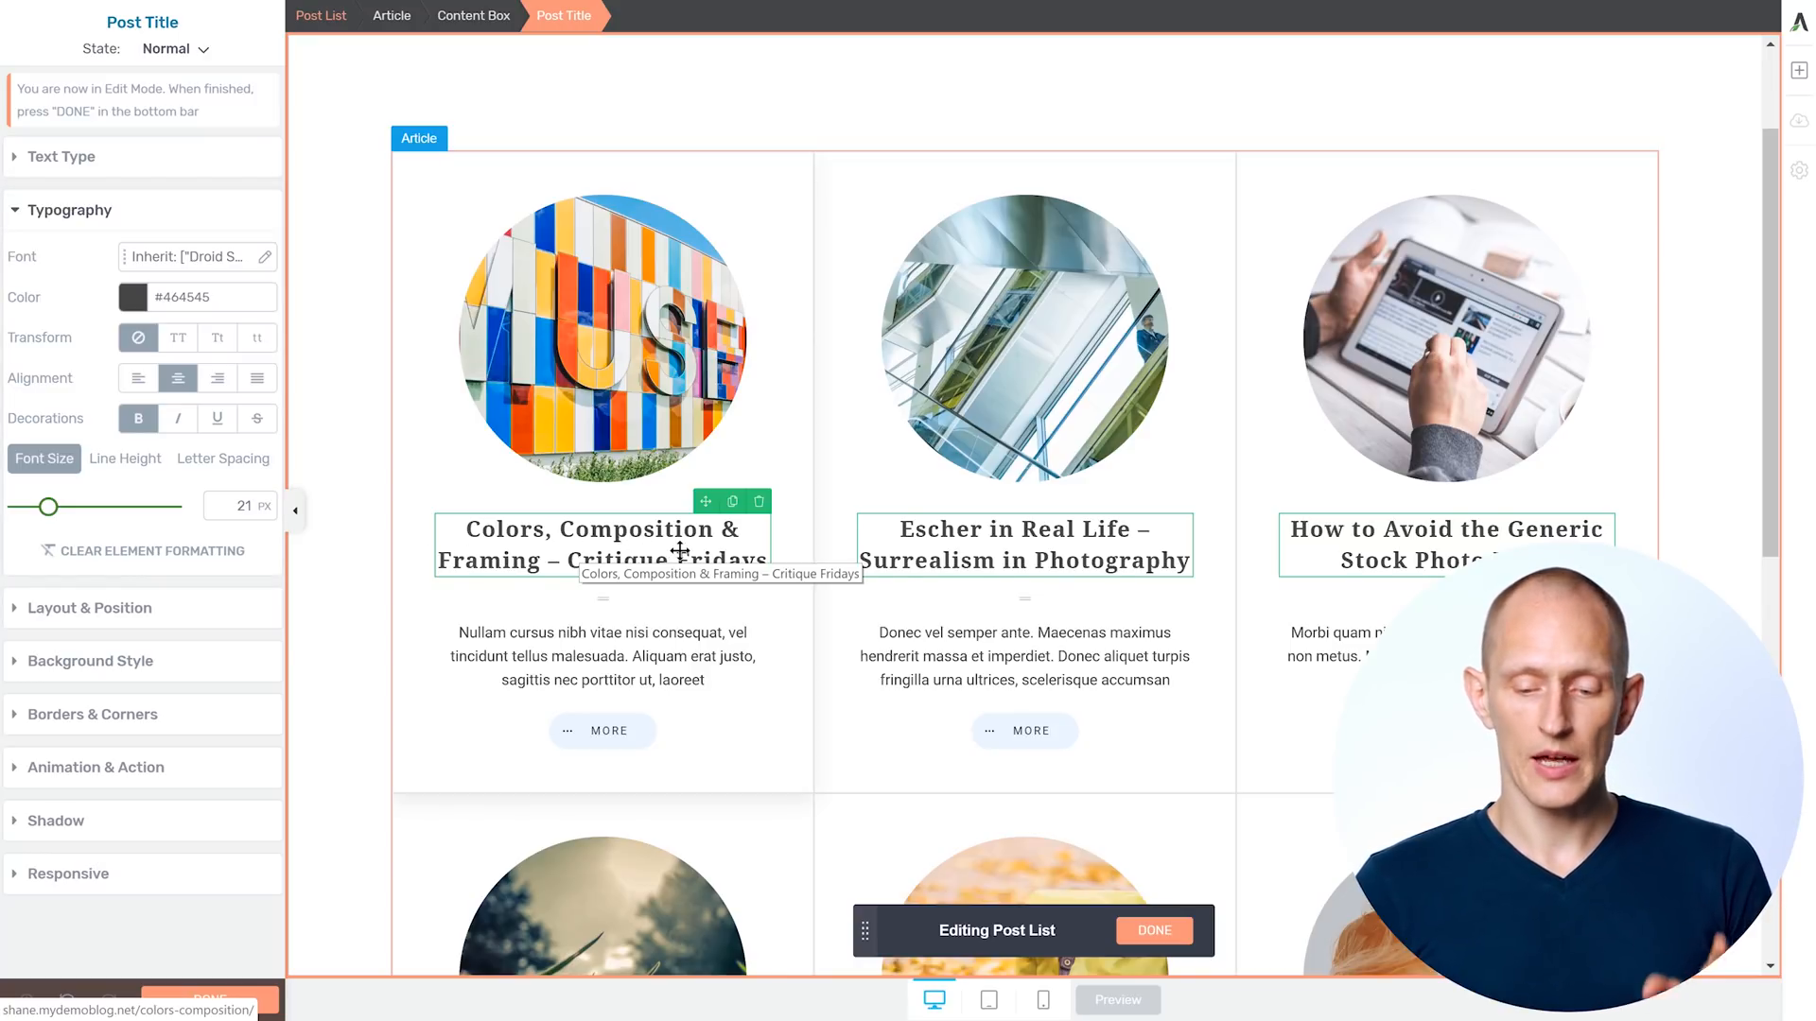
scroll("down", 3)
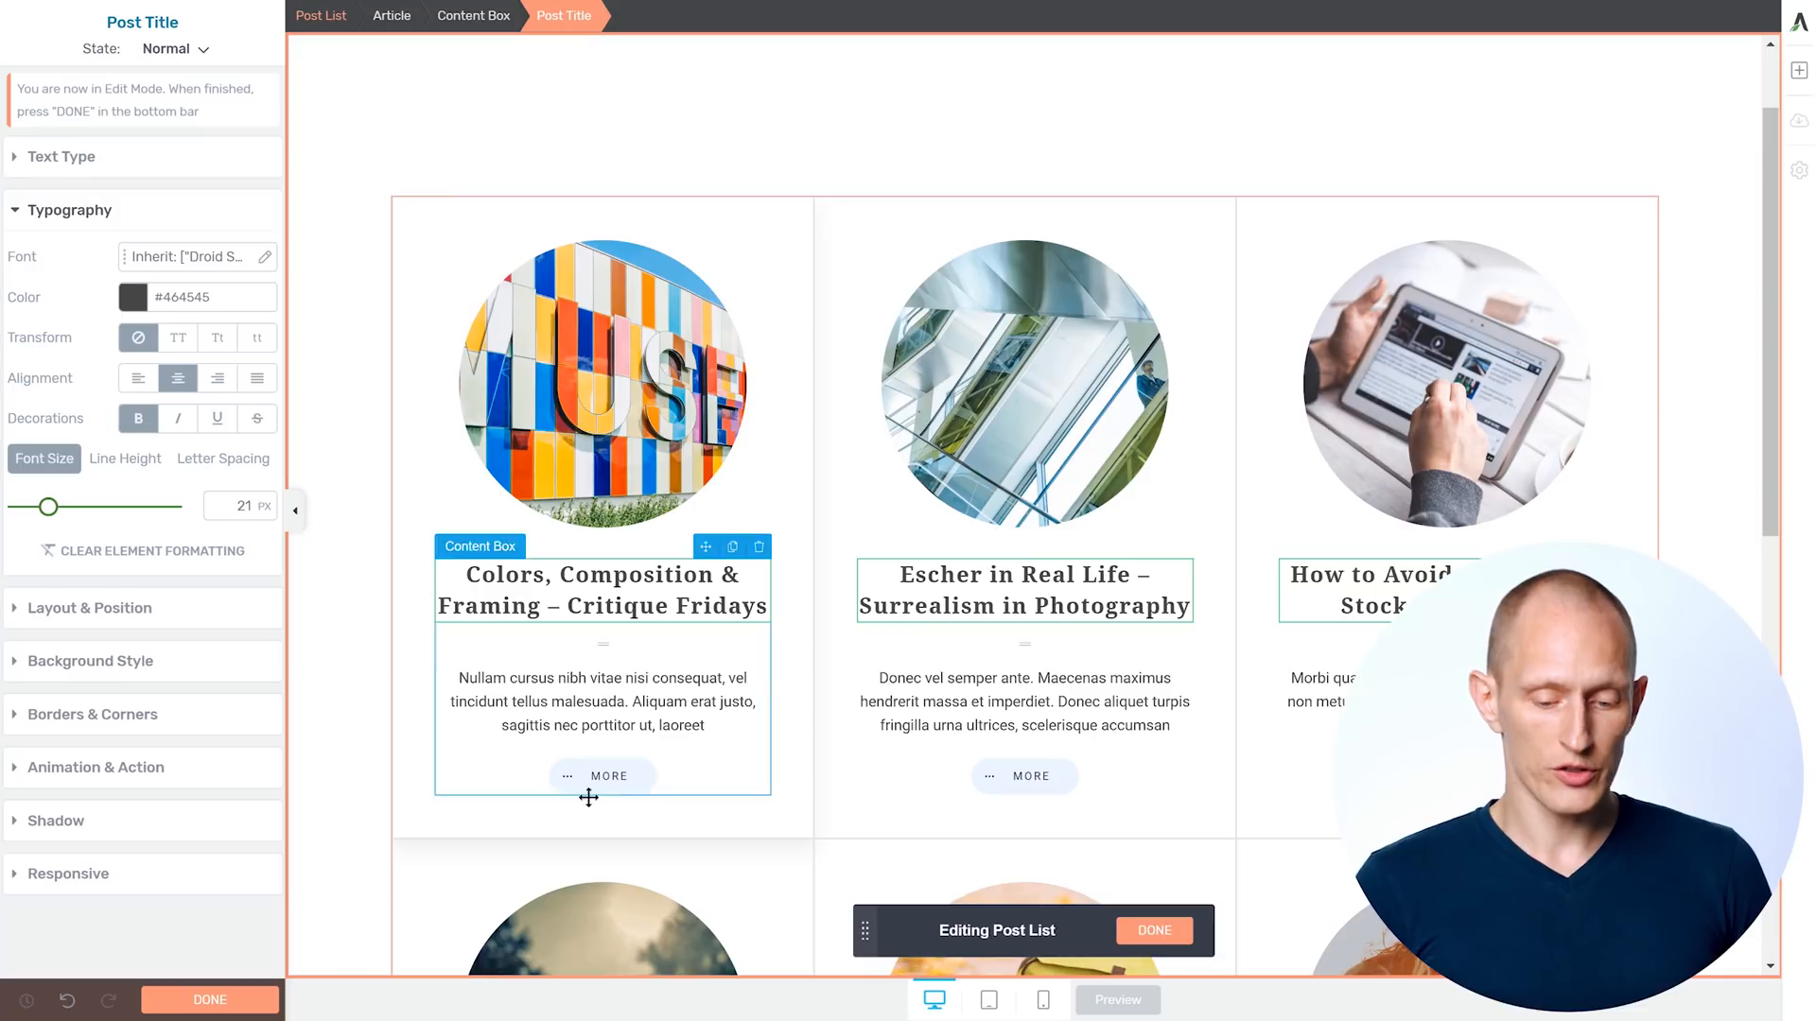
left_click(602, 775)
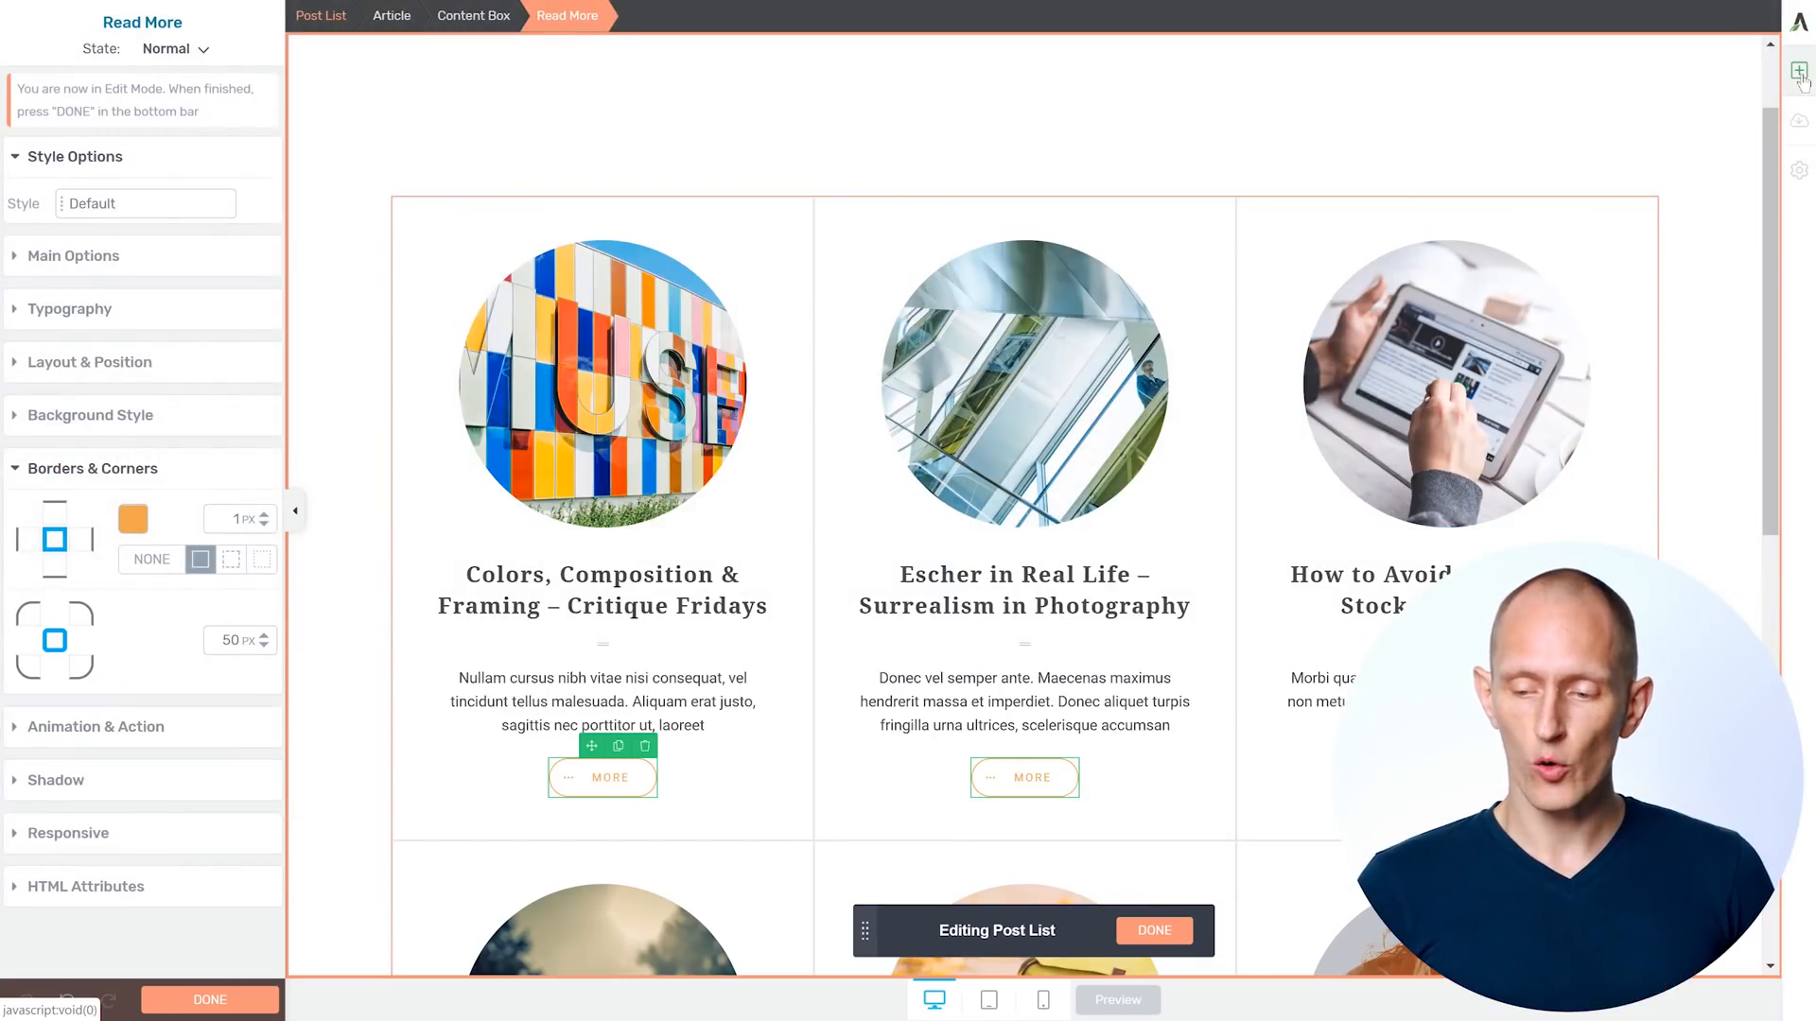
Add an Author Image to each card and open its Borders & Corners settings
left_click(1799, 77)
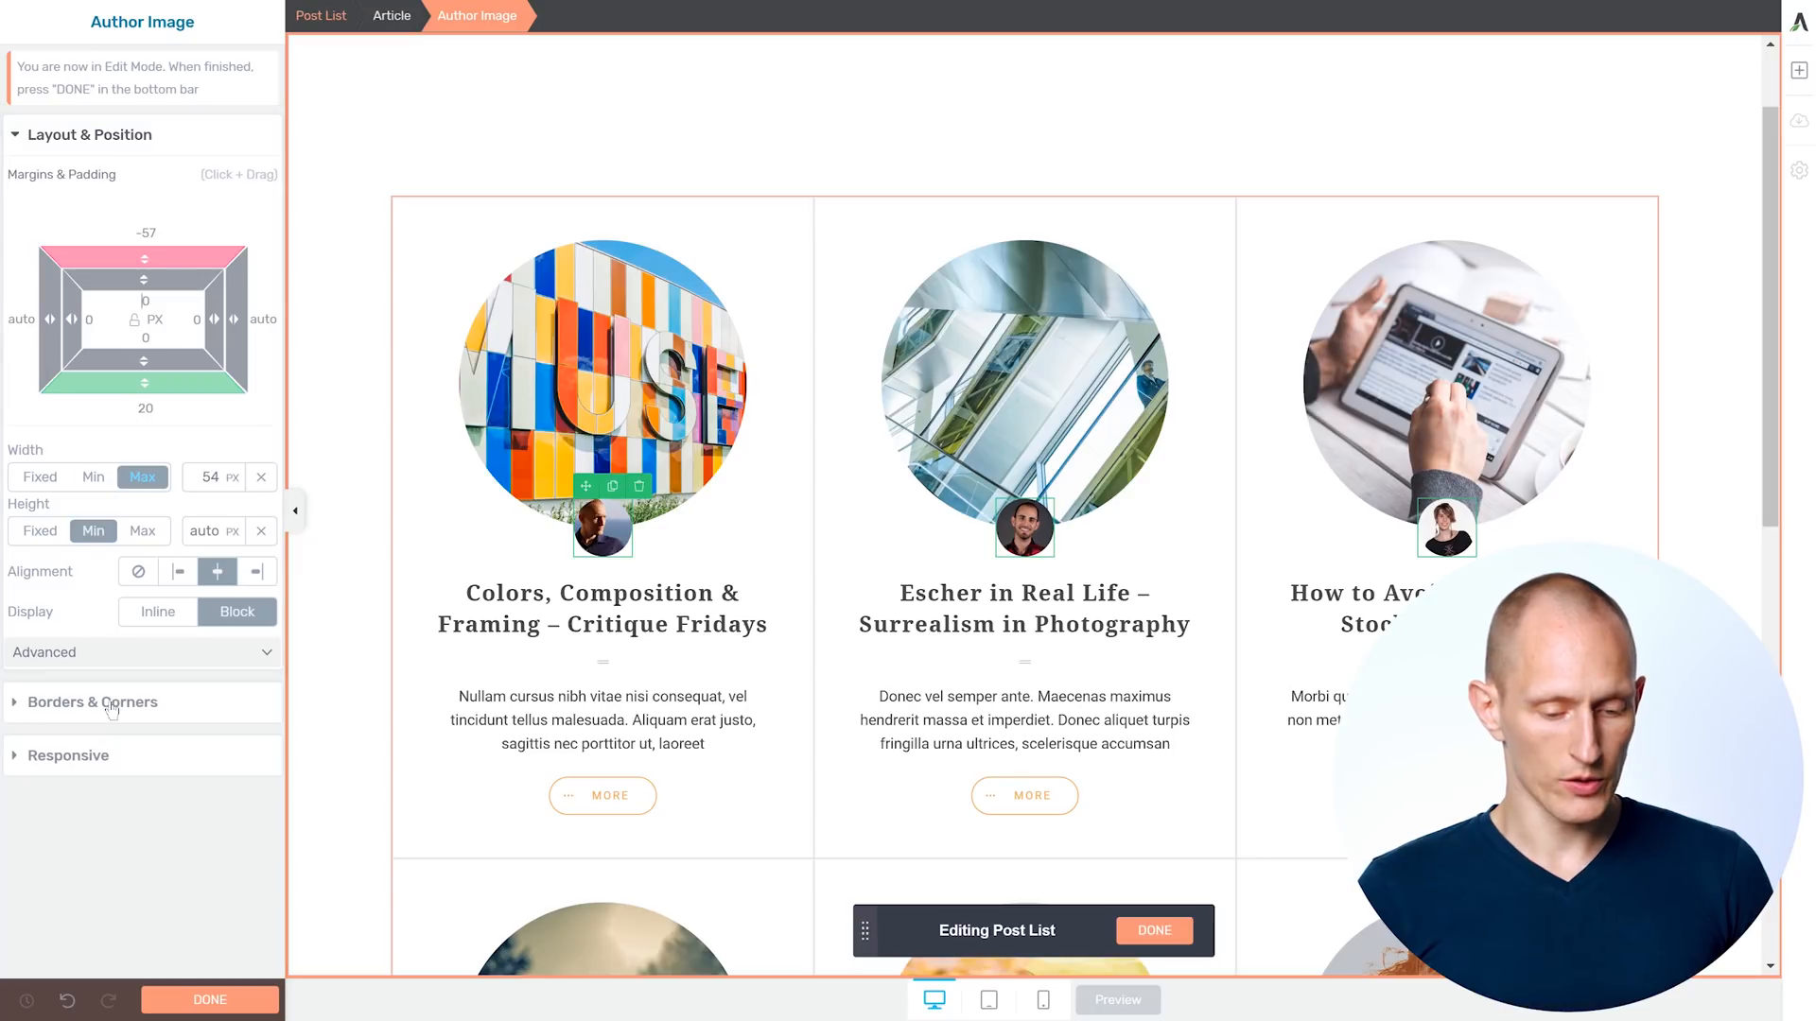
left_click(92, 702)
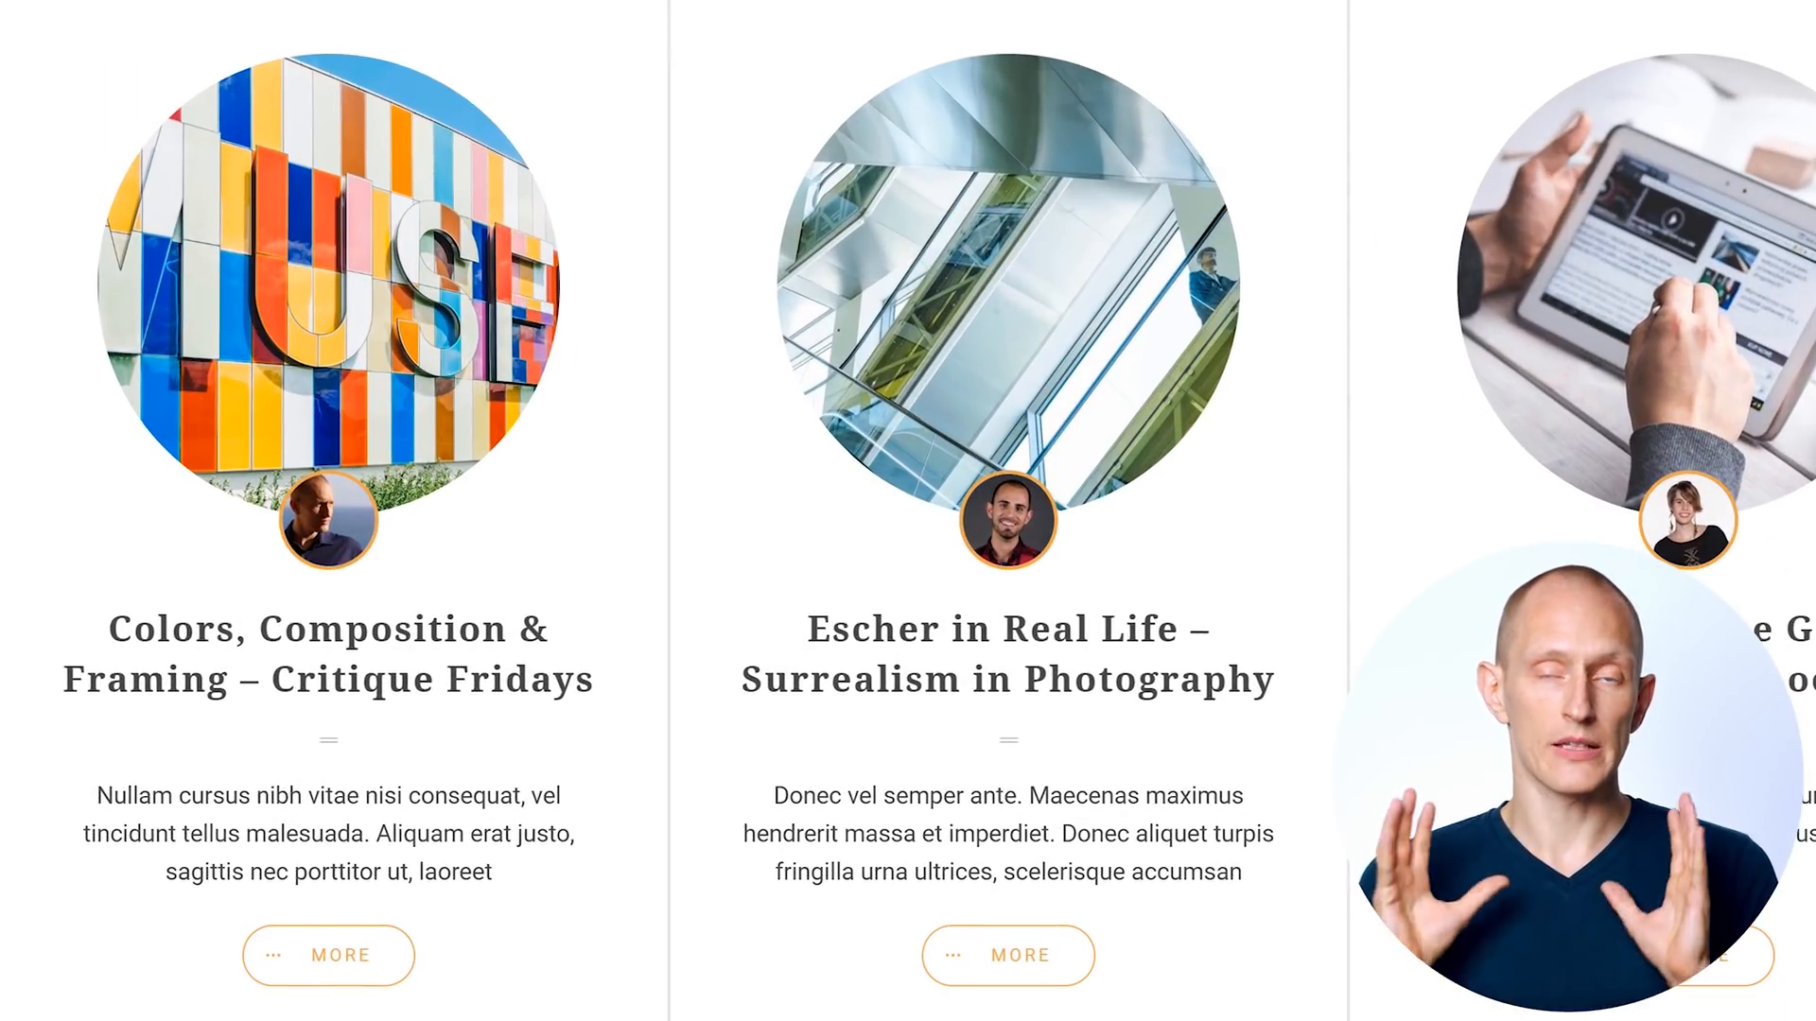
scroll("down", 3)
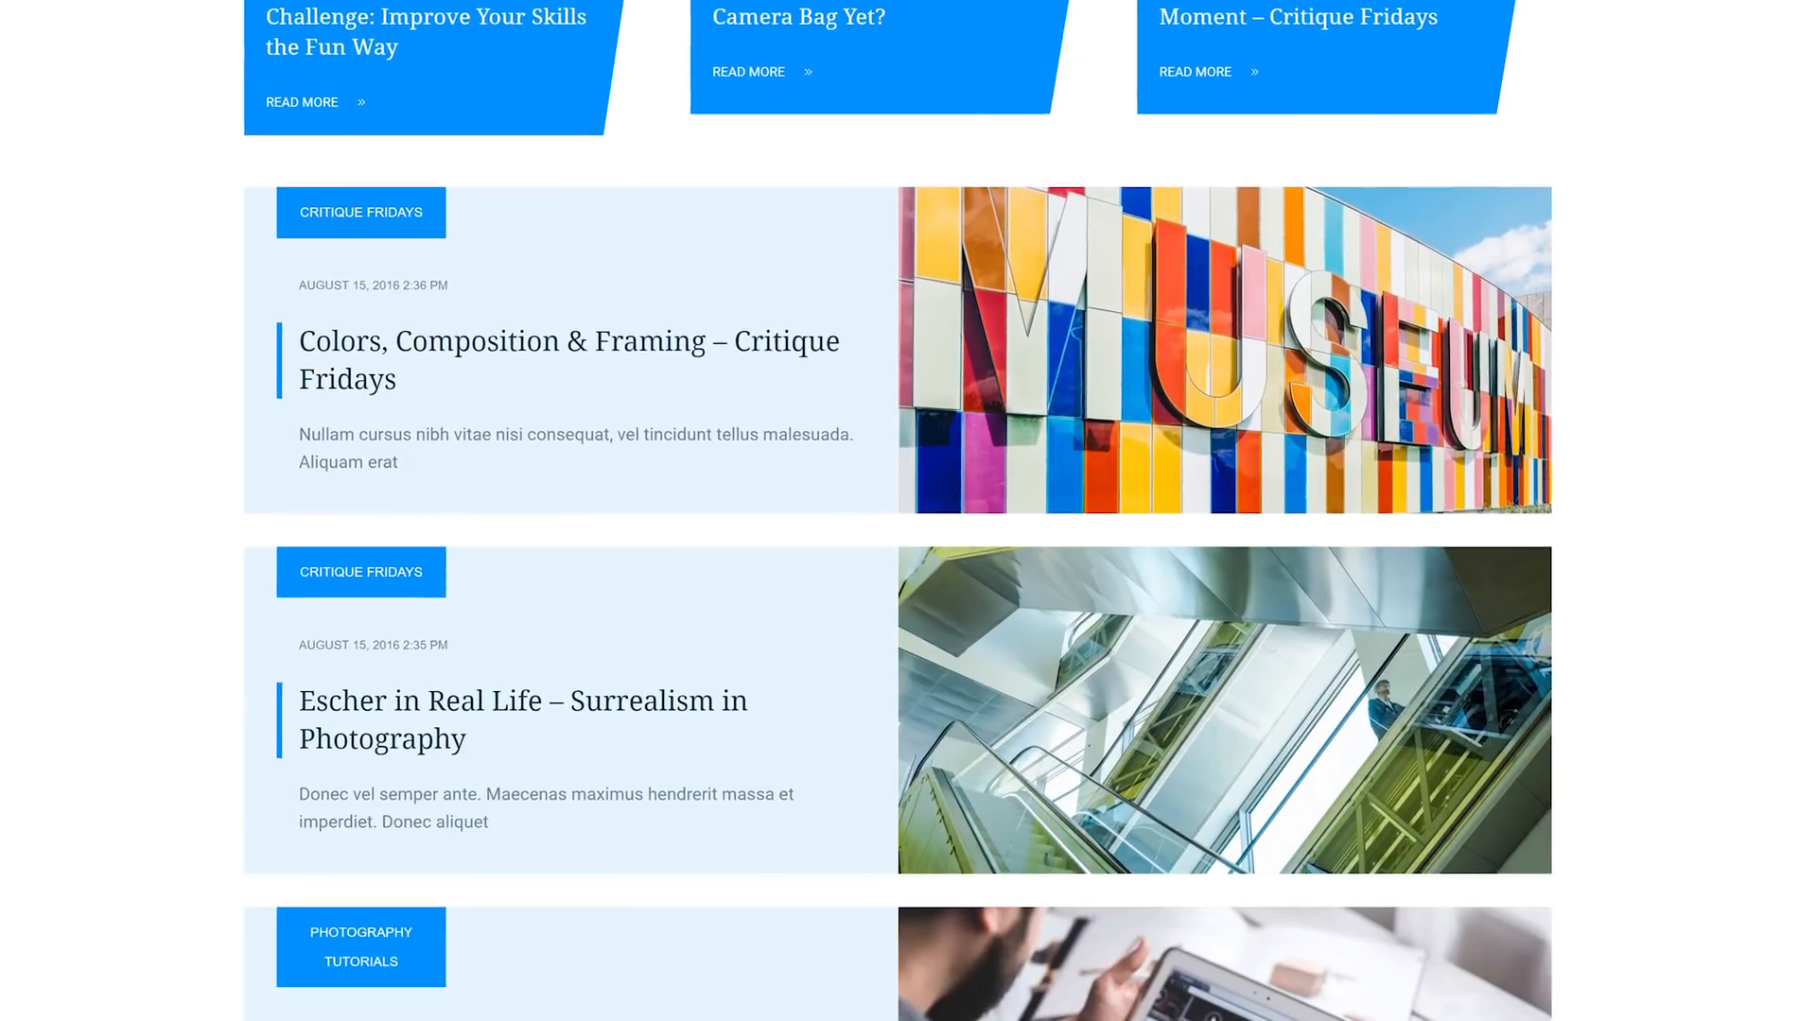
scroll("down", 3)
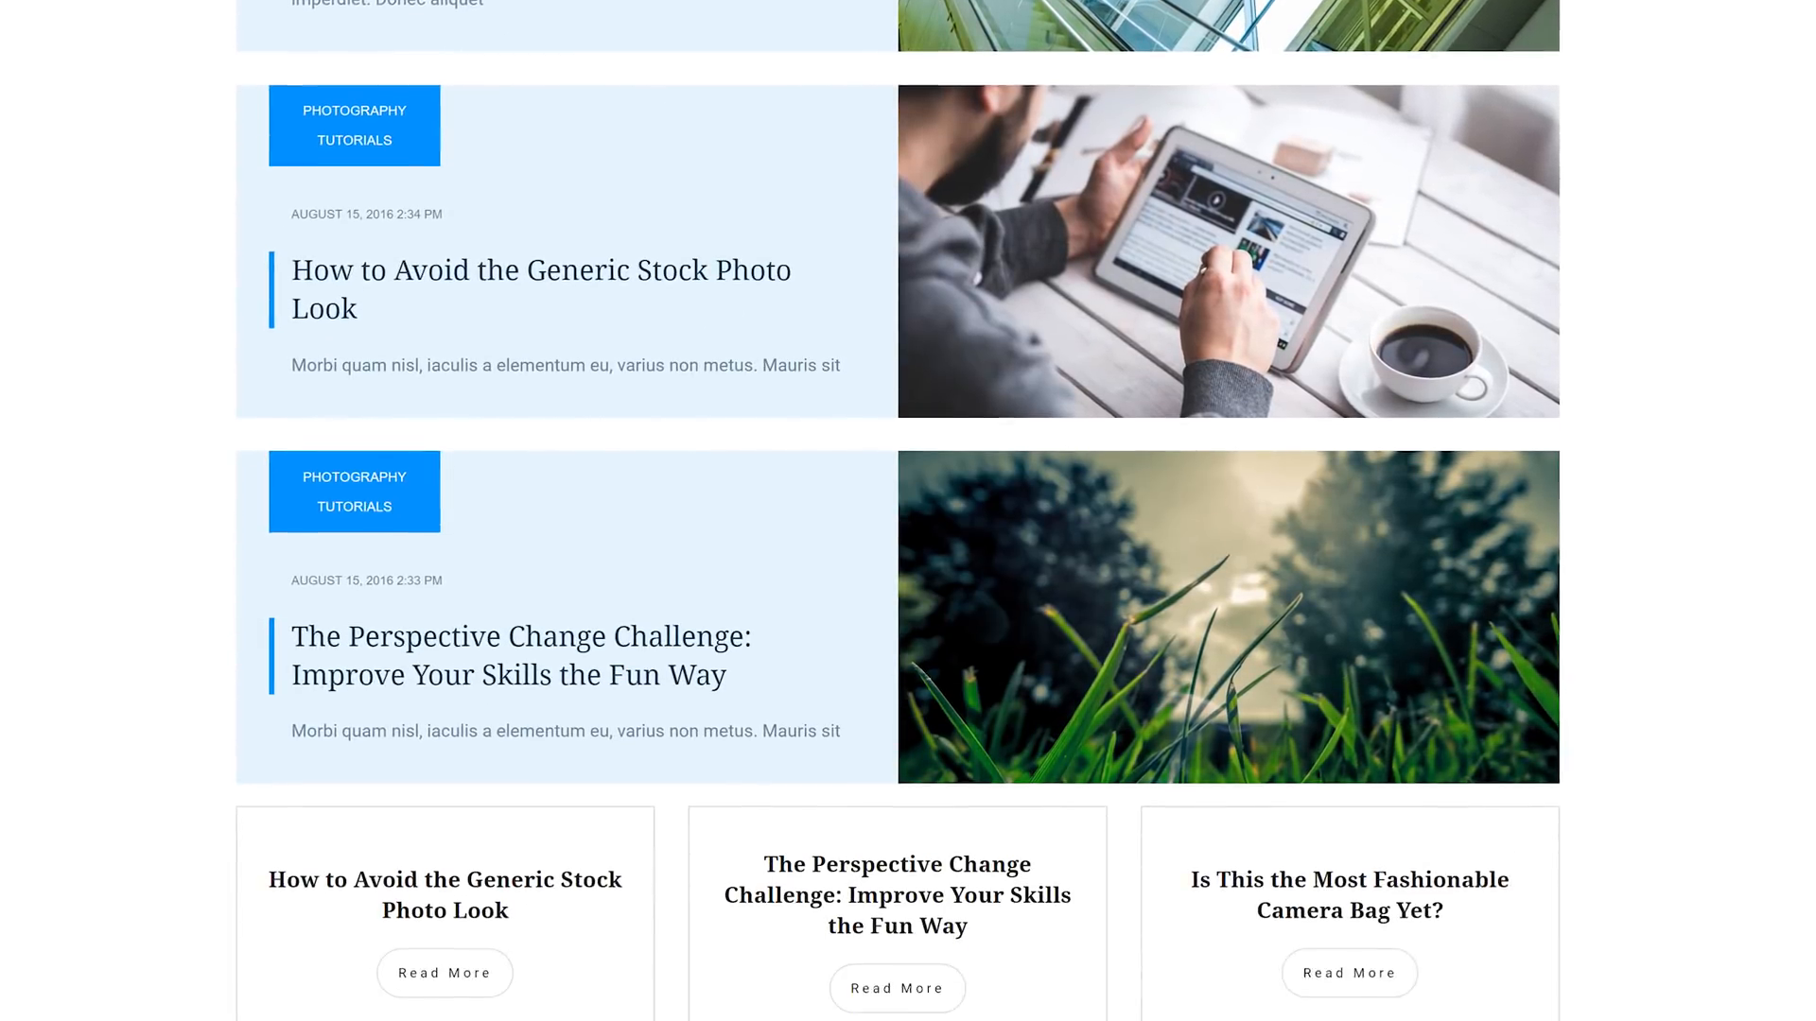
scroll("down", 3)
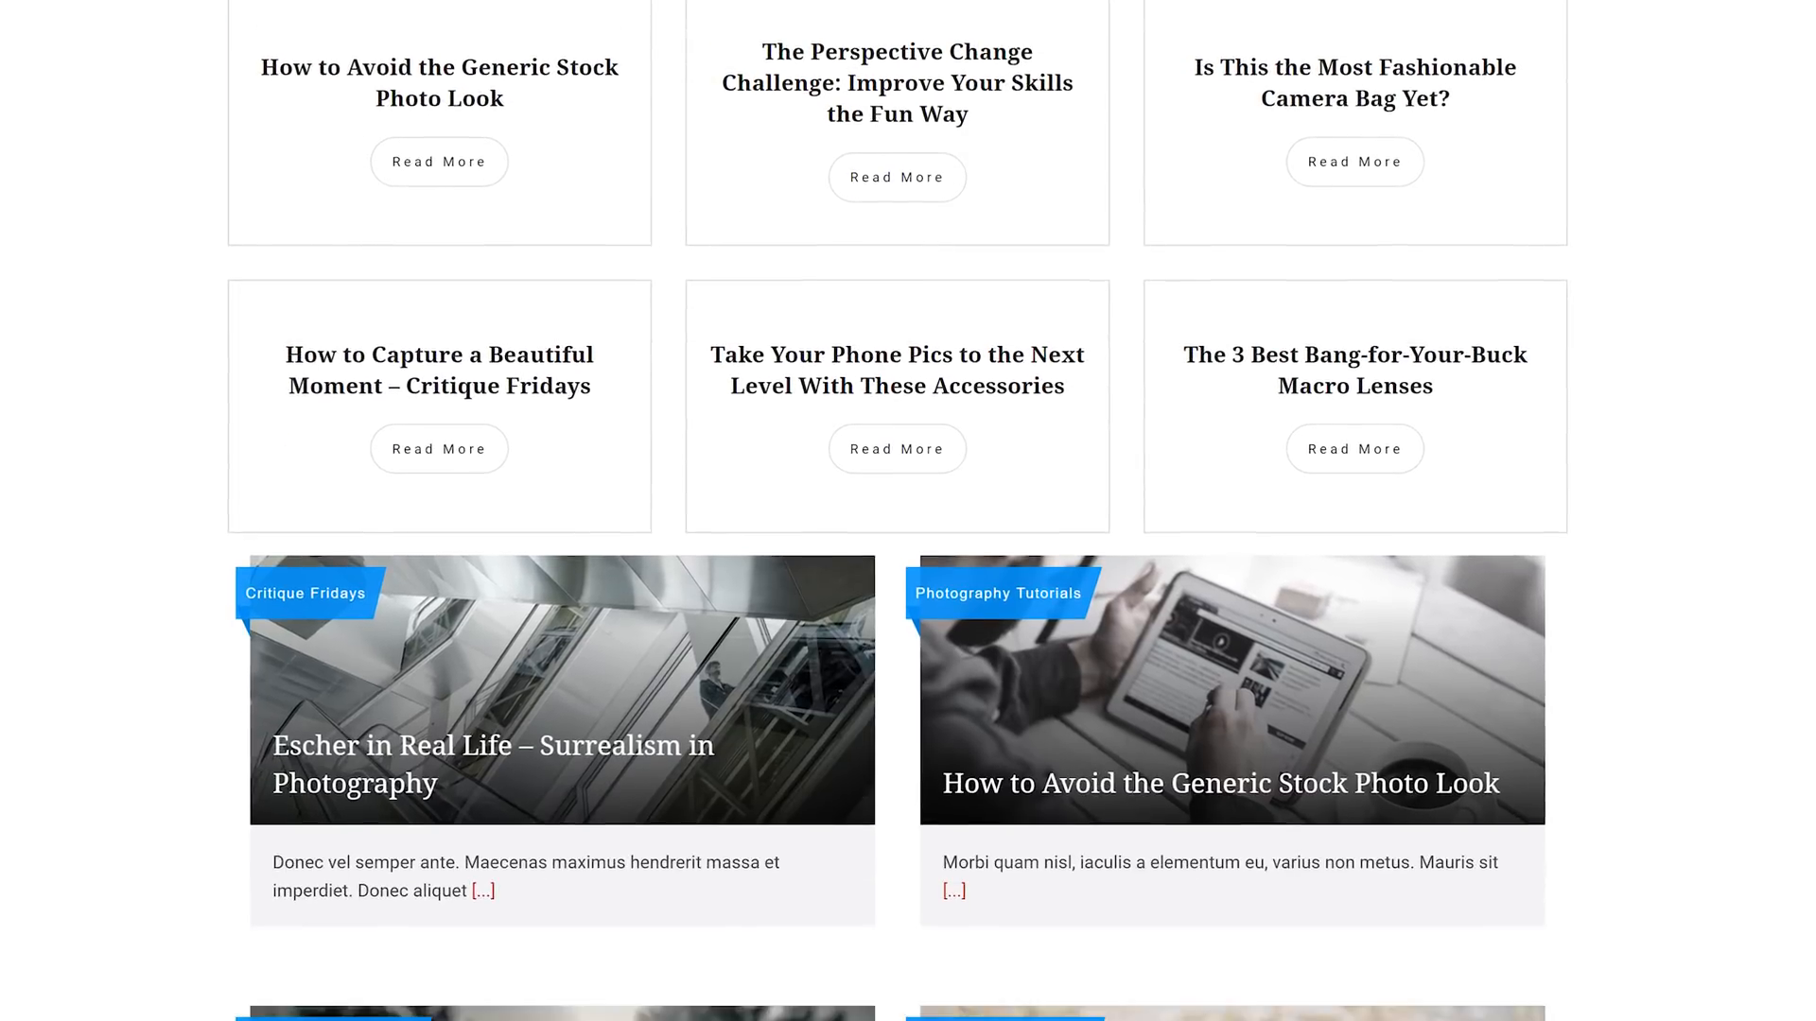
scroll("down", 3)
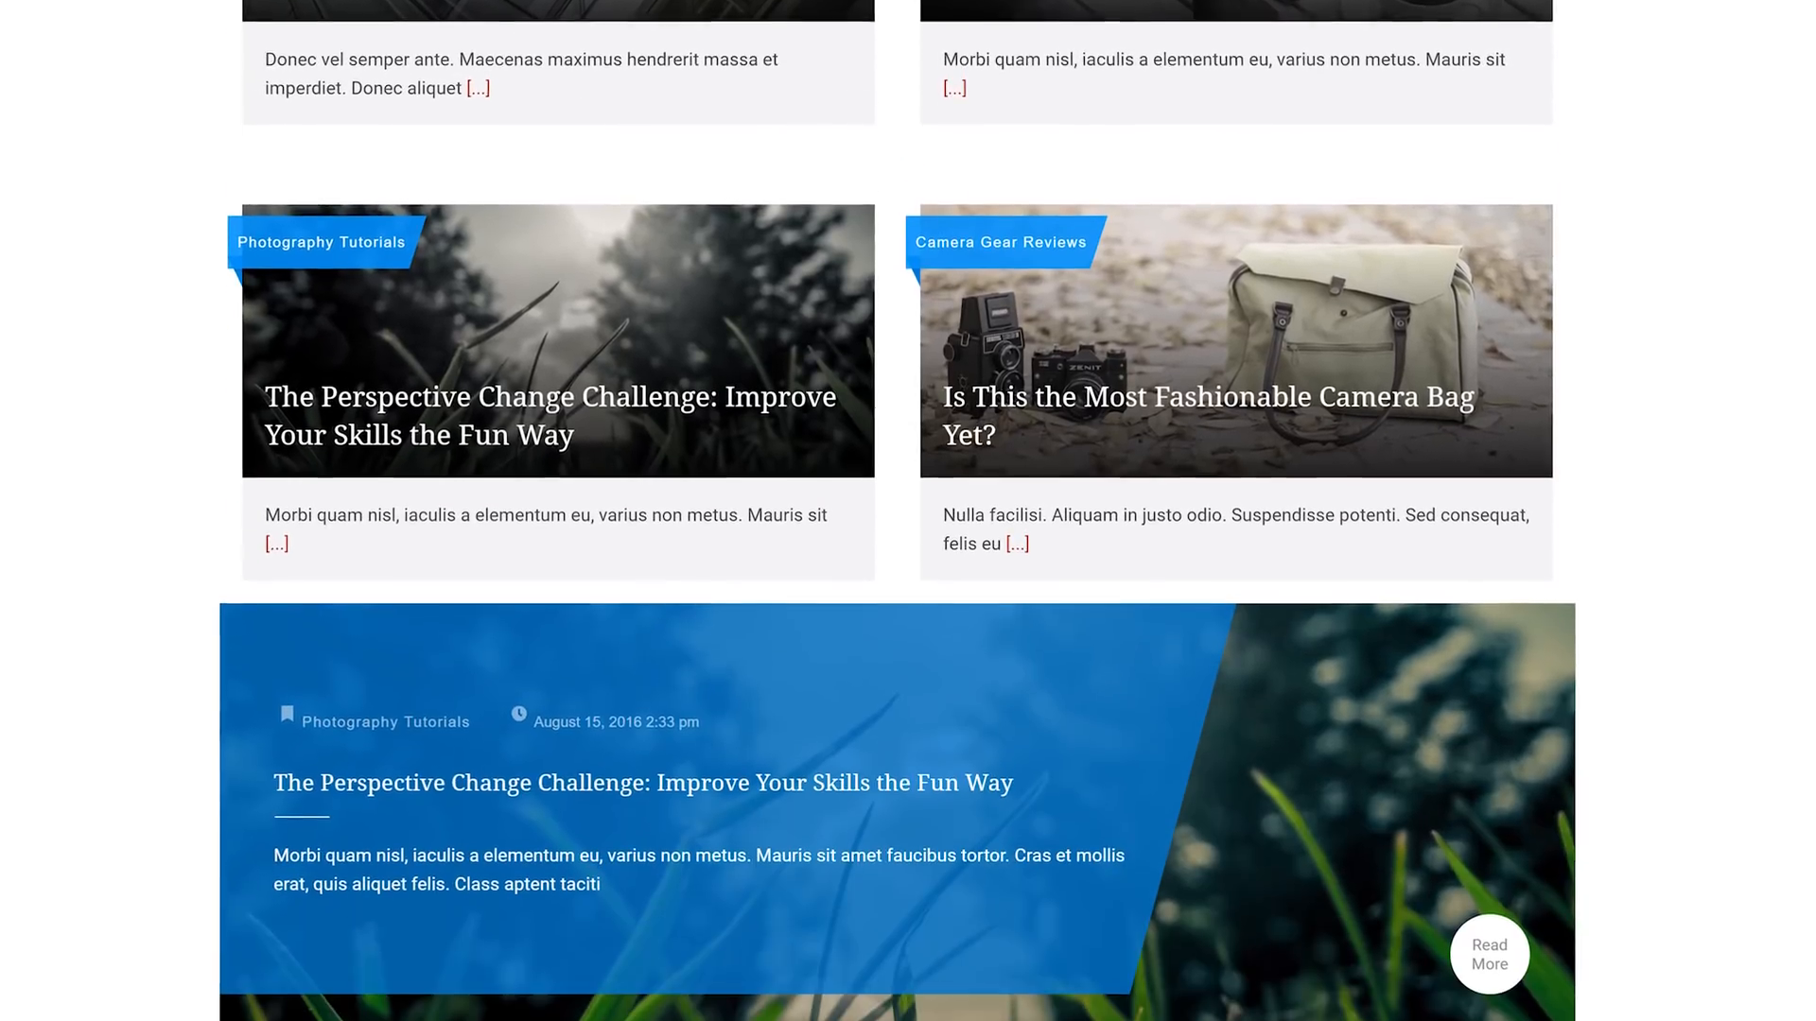
scroll("down", 3)
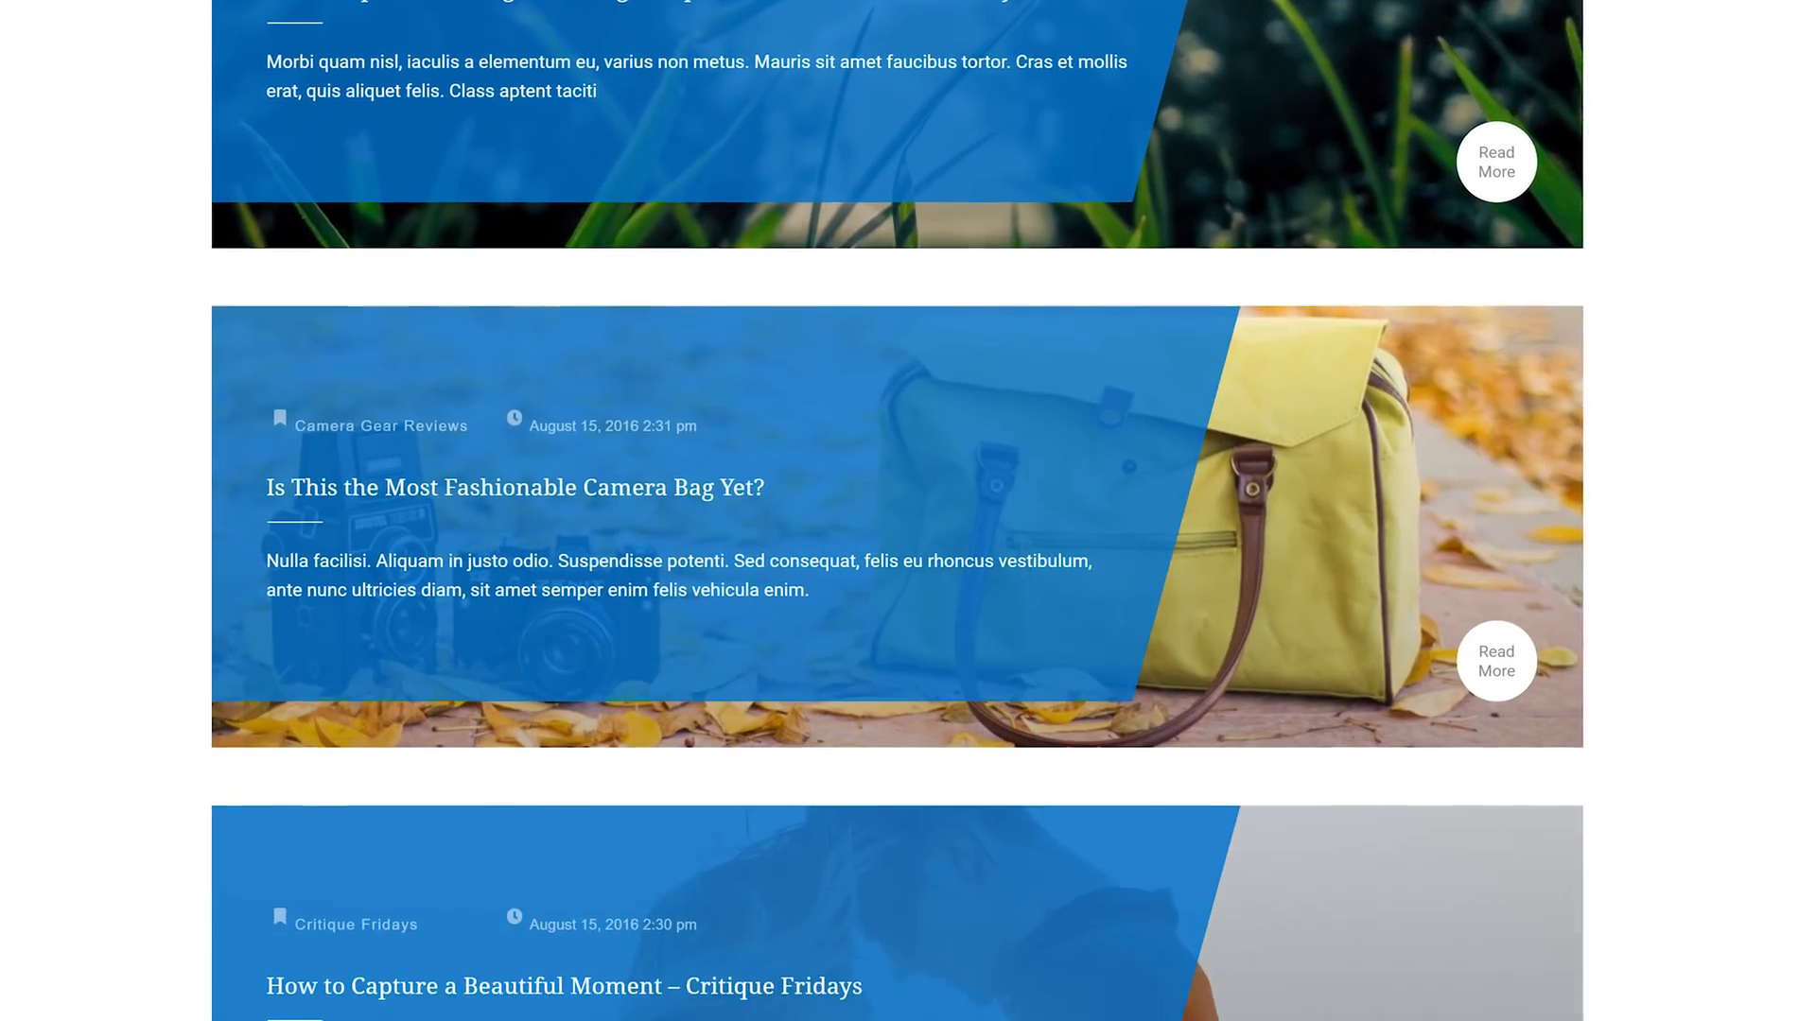
scroll("down", 3)
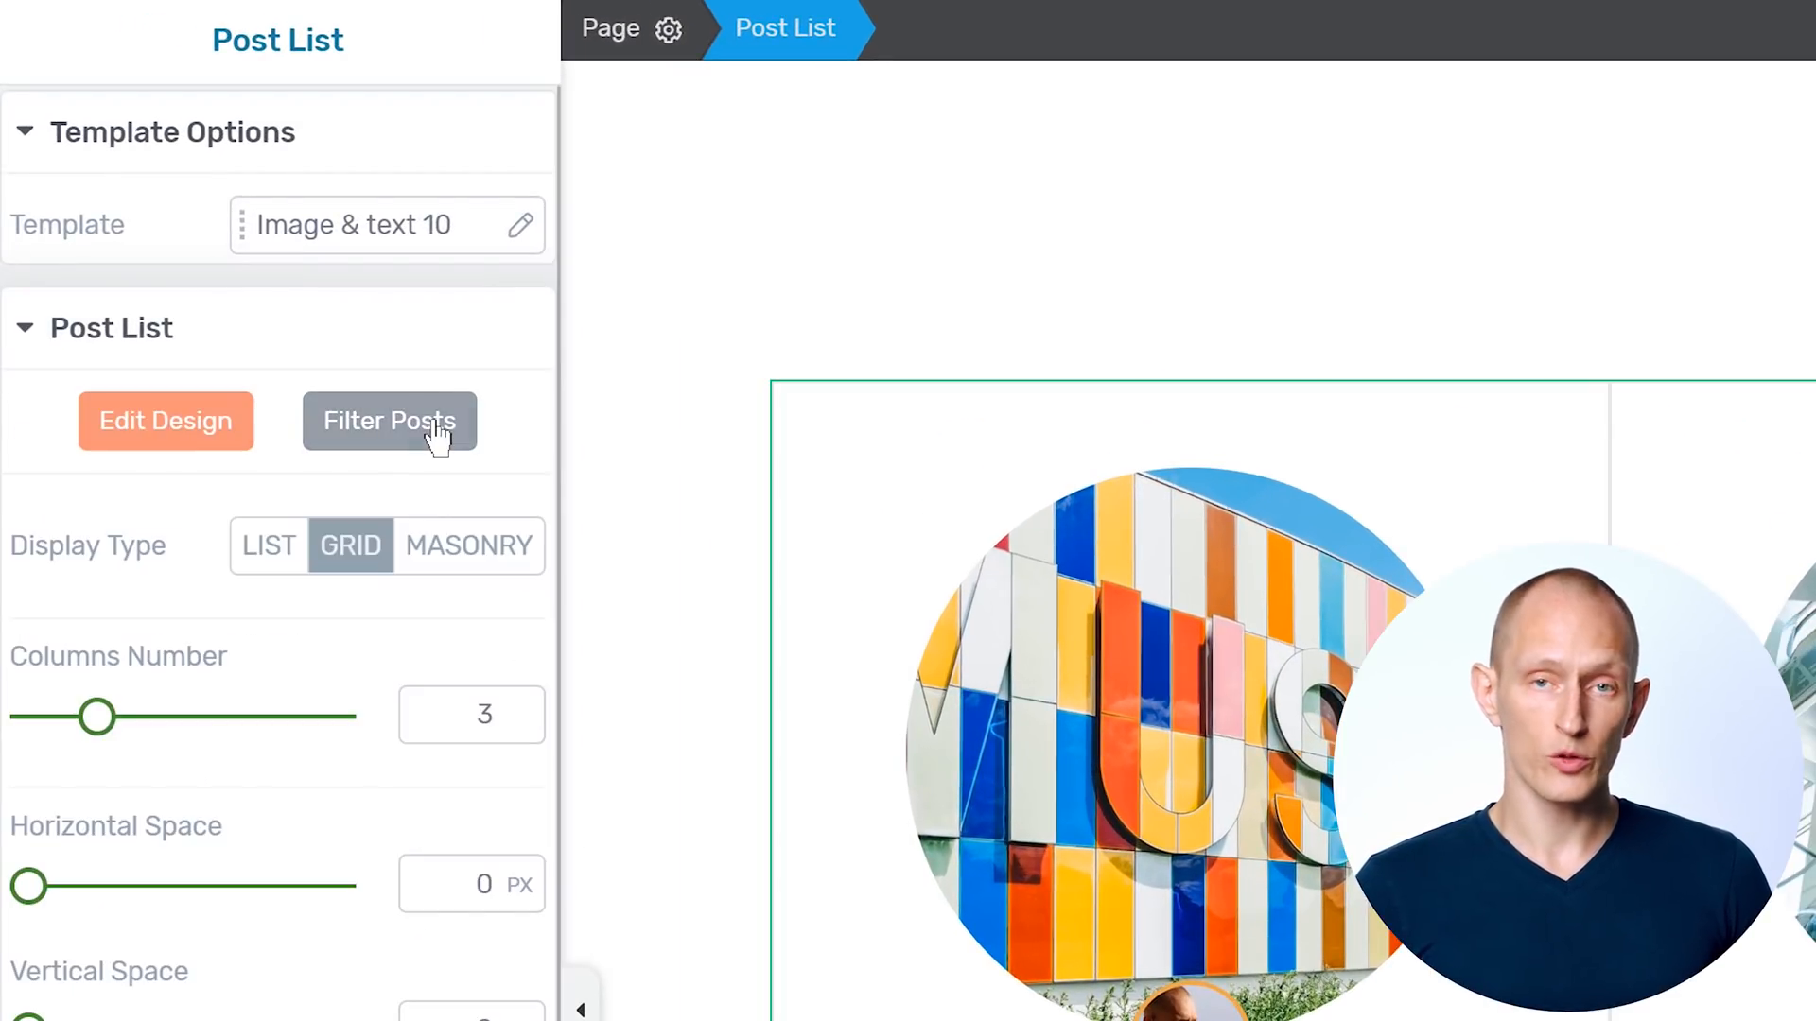
Add a category display rule limiting the post list to Photography Tutorials
left_click(389, 420)
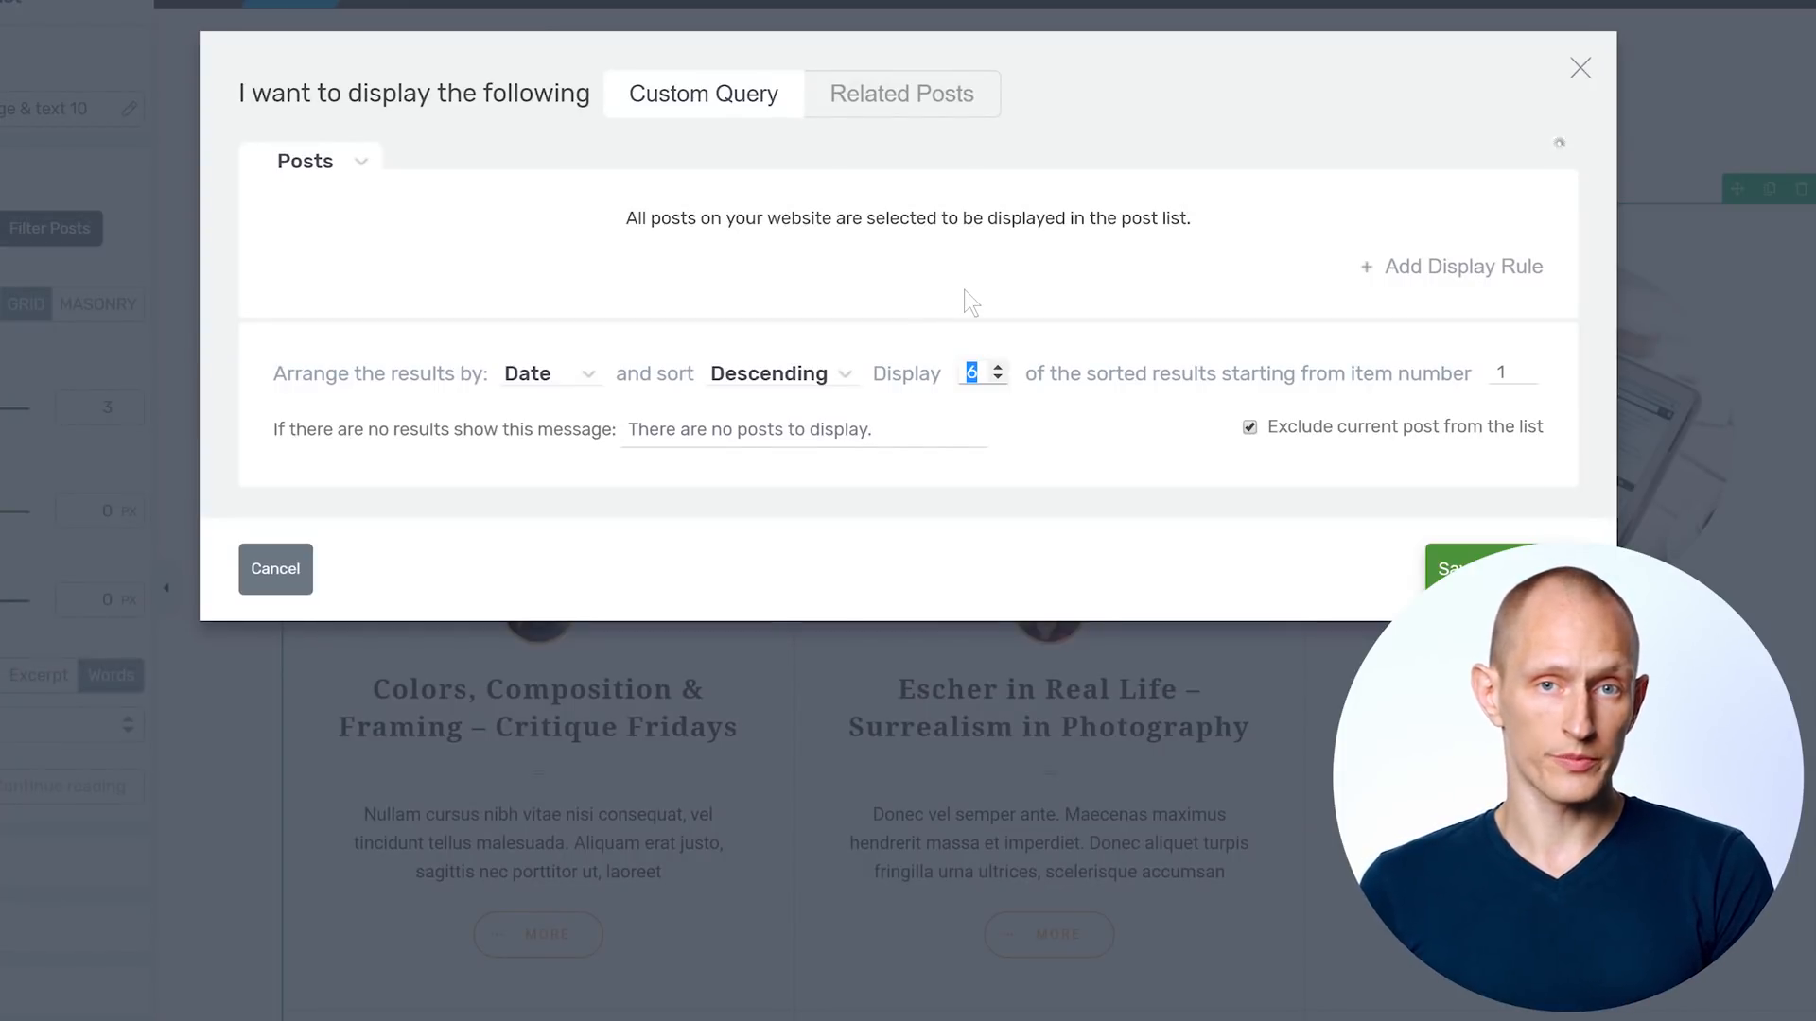
left_click(305, 160)
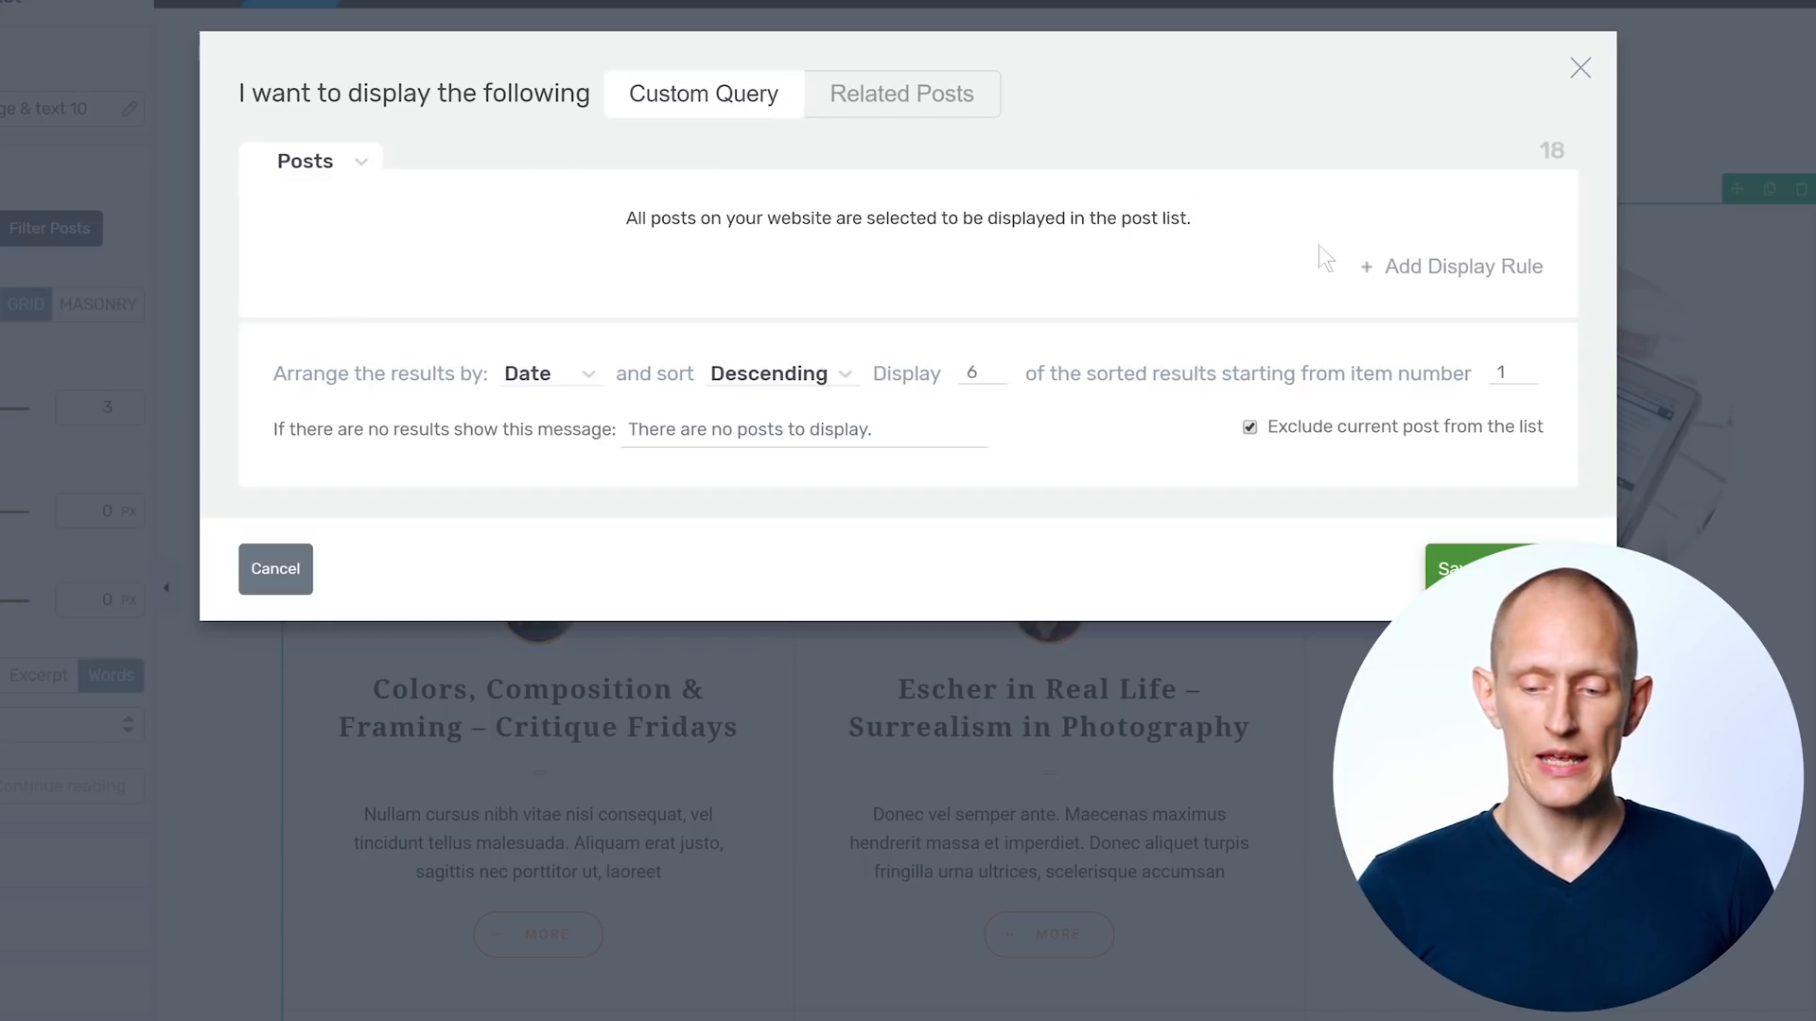
left_click(1451, 267)
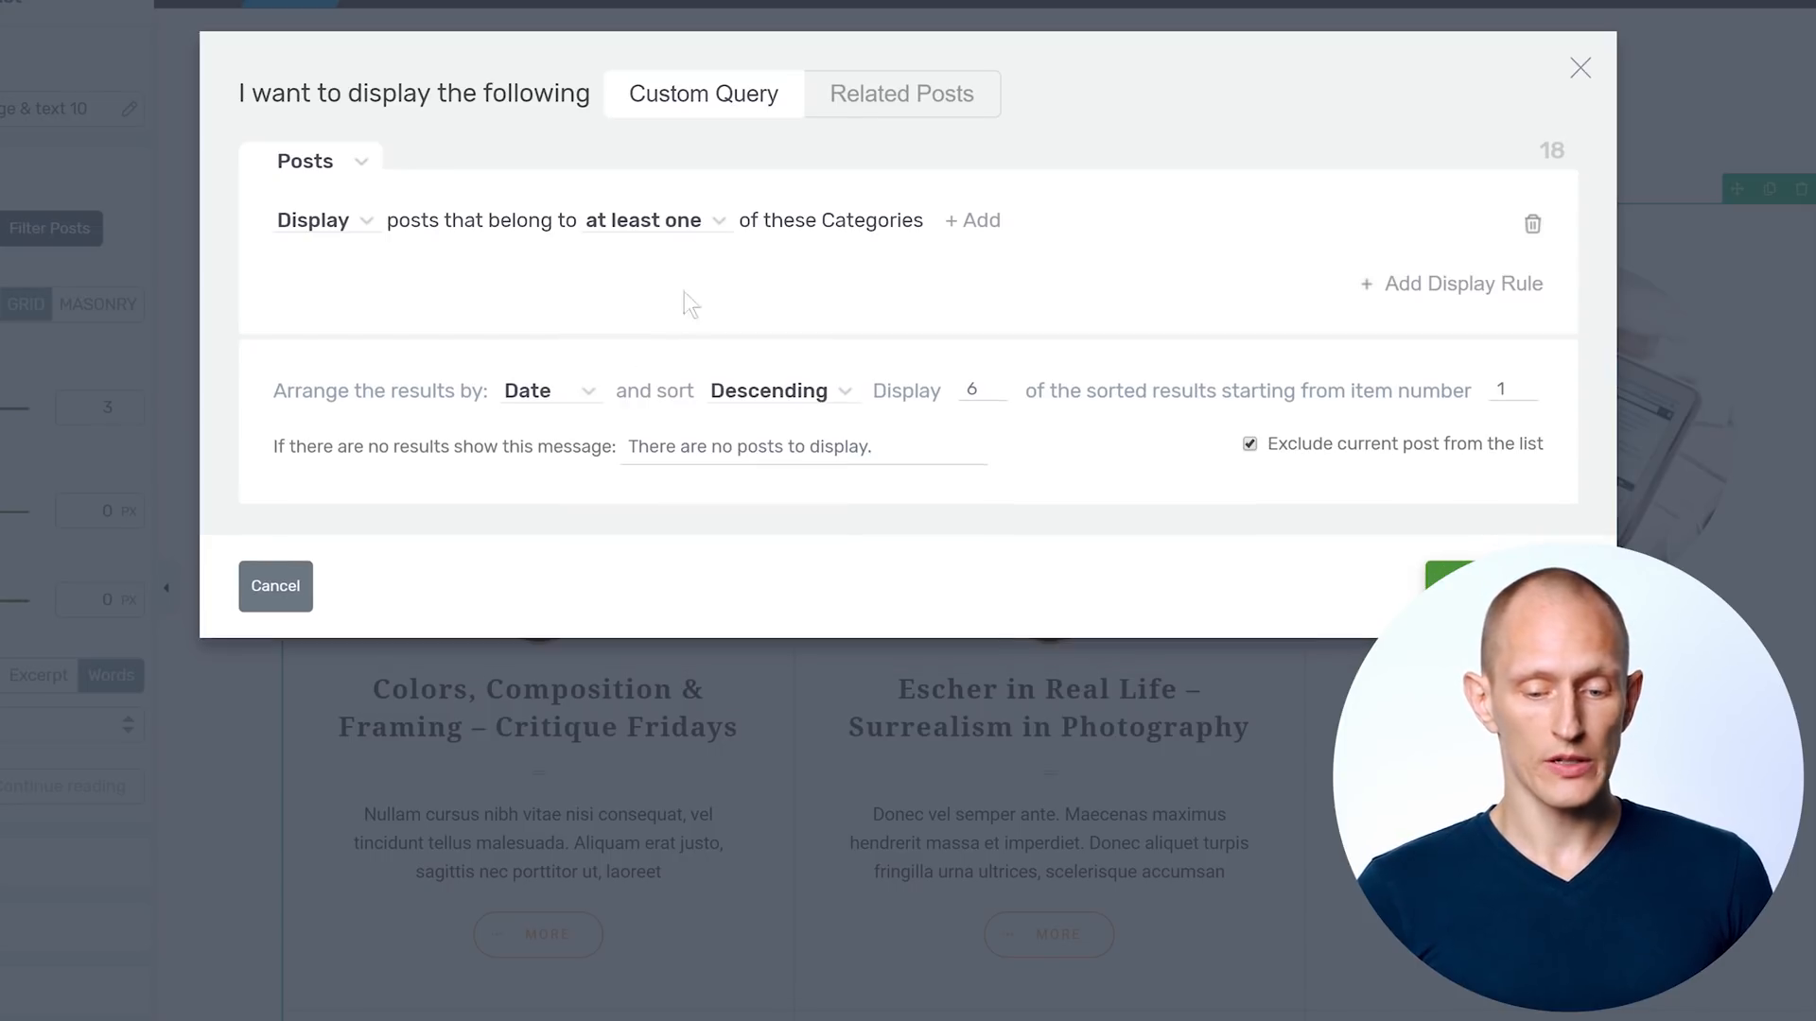
left_click(978, 220)
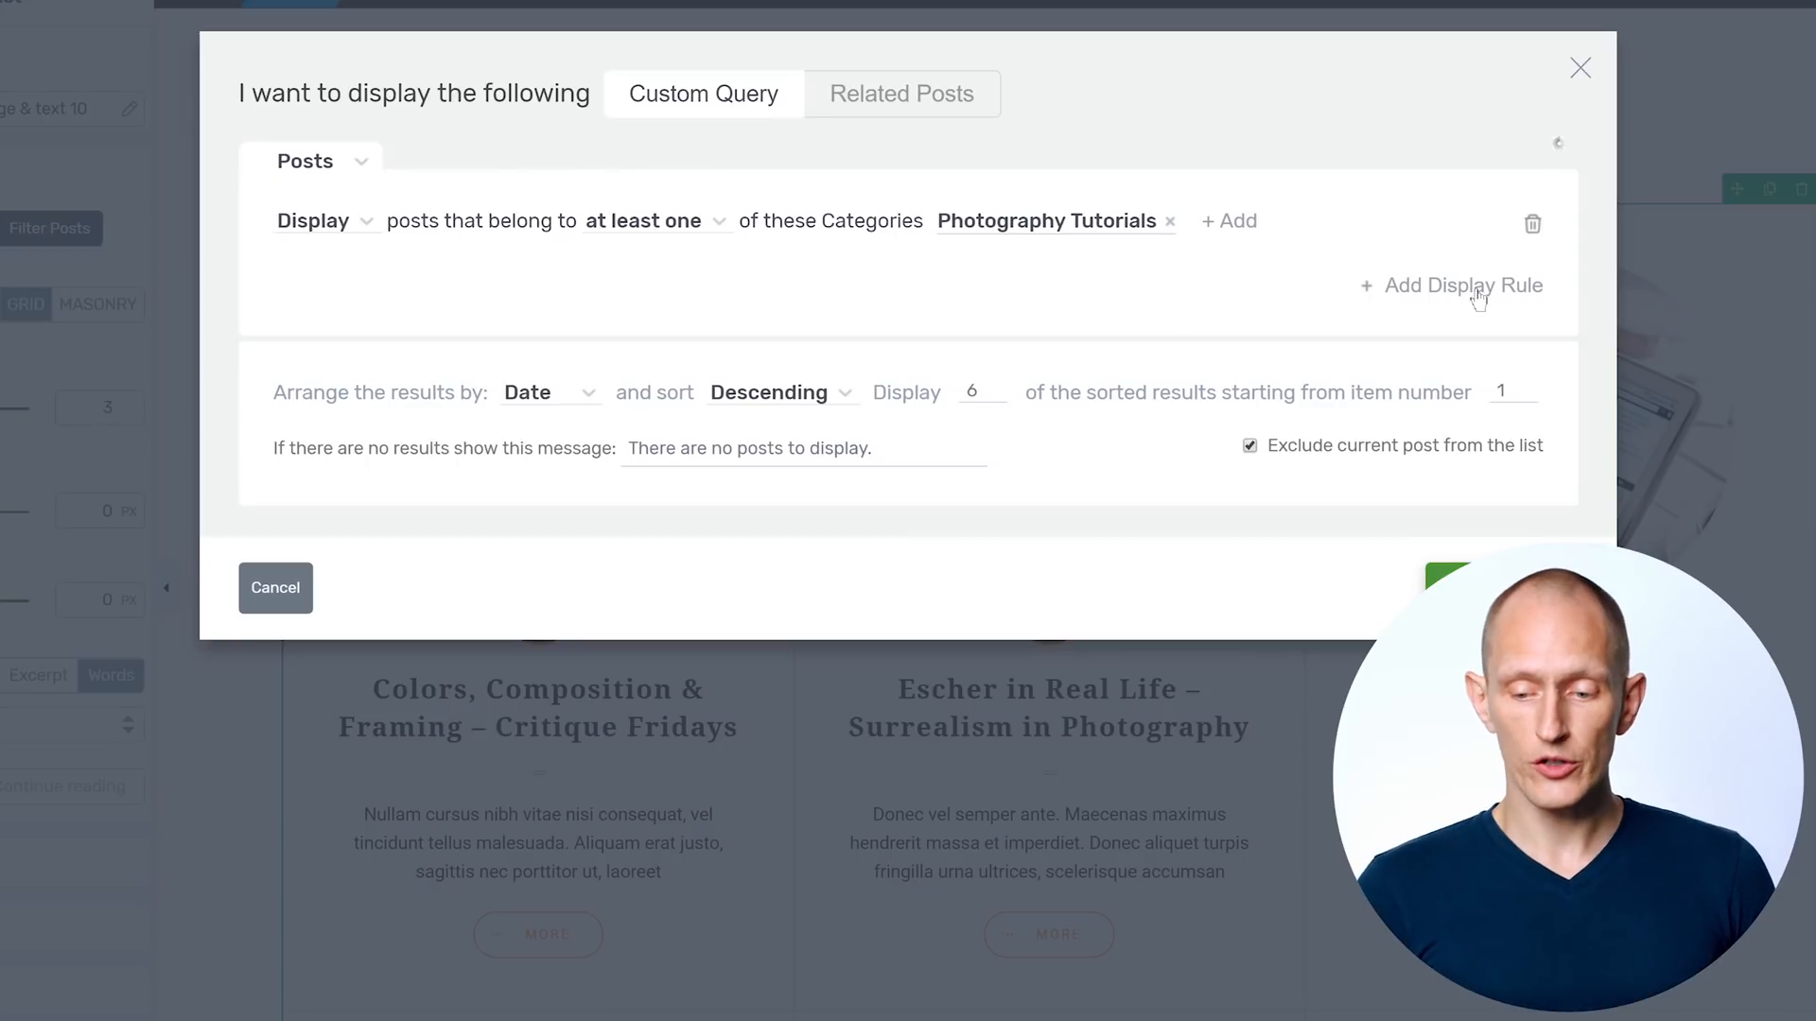
Add a Tags rule excluding critique-tagged posts and adjust the Display count
left_click(1461, 284)
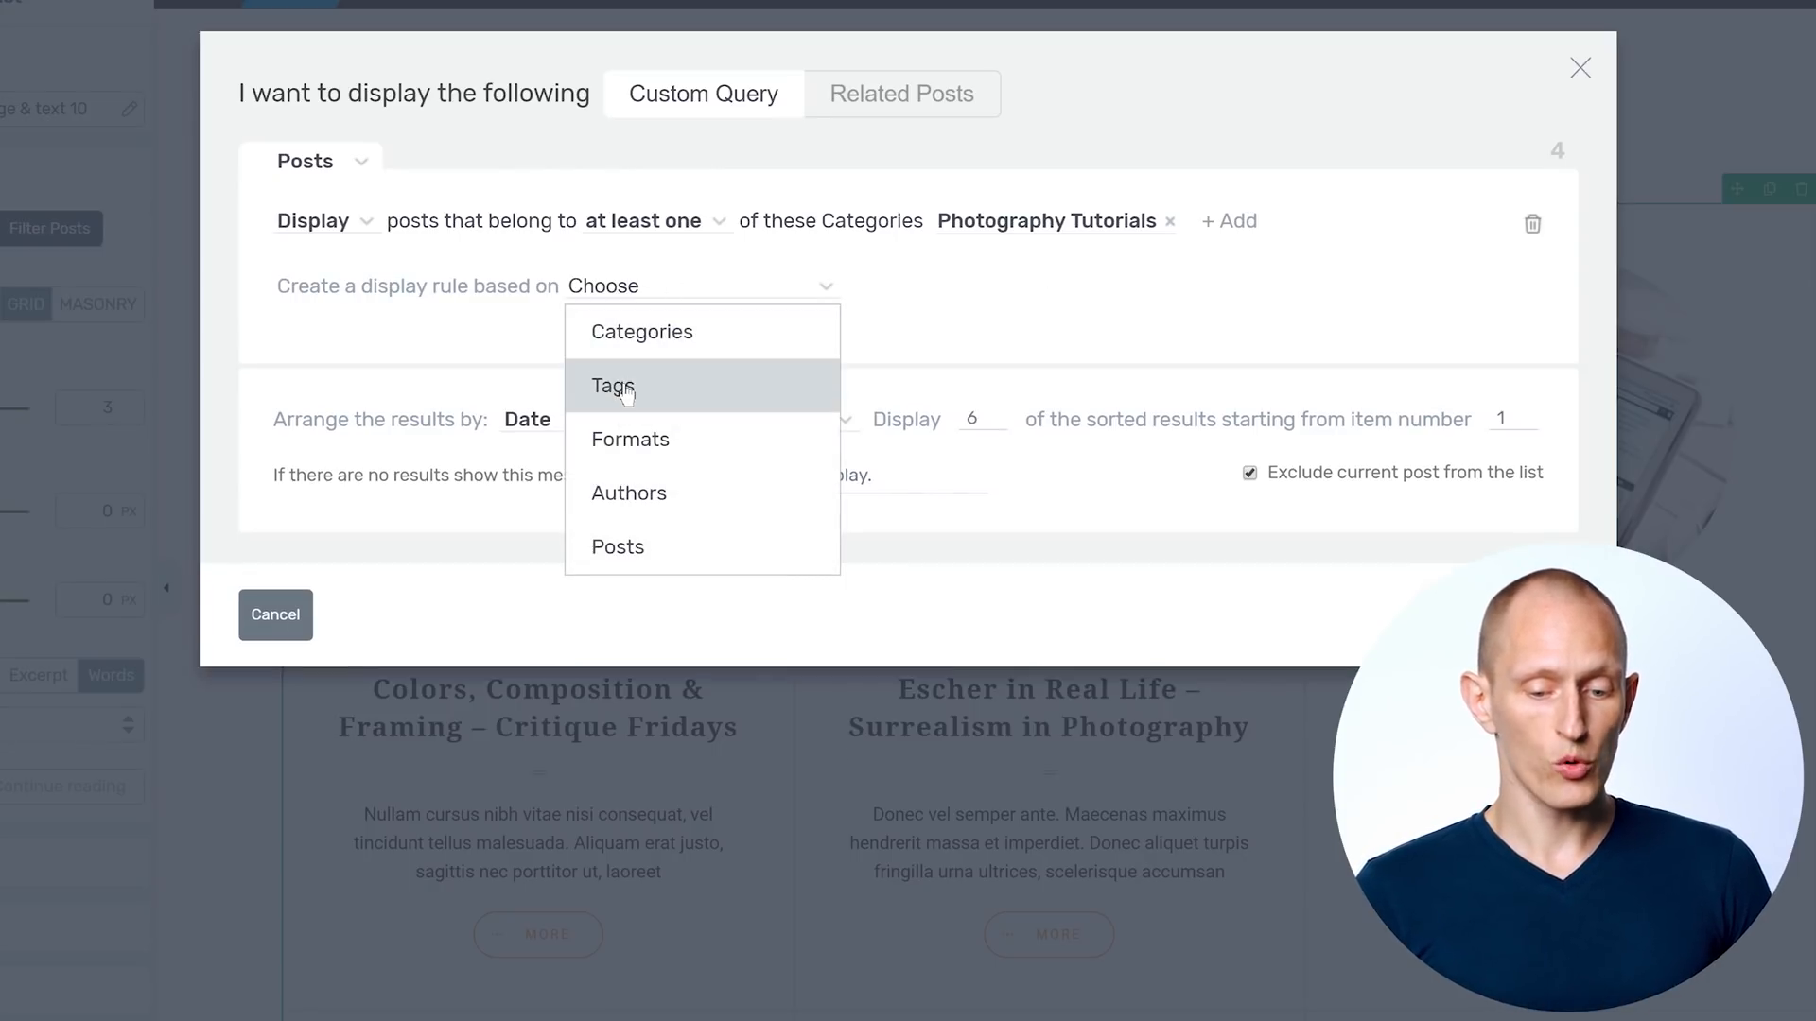
left_click(612, 386)
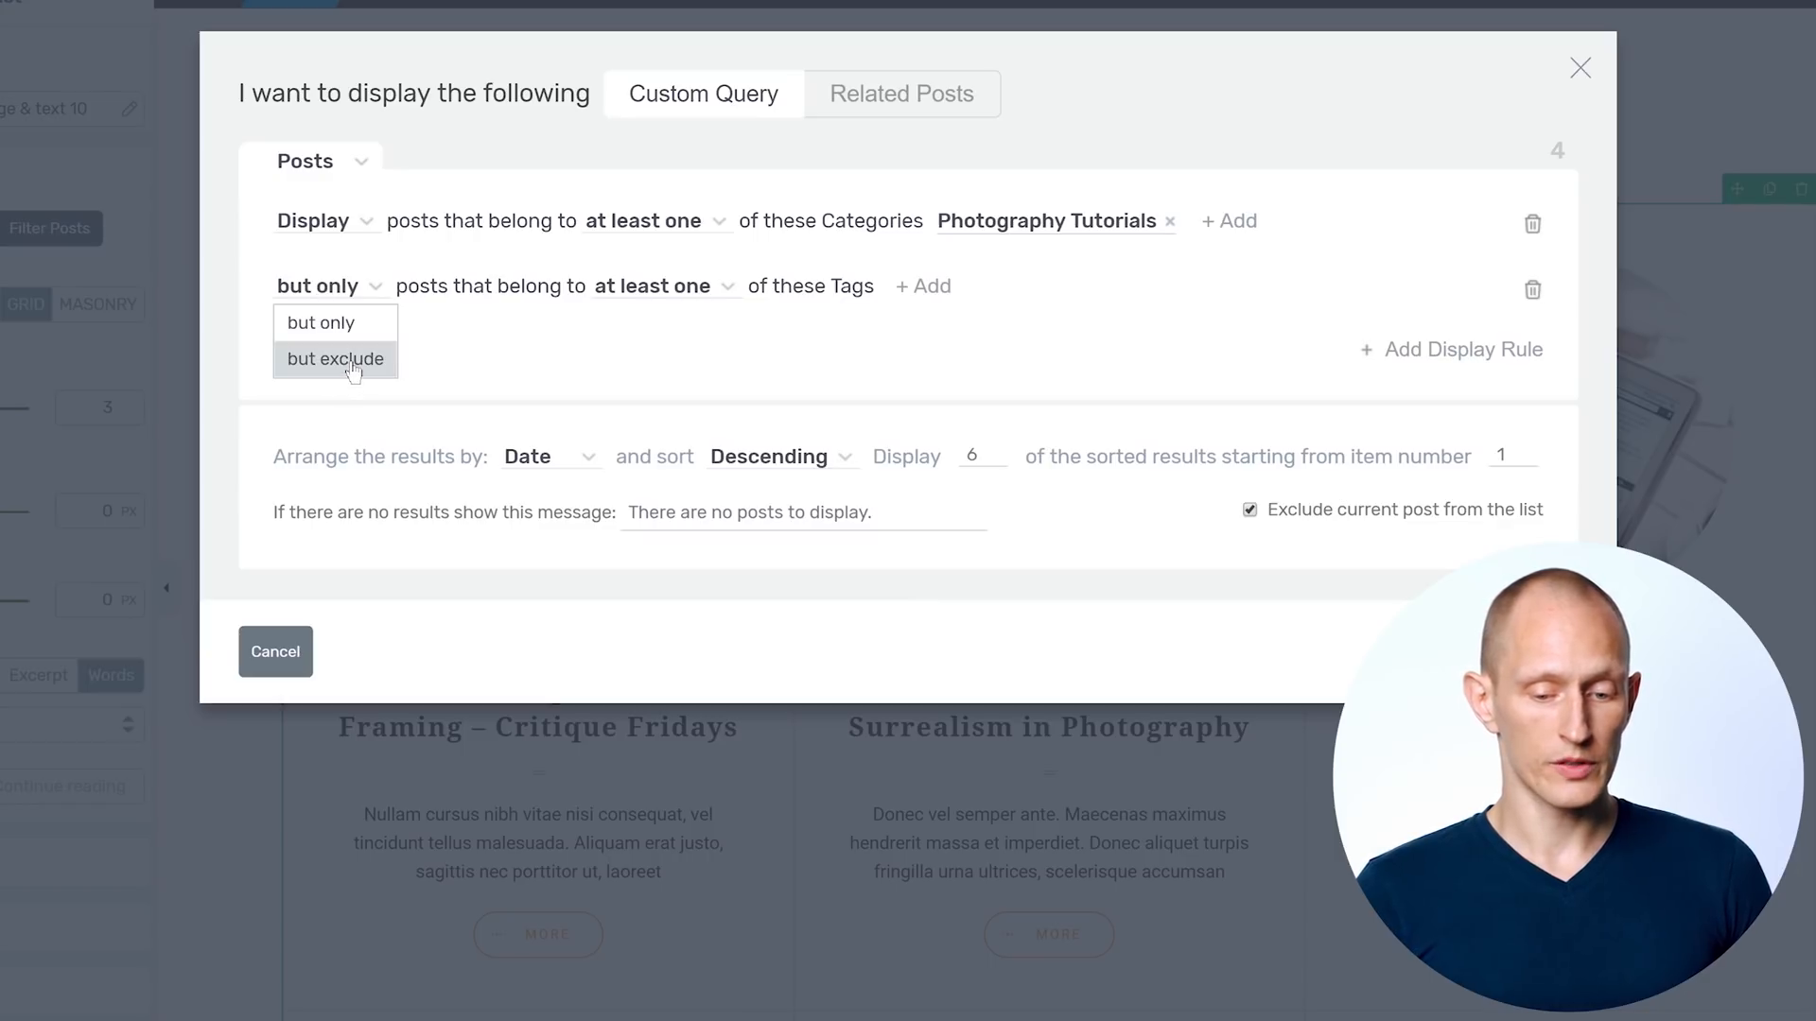
left_click(336, 357)
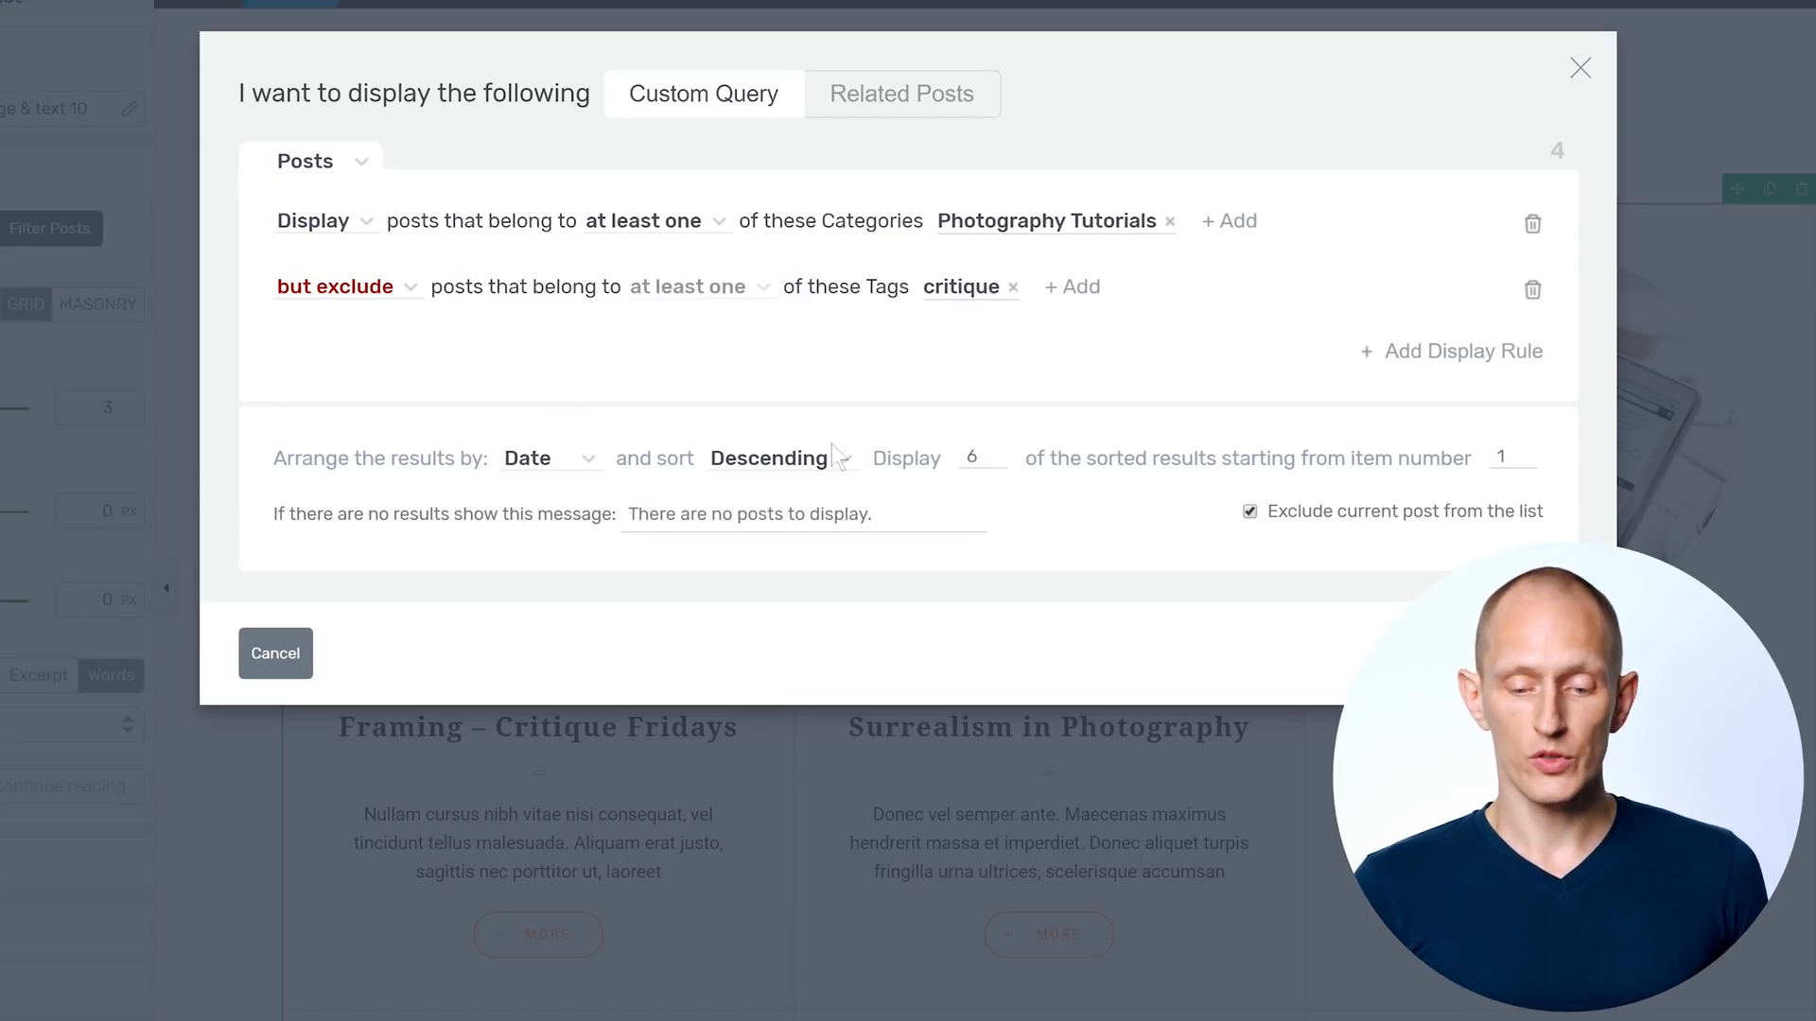
left_click(540, 458)
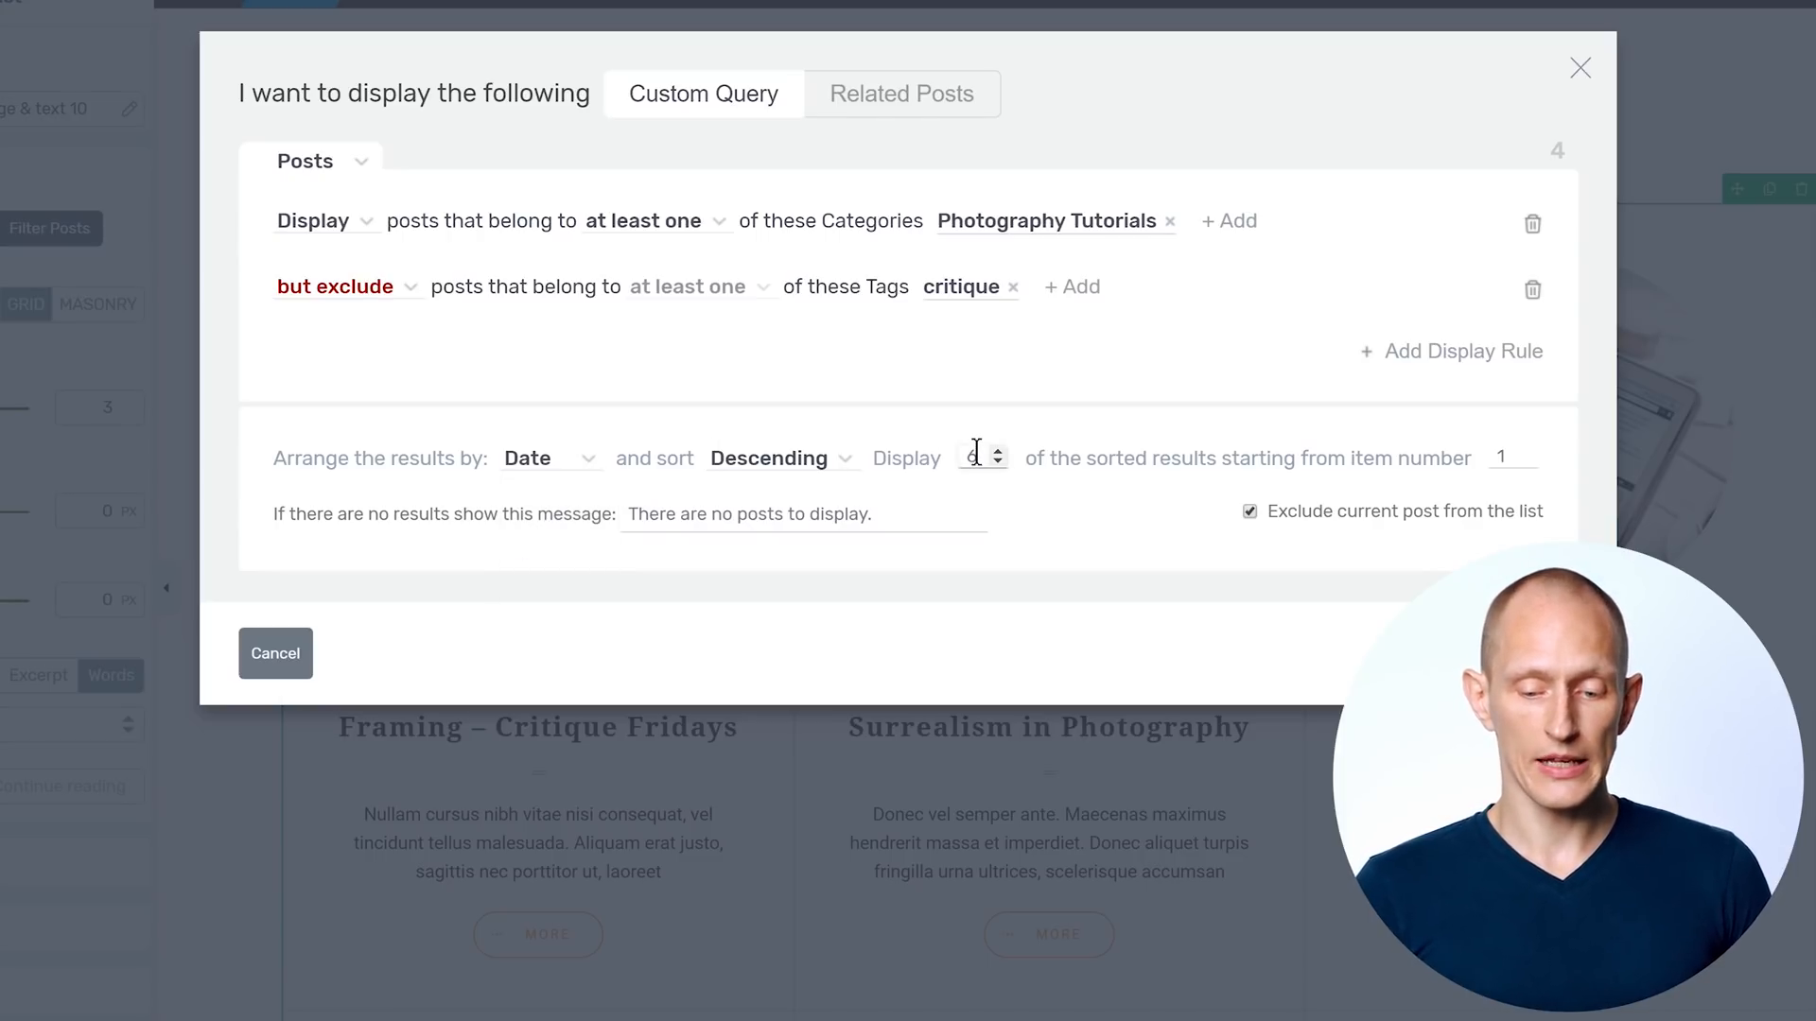
left_click(973, 458)
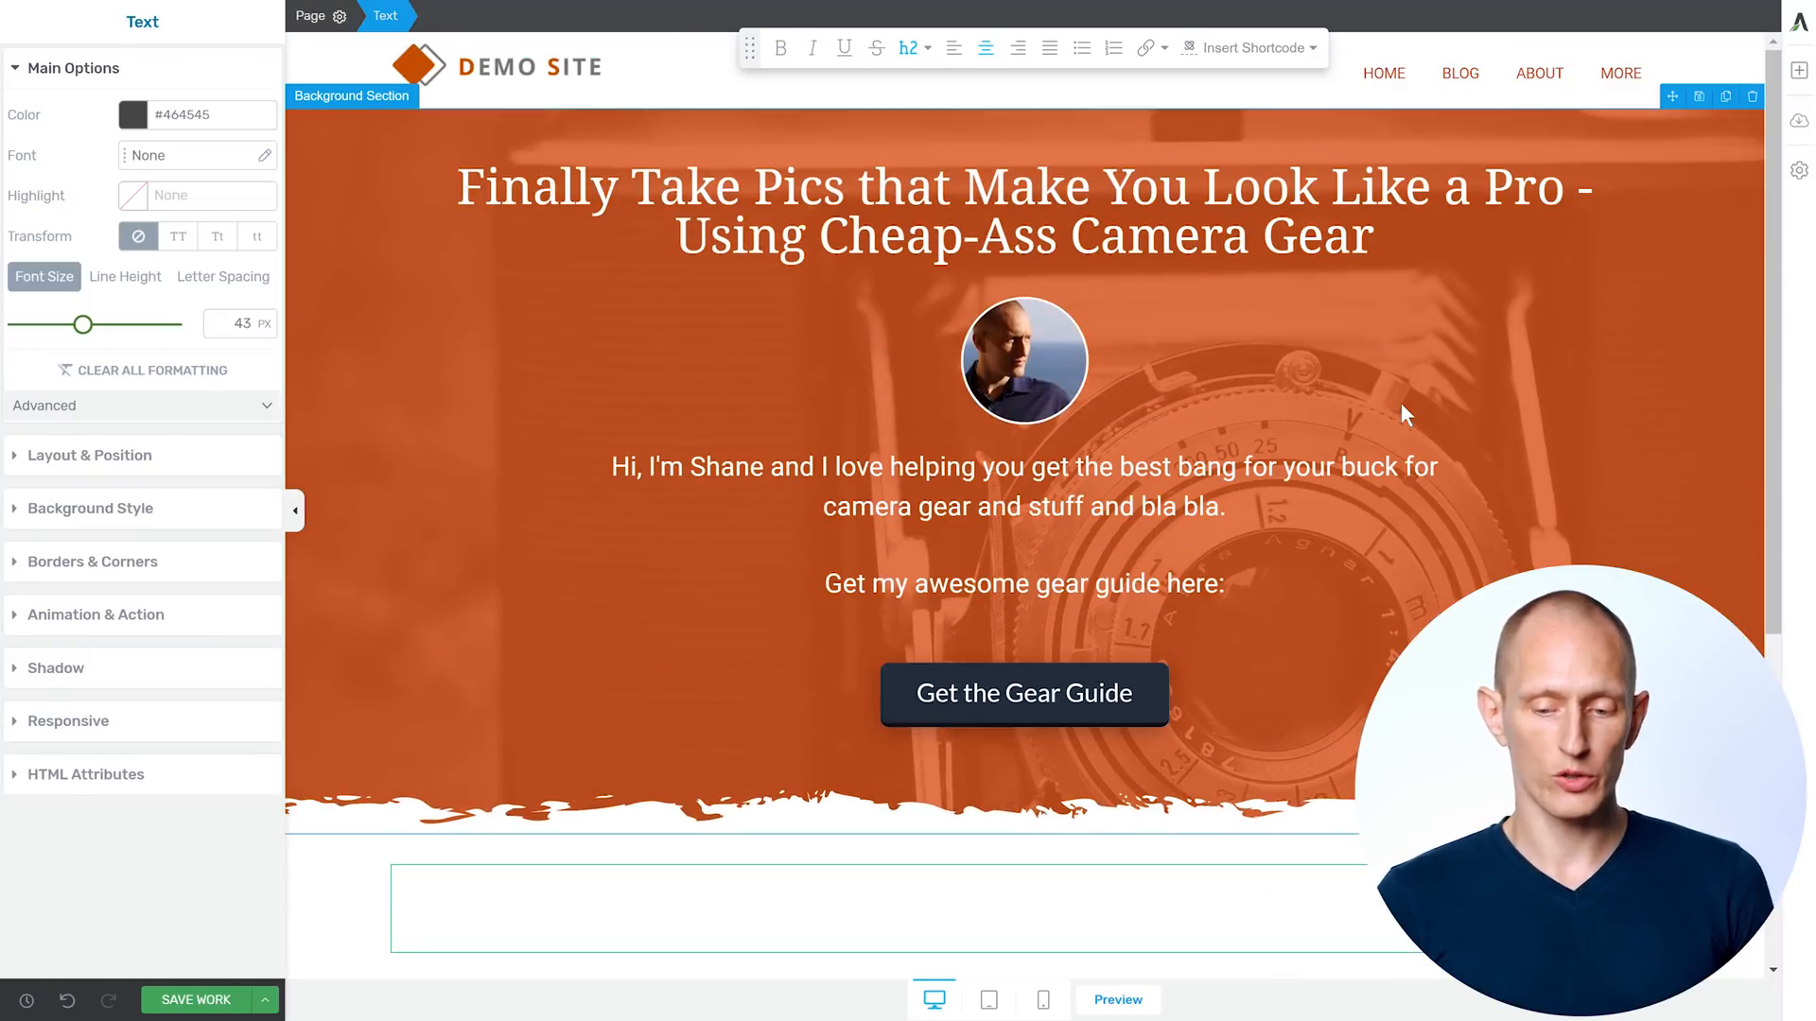
Type the 'Check Out My Latest Posts:' heading and add a Post List below it
scroll("down", 3)
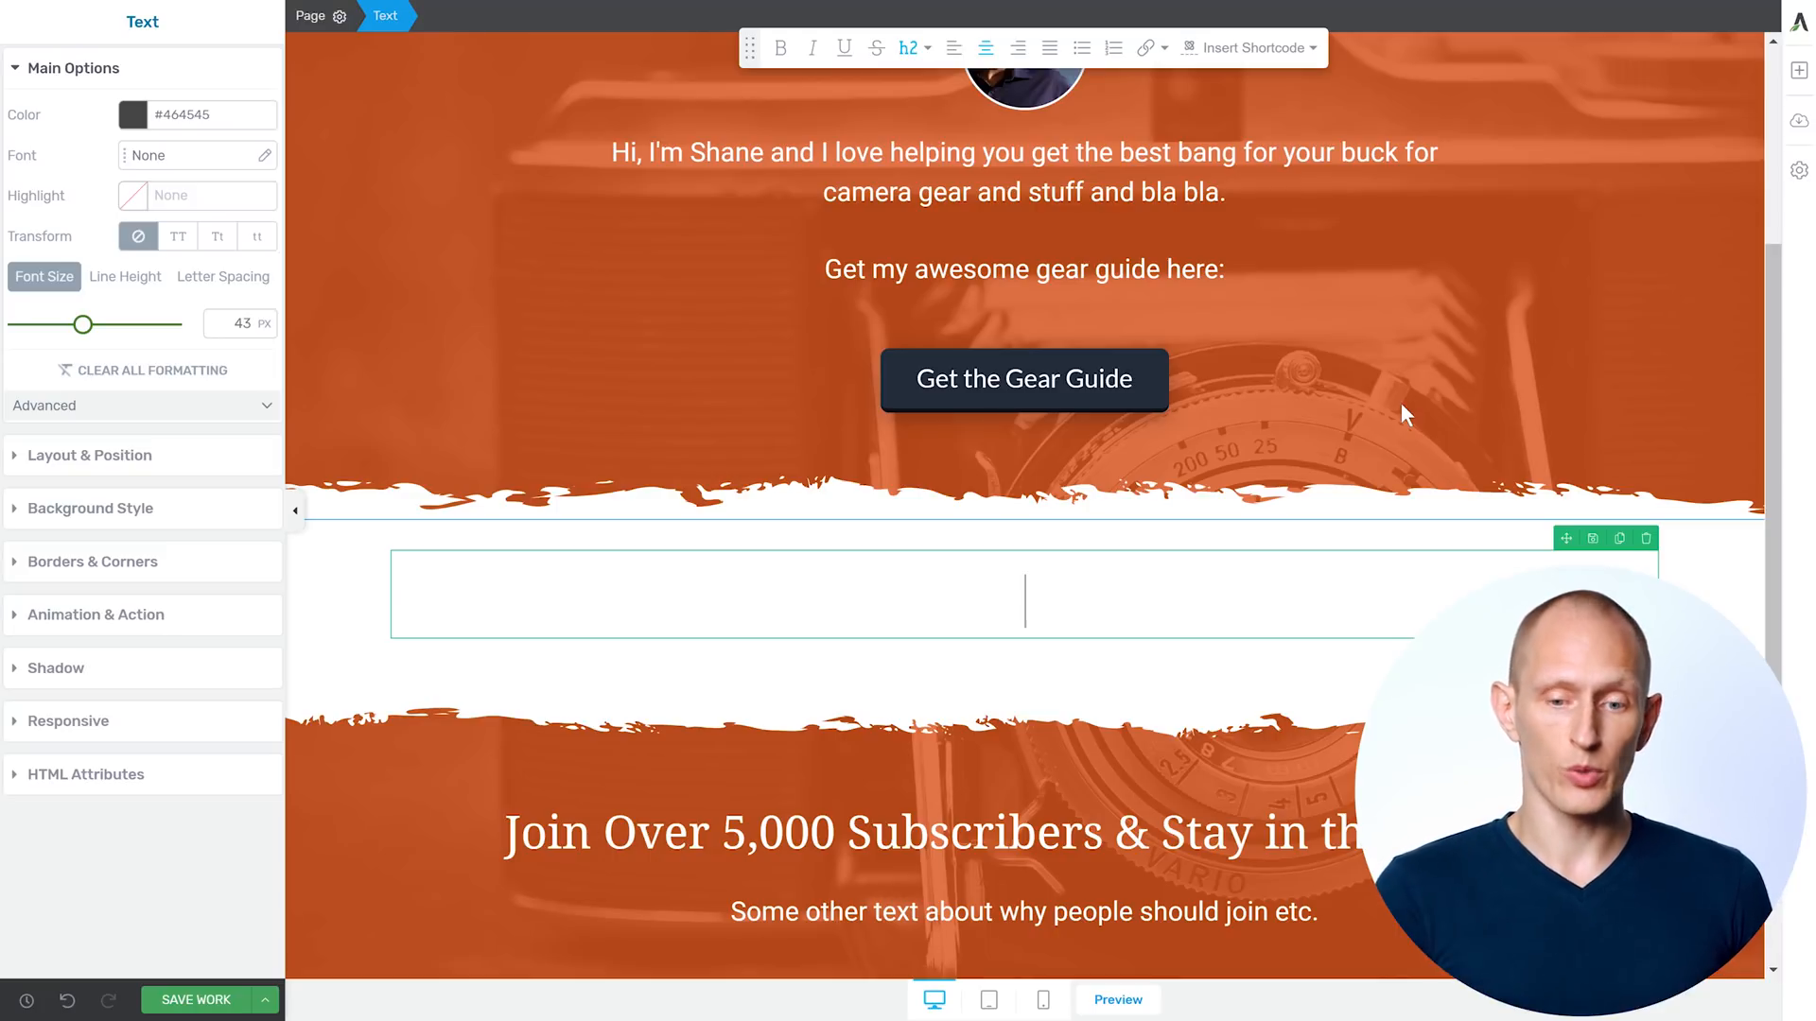
type("Check Out My La")
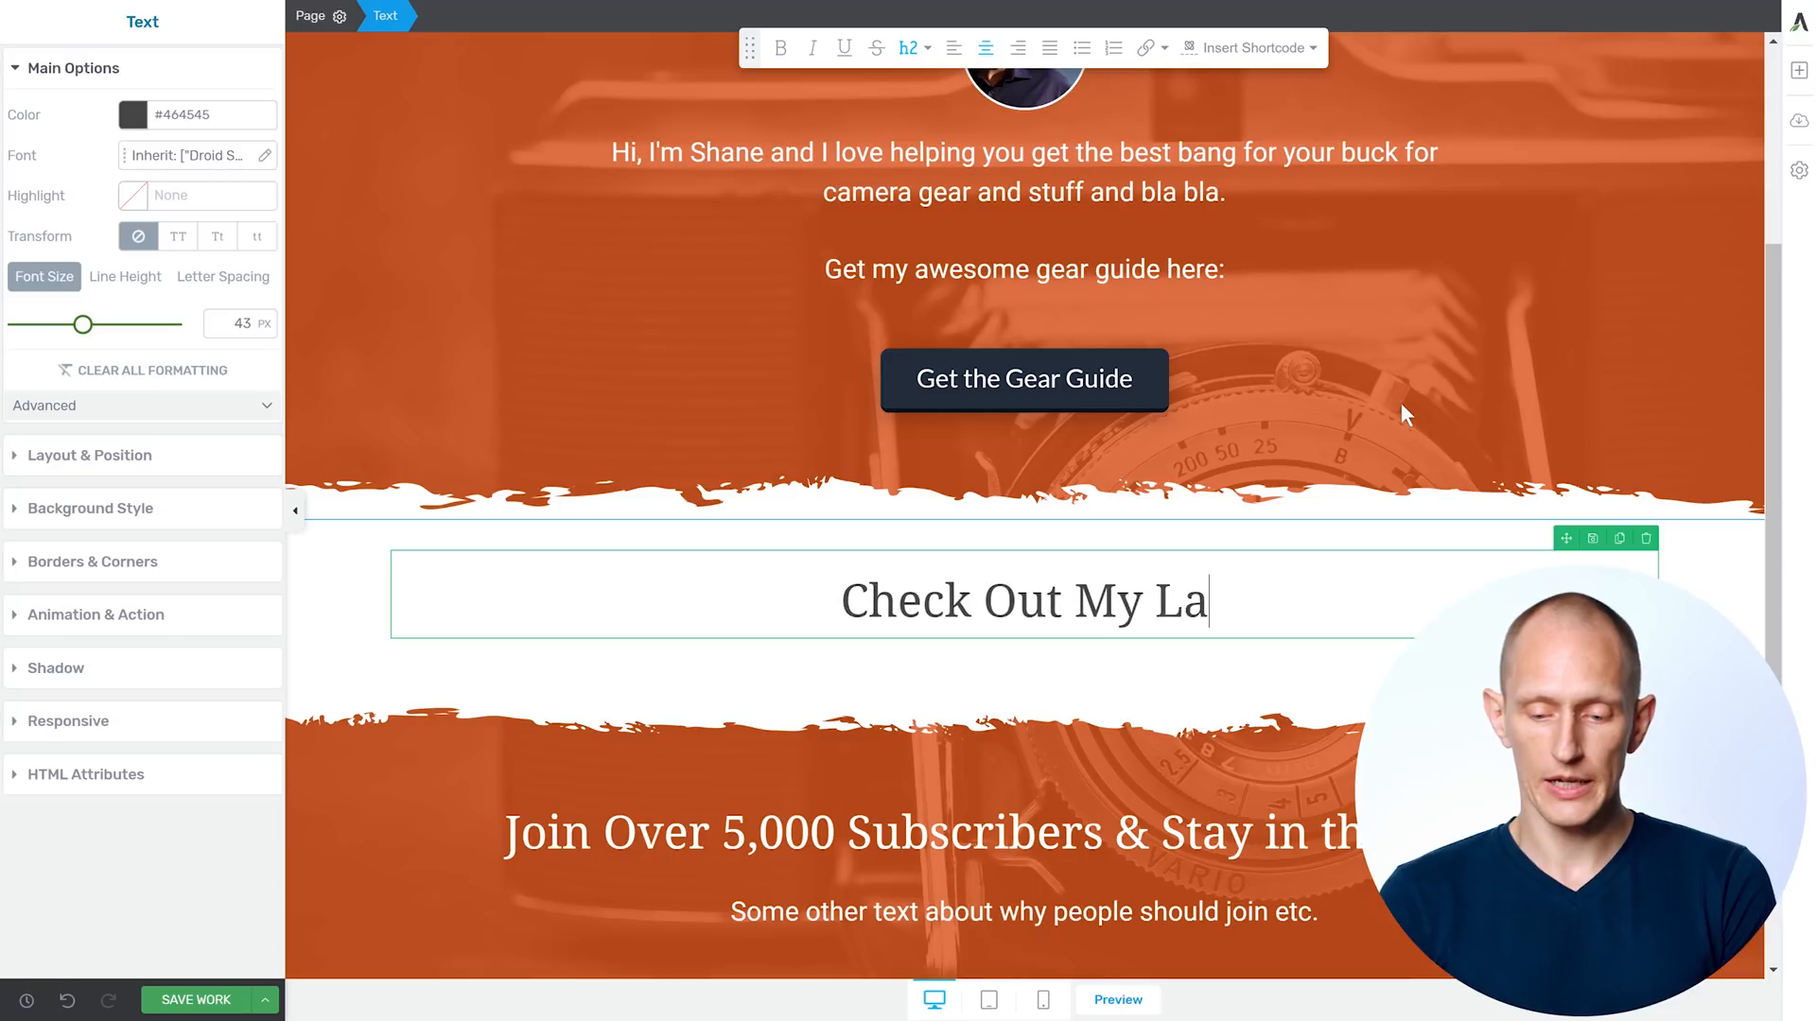
type("test Posts:")
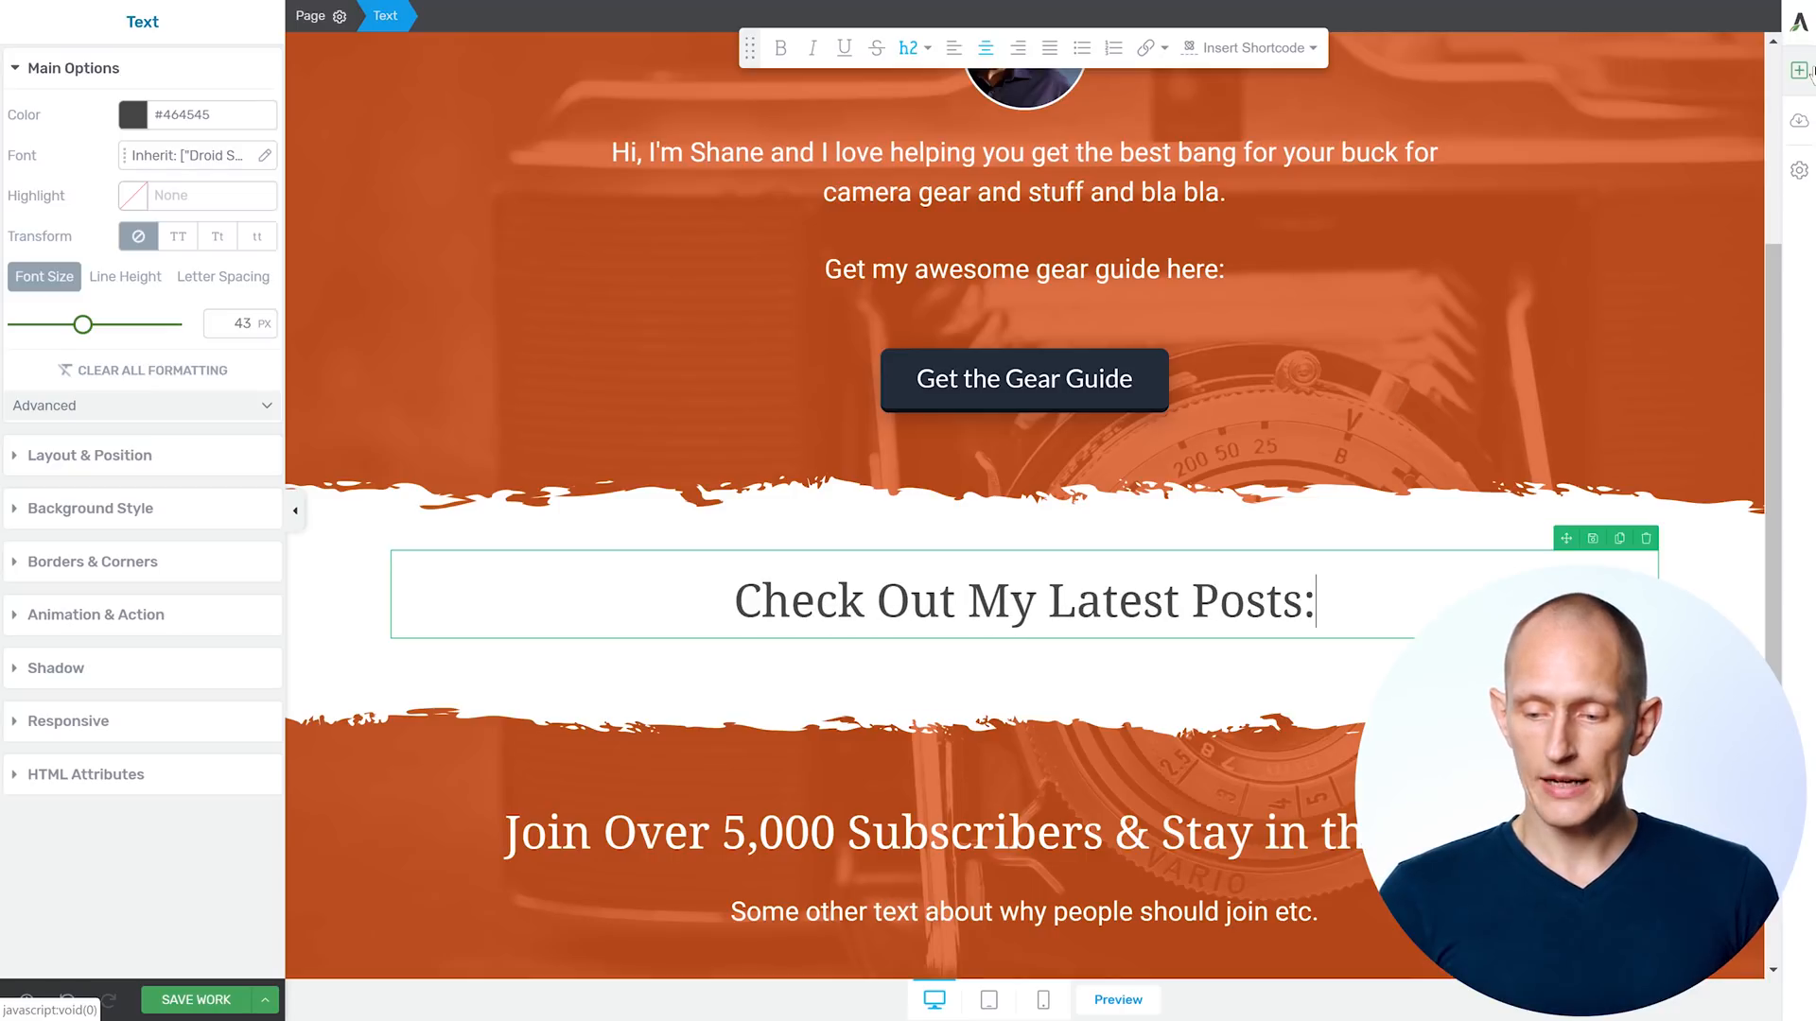
left_click(1799, 69)
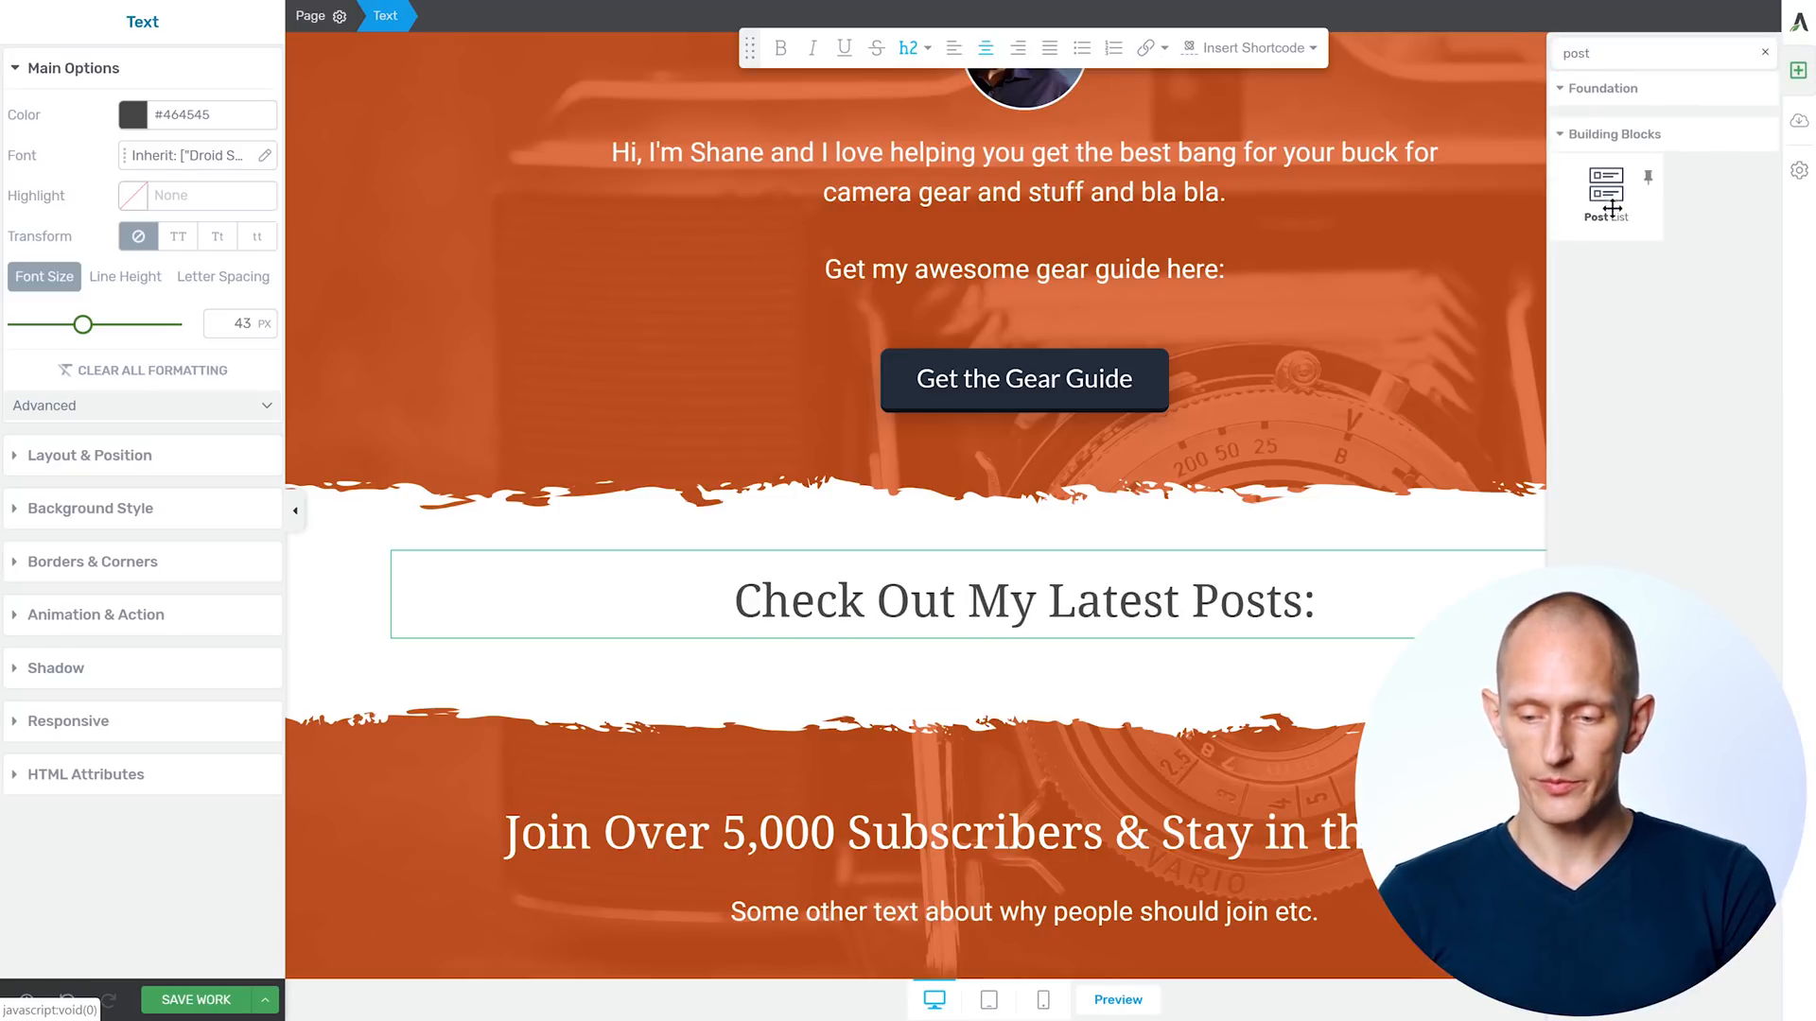
left_click(1605, 183)
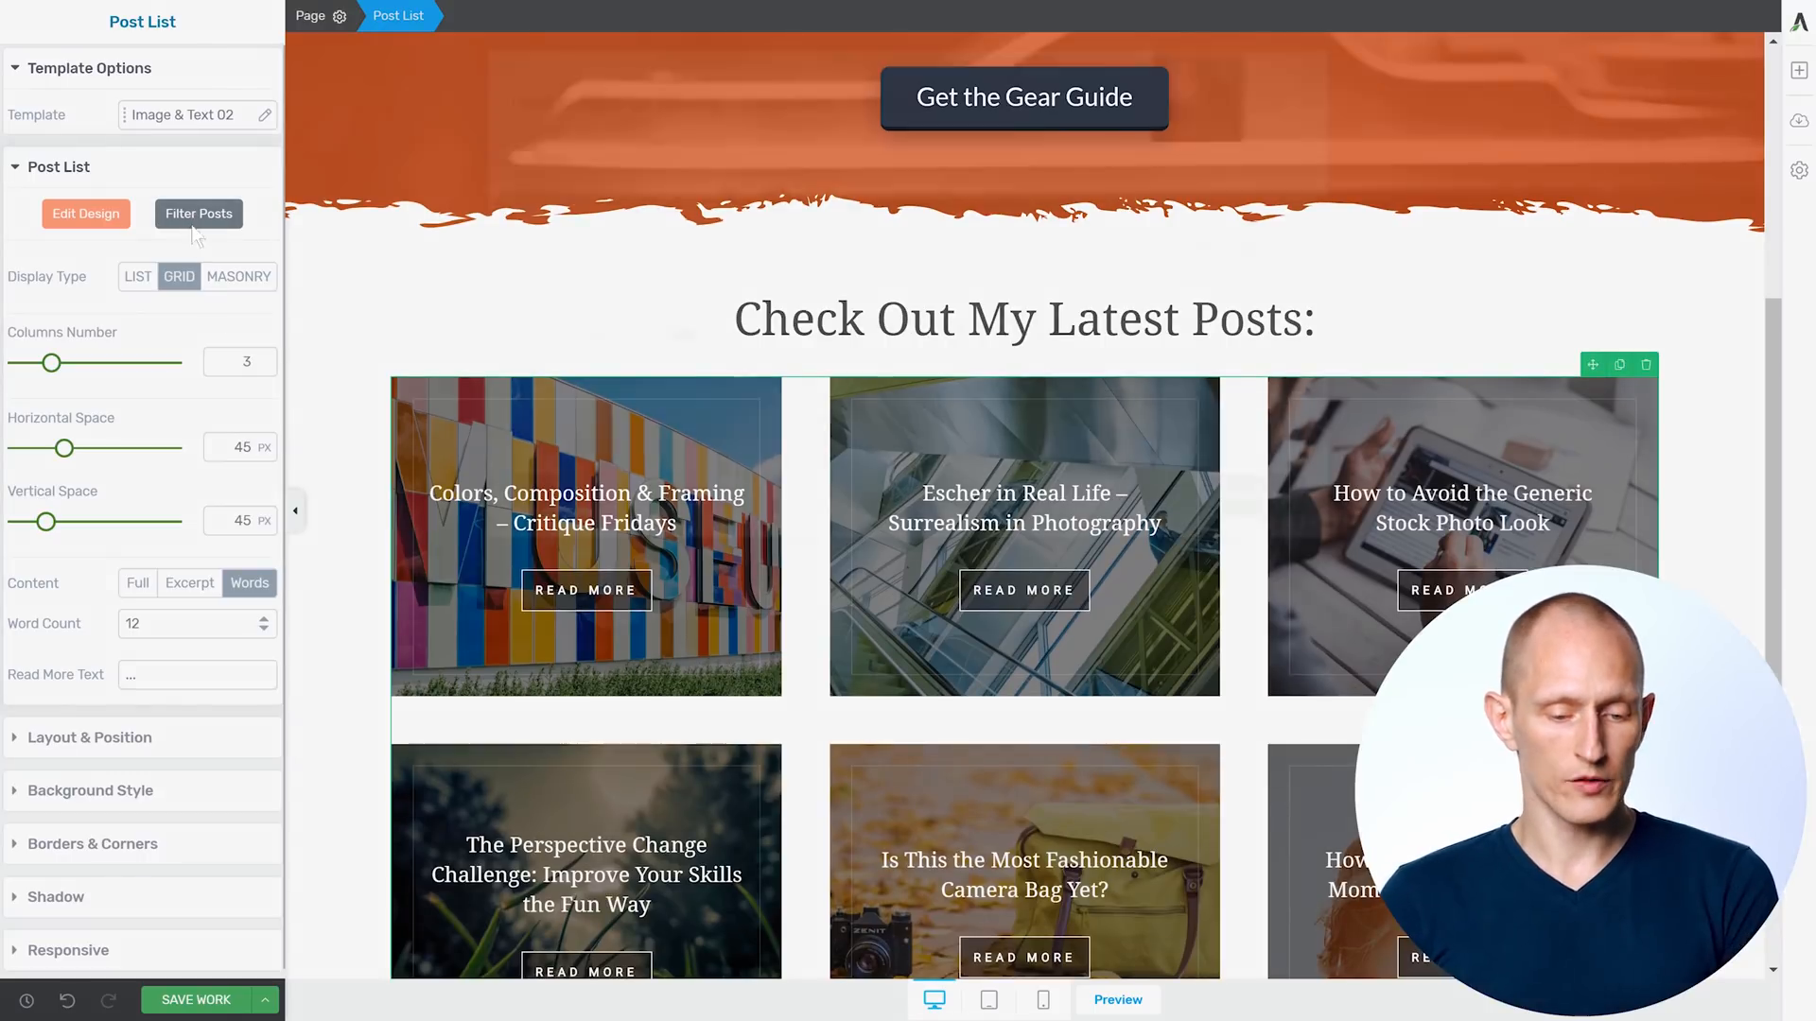
left_click(197, 213)
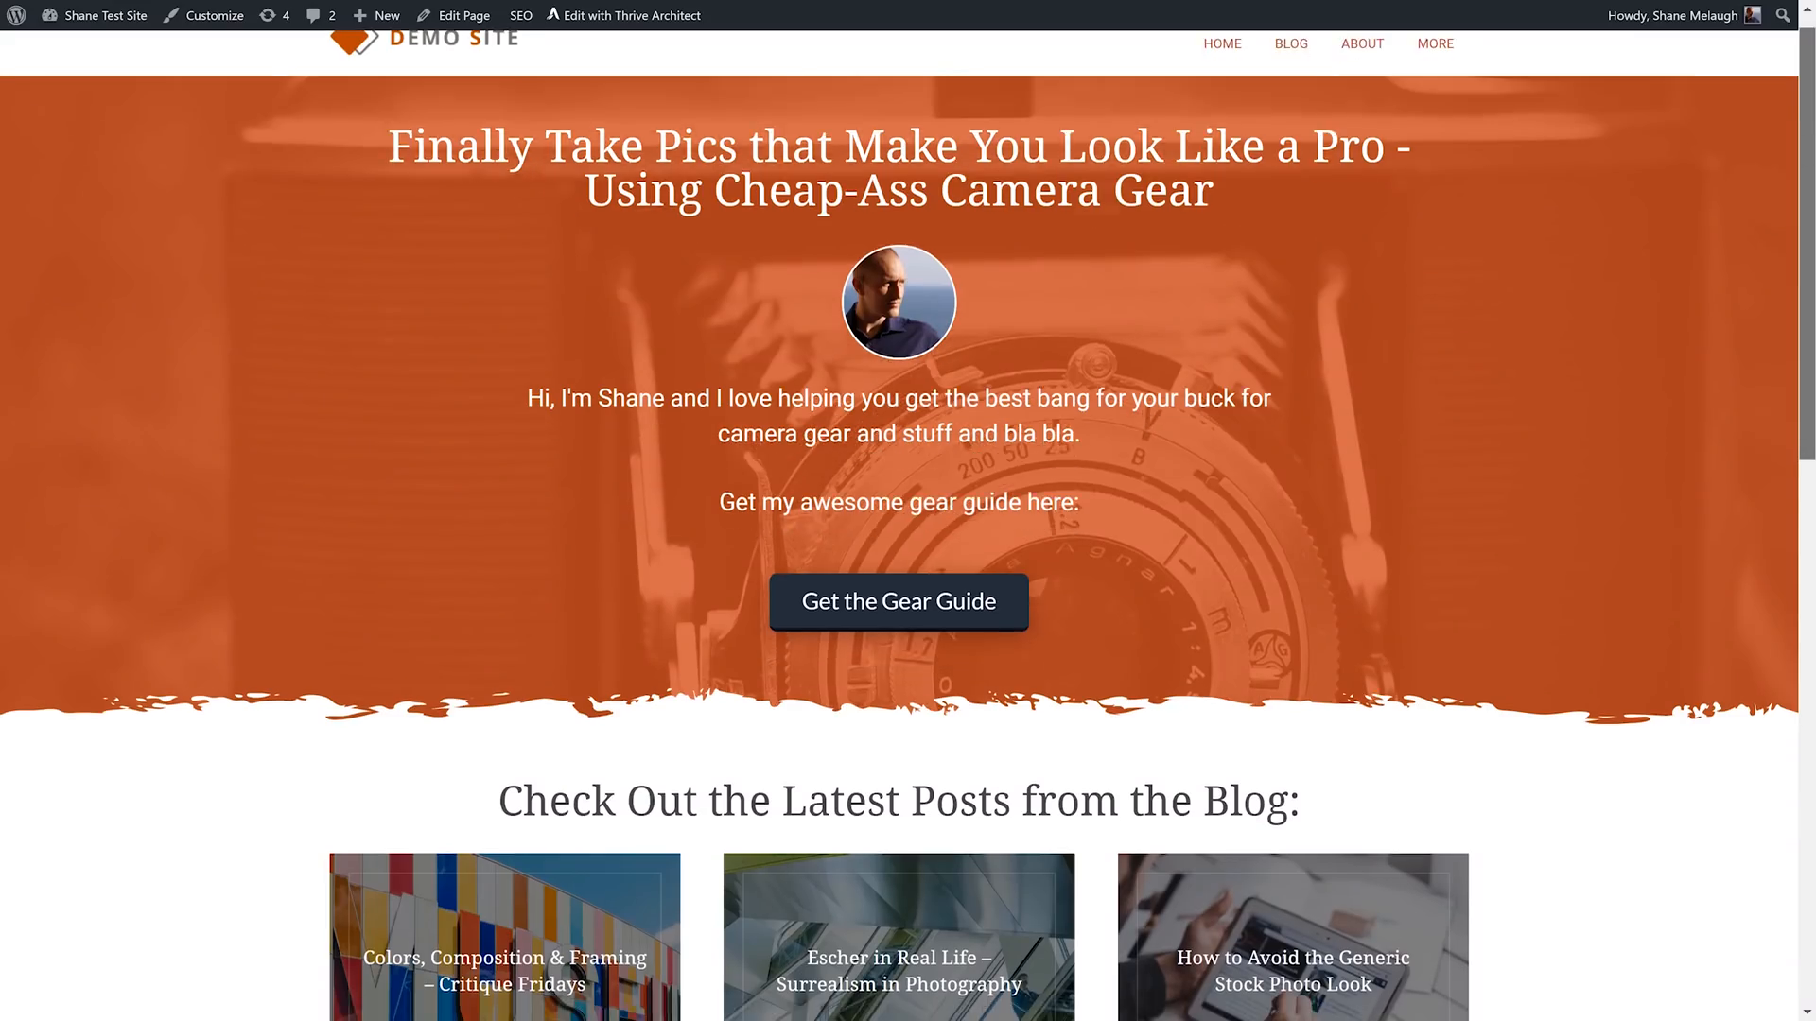
scroll("down", 3)
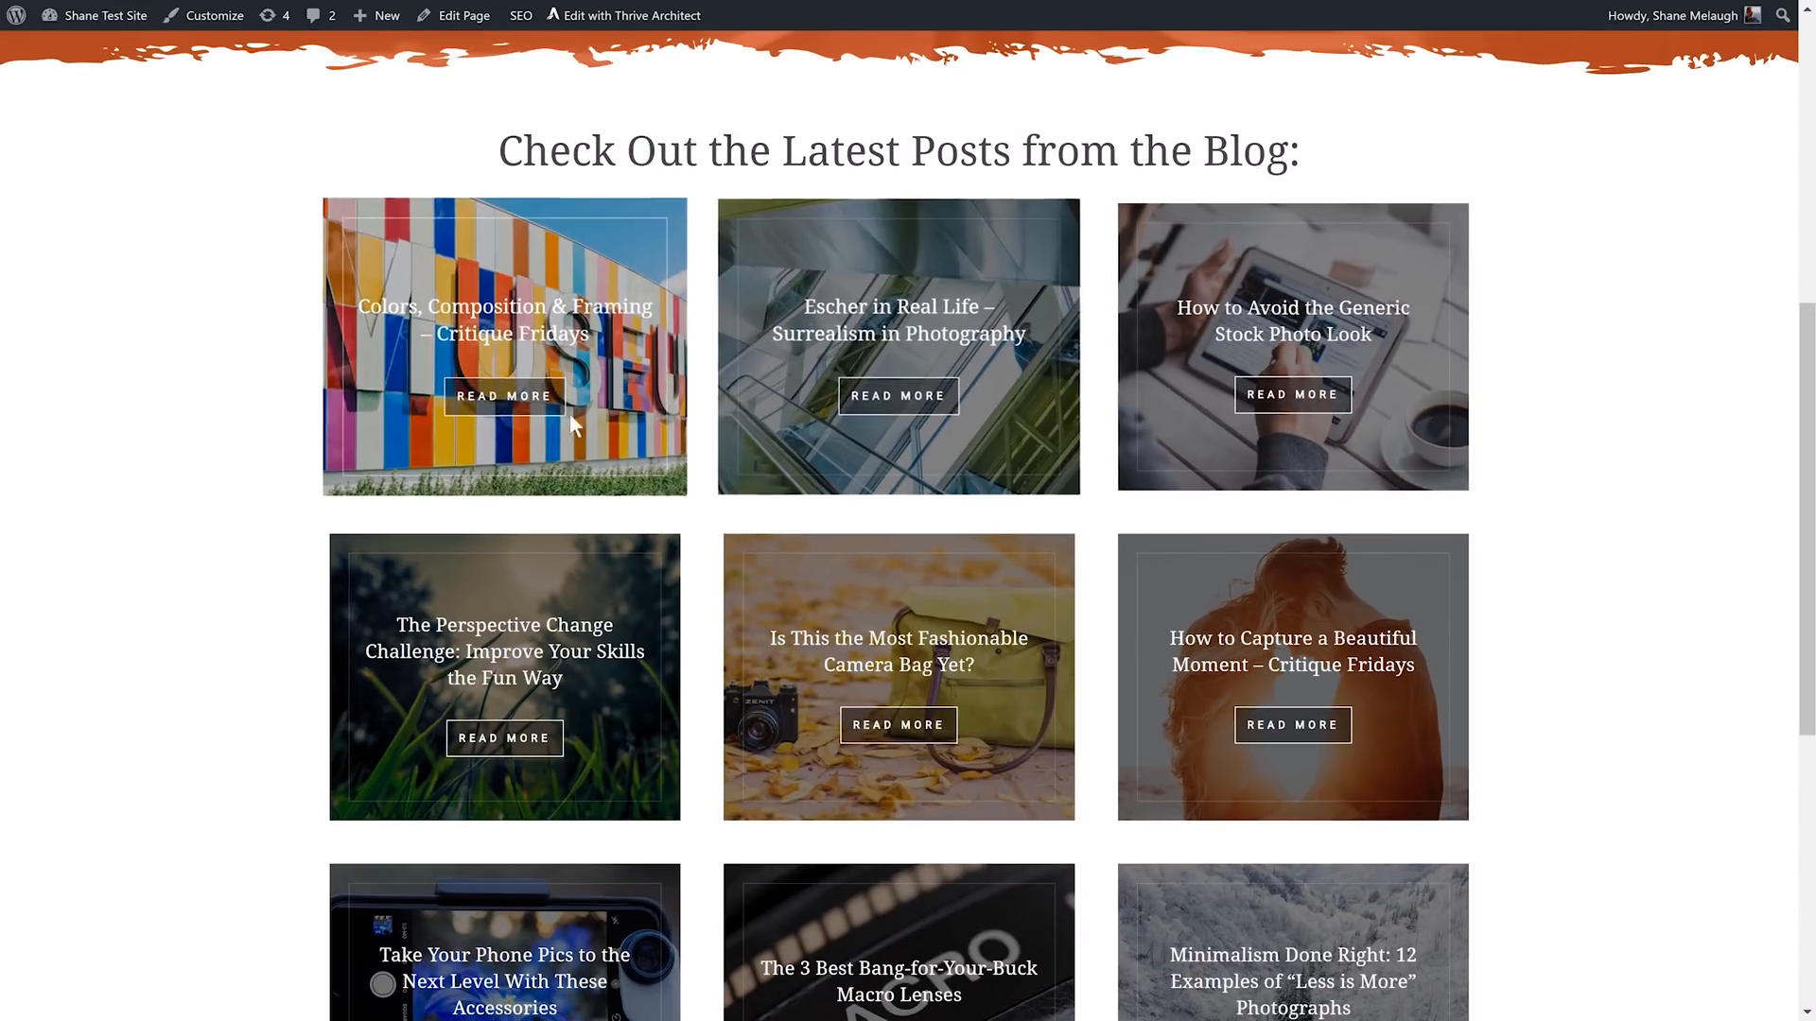
scroll("down", 3)
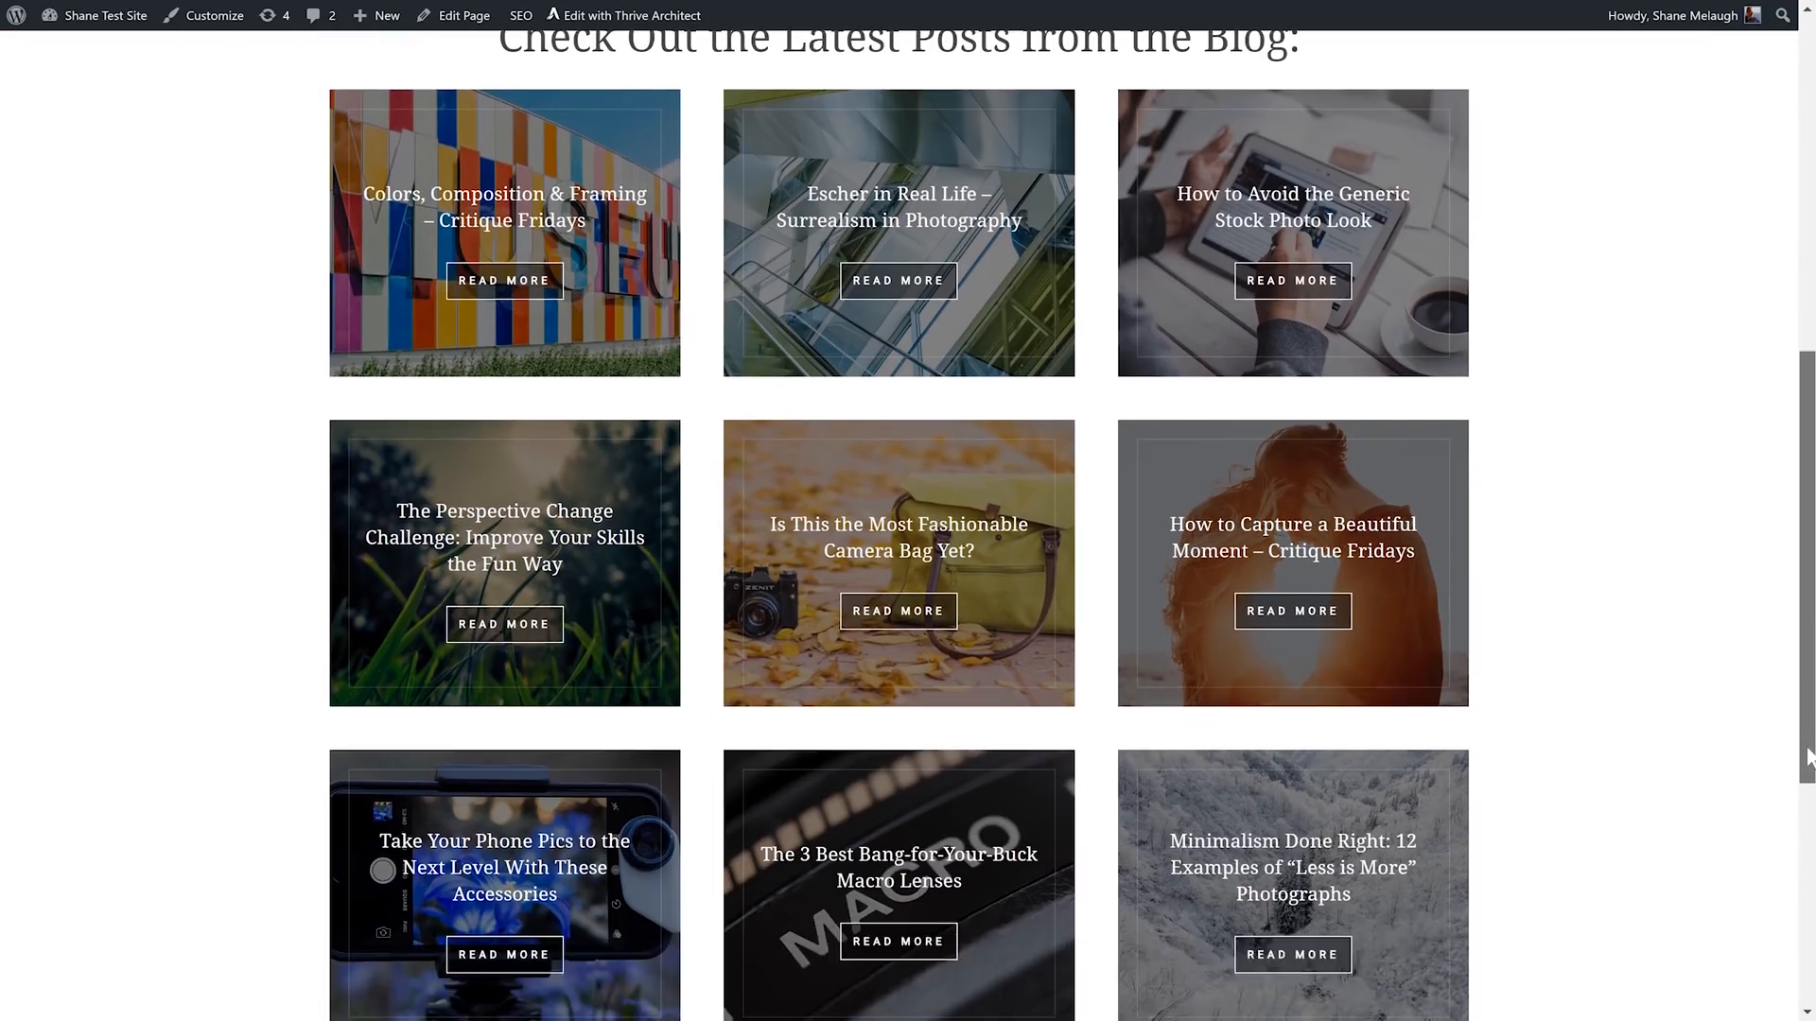
left_click(634, 15)
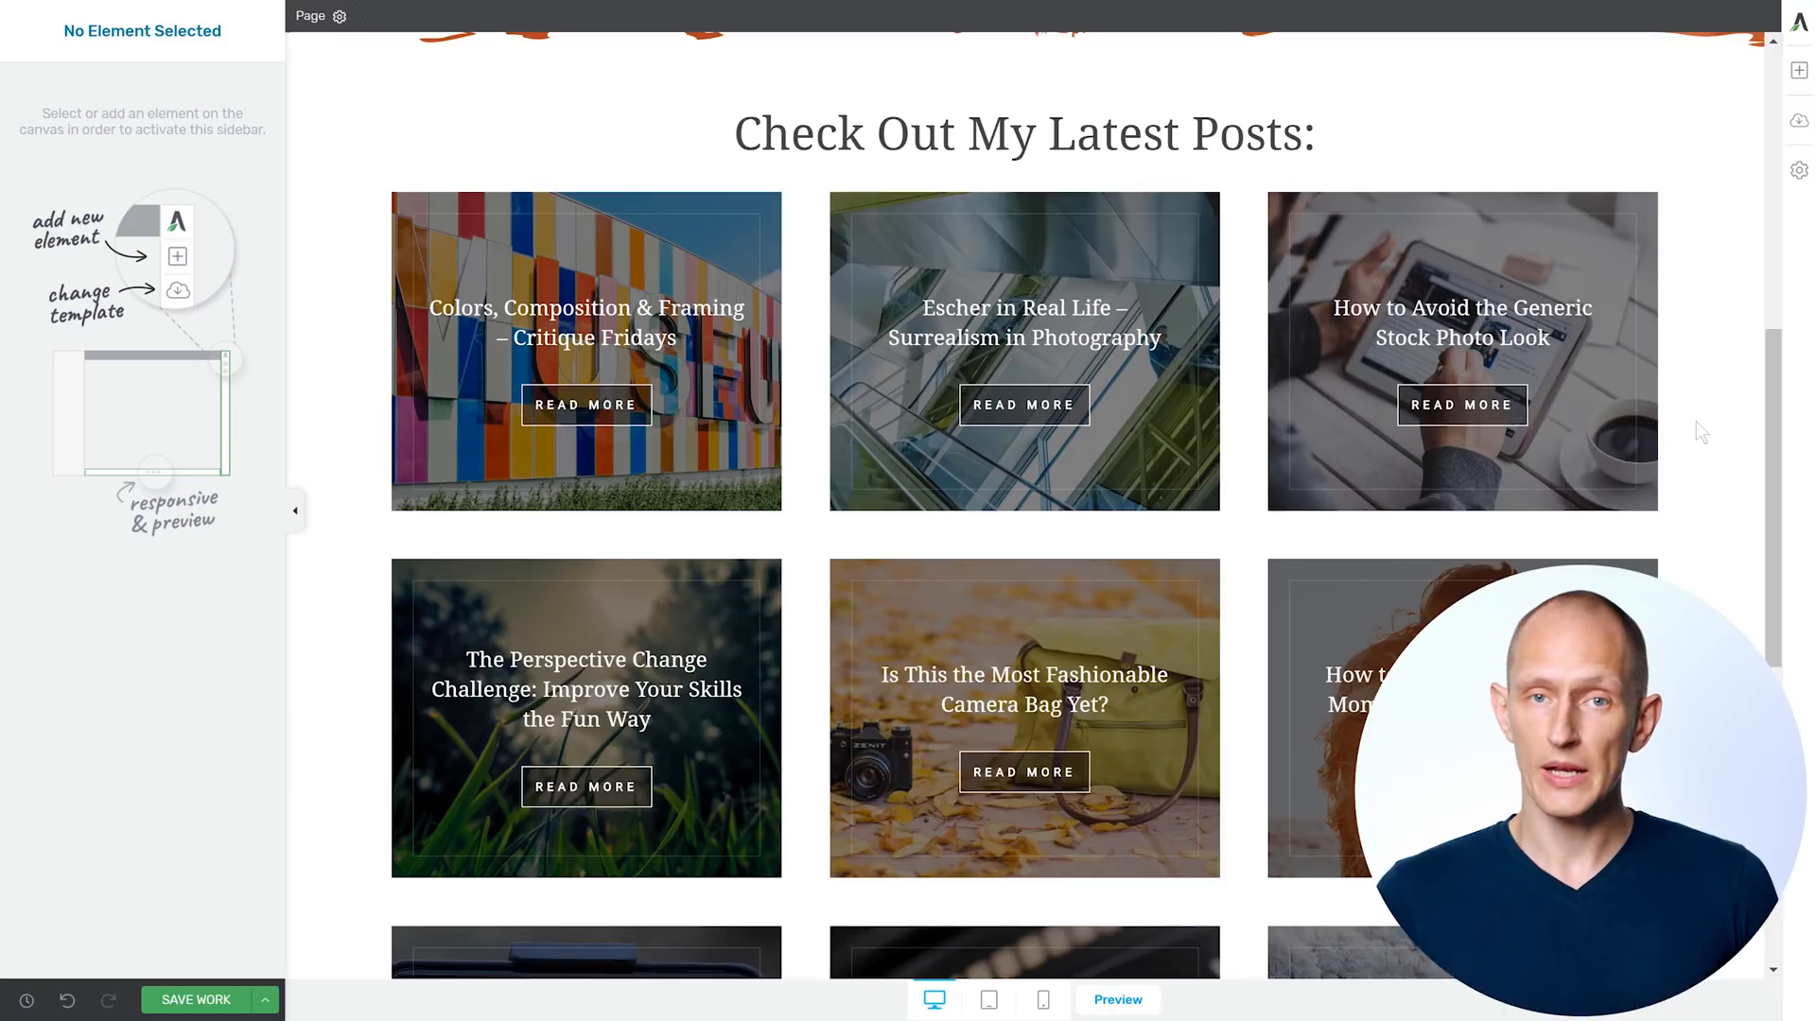
Change the heading to 'Tutorials', save the post filter, and adjust card minimum height
left_click(1023, 133)
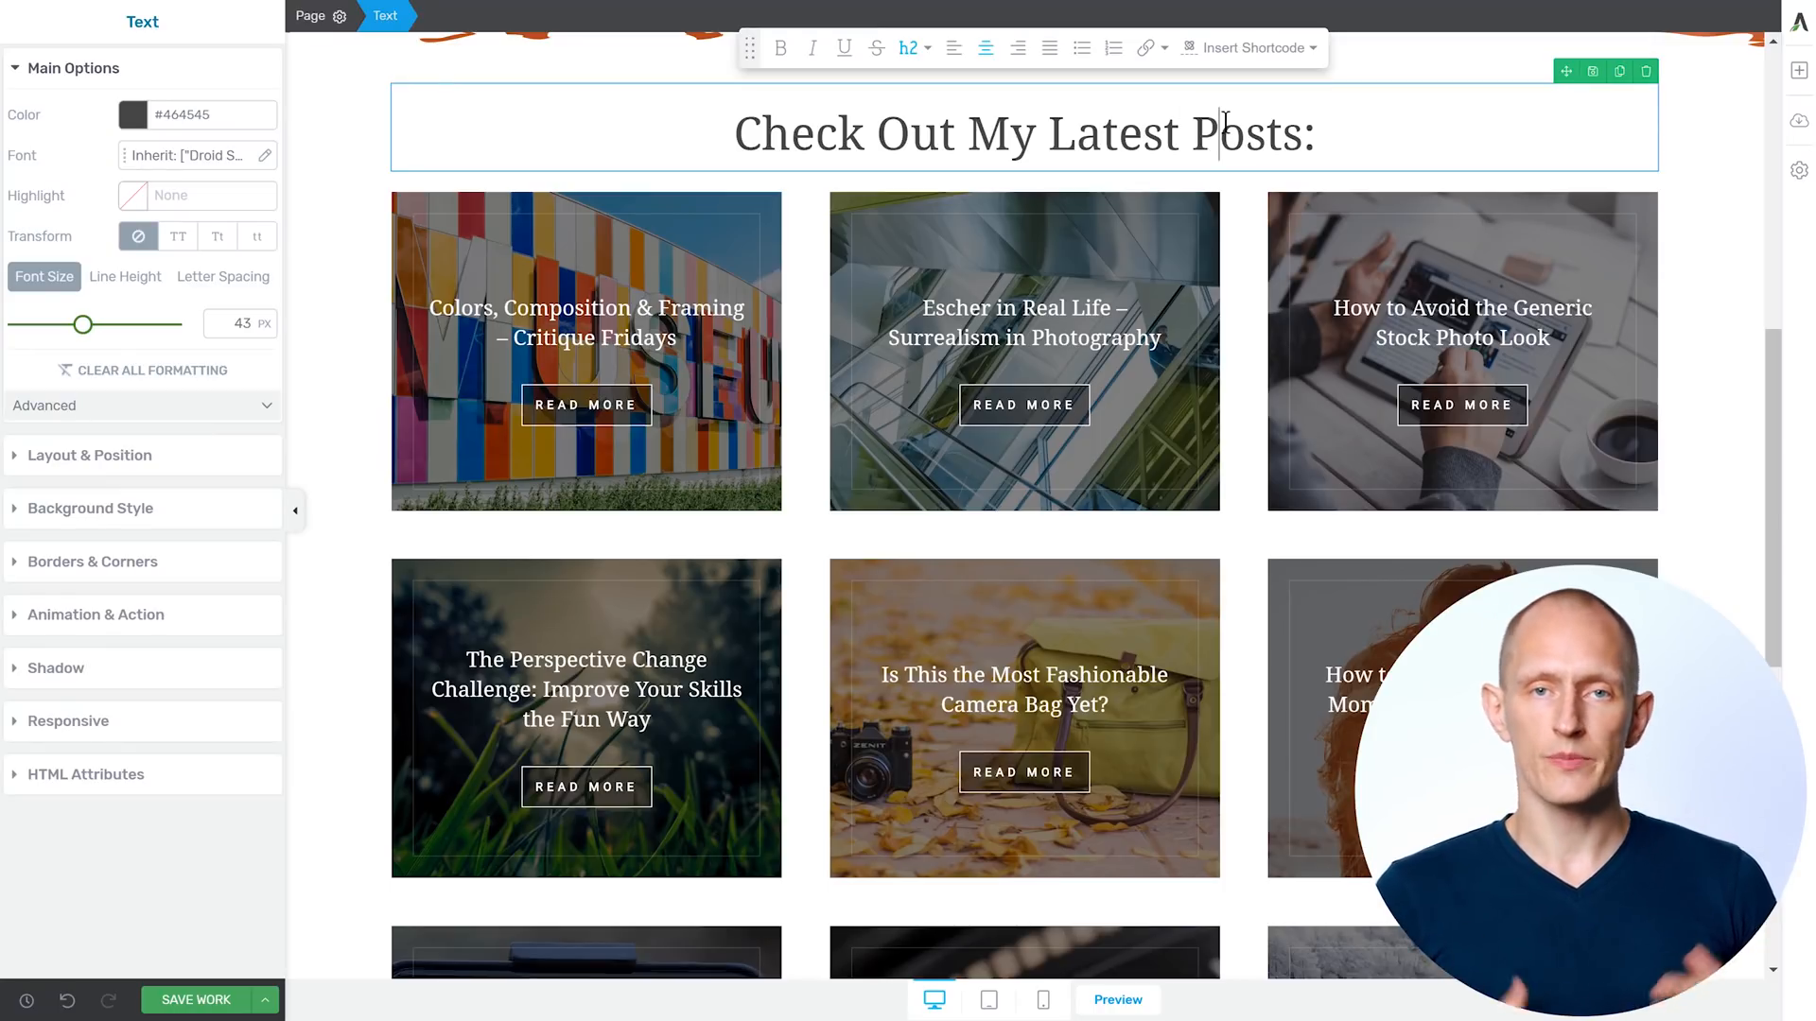
double_click(1248, 133)
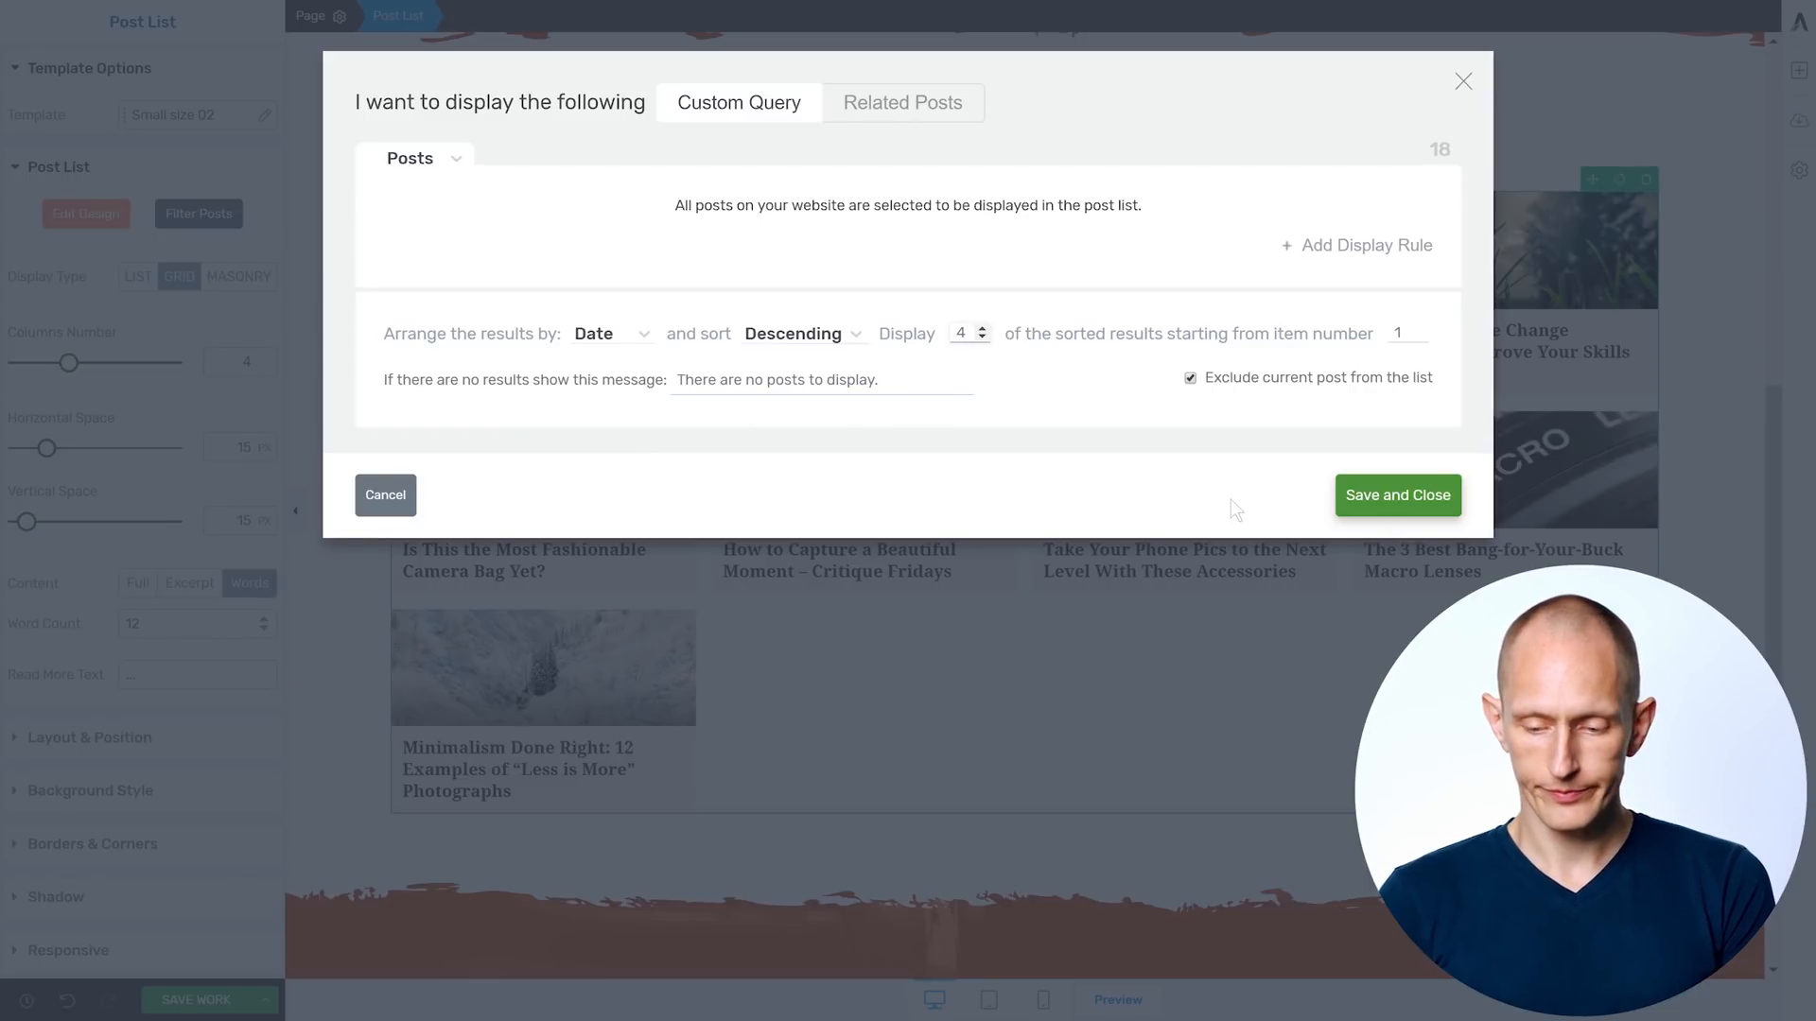
left_click(1396, 495)
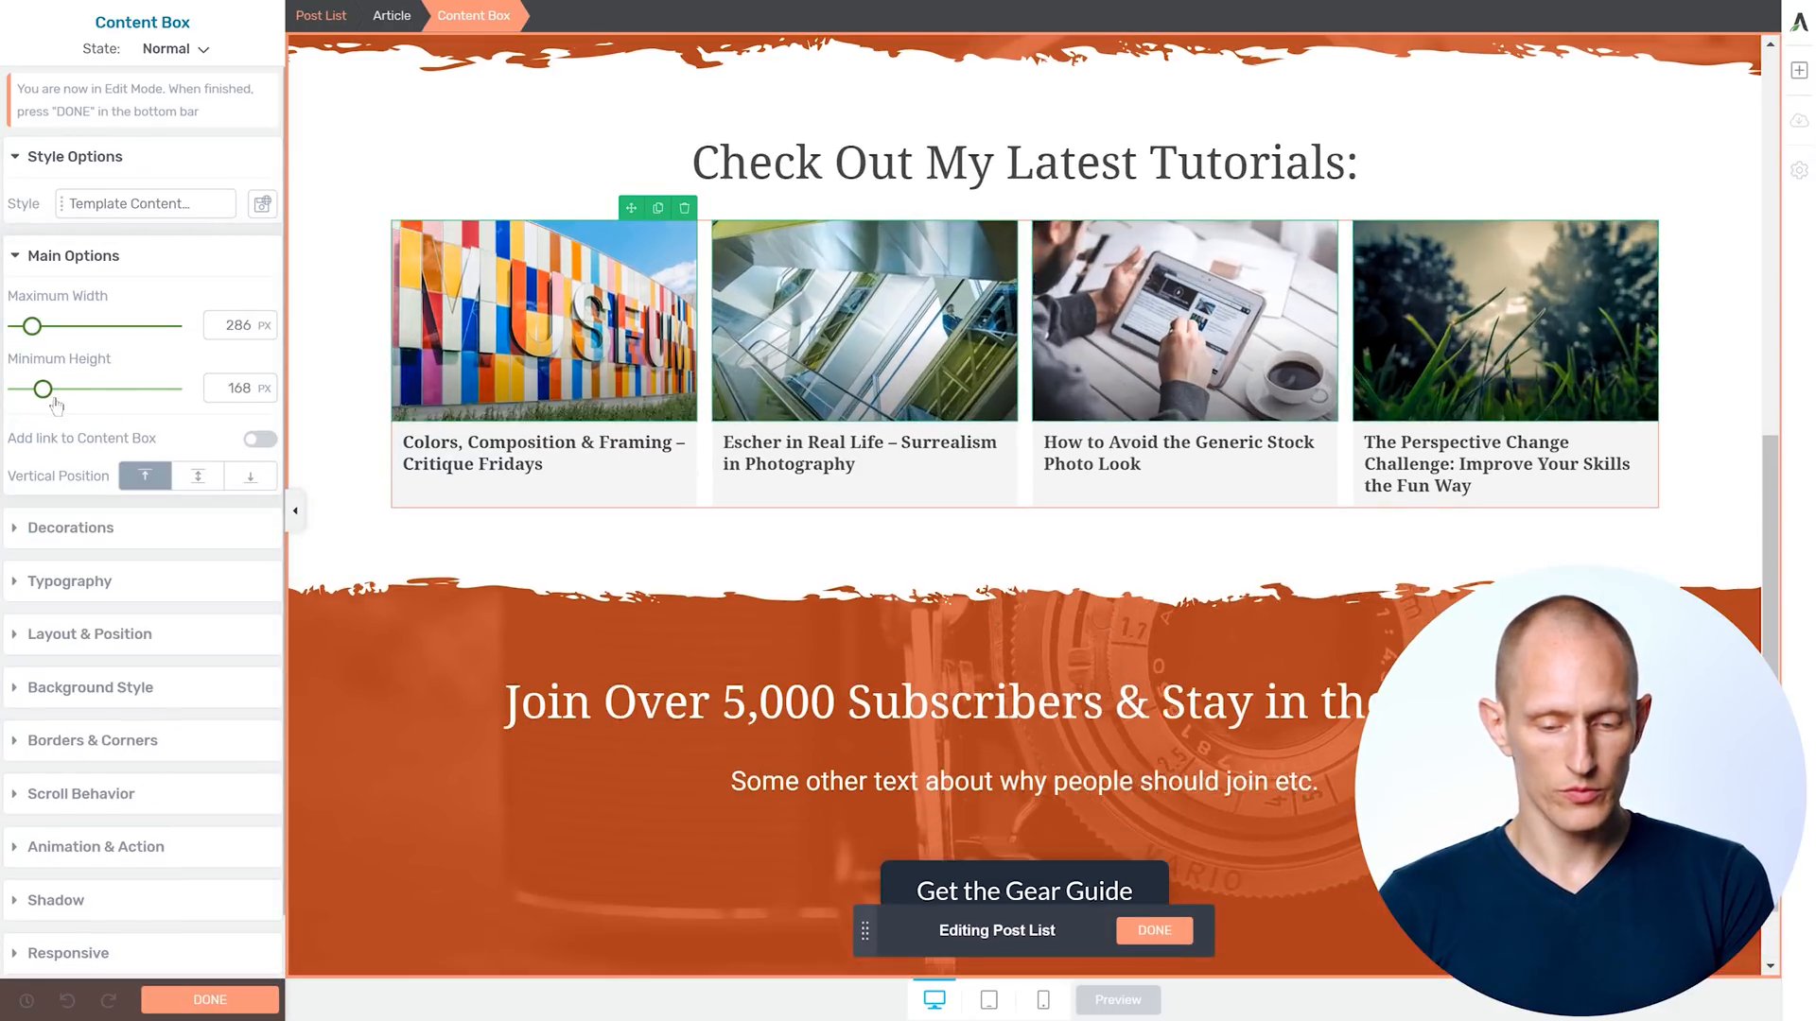
left_click_drag(42, 388, 49, 391)
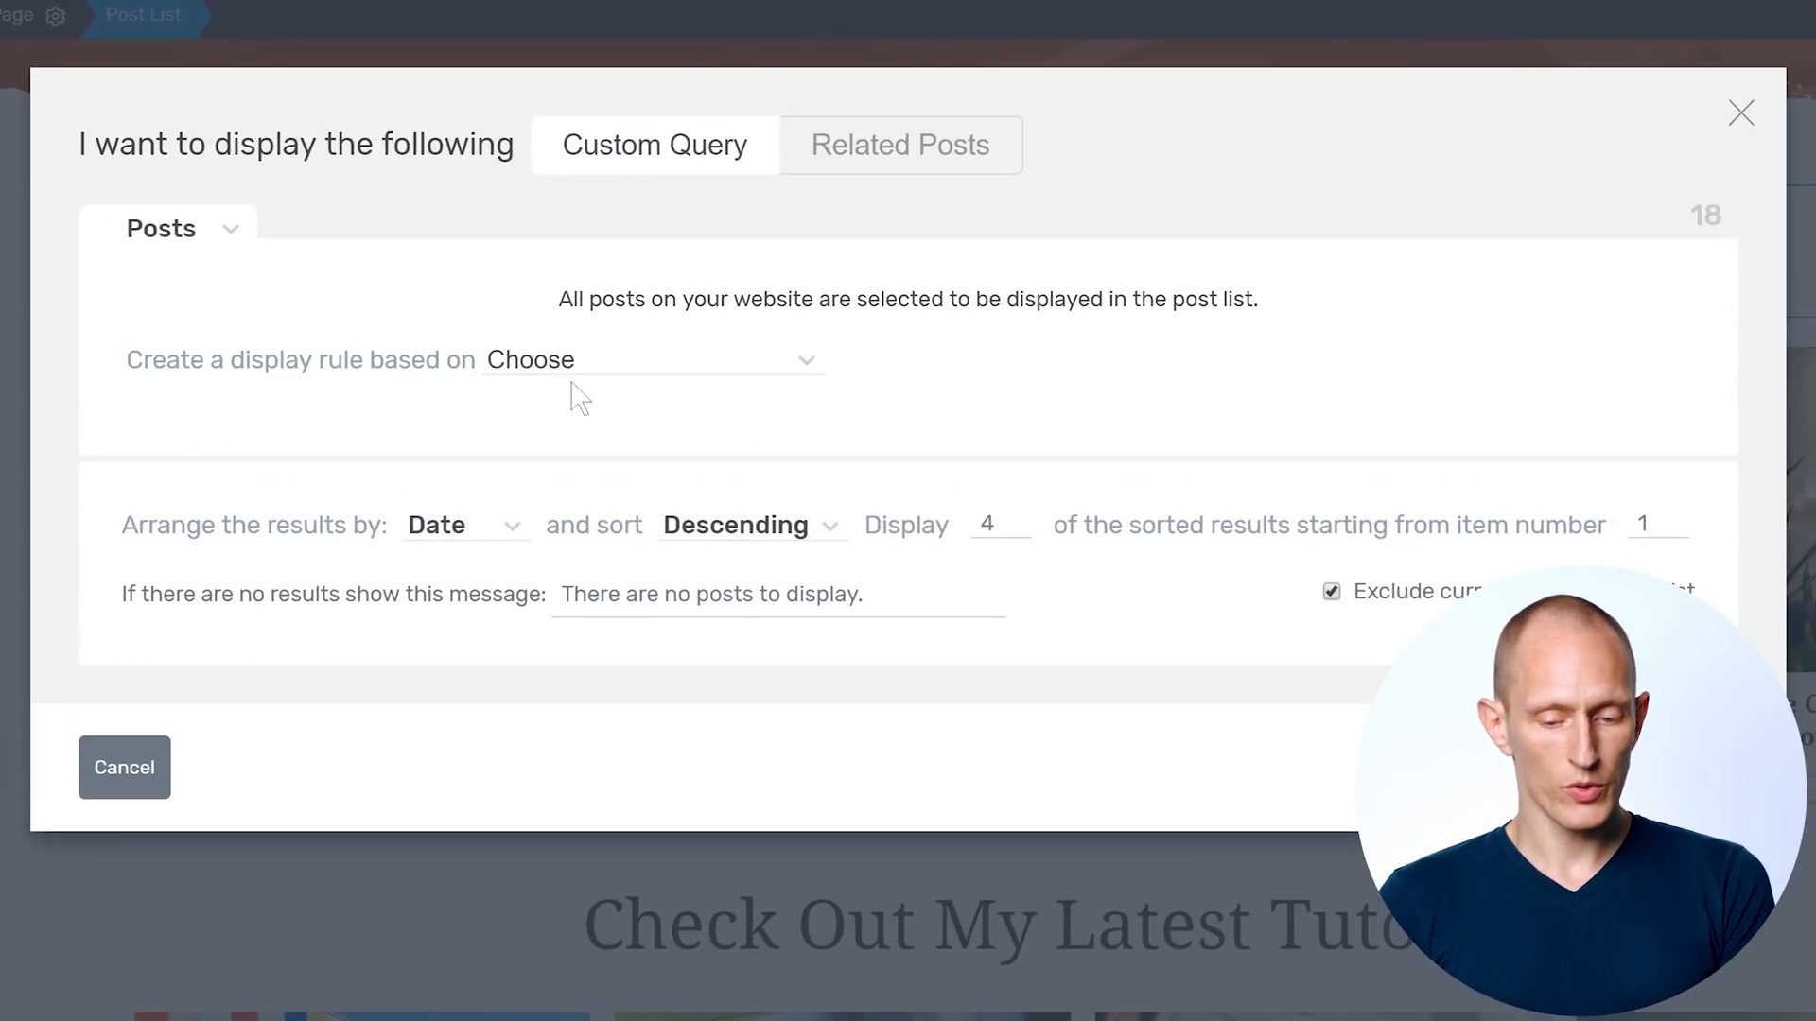
Add a Categories display rule and open the category list to include Photography Tutorials
left_click(649, 360)
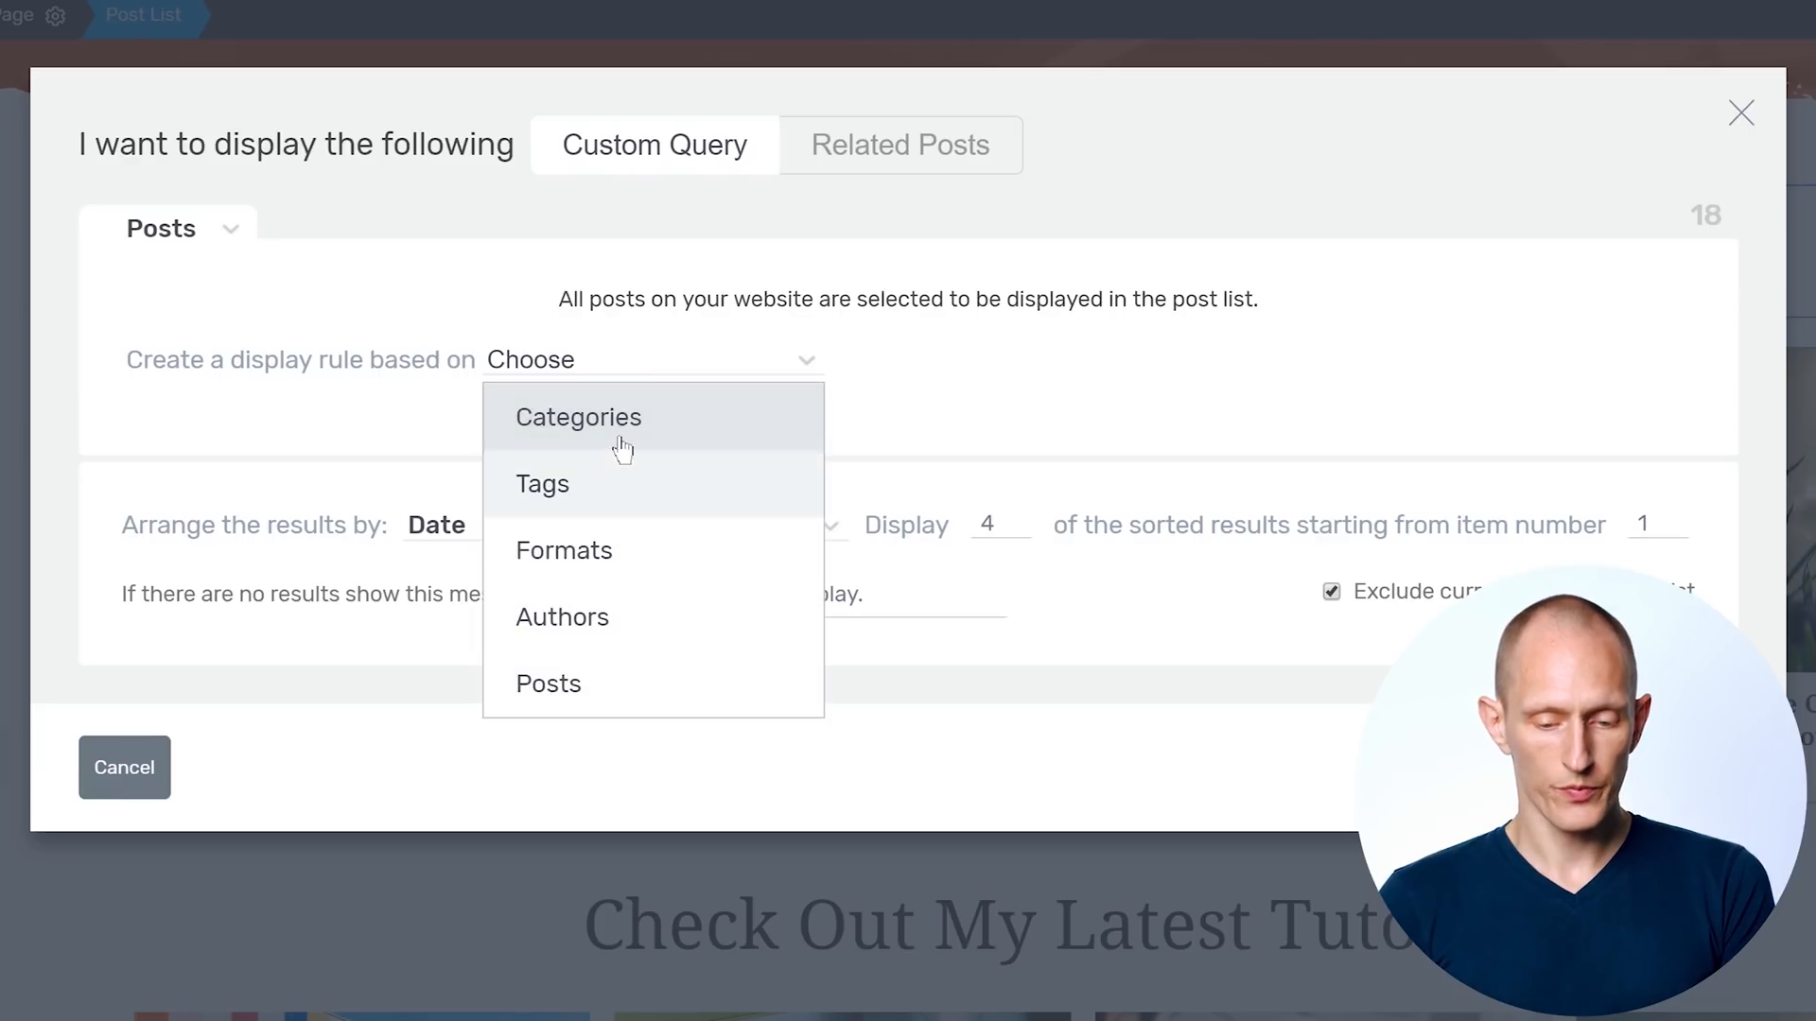
left_click(577, 417)
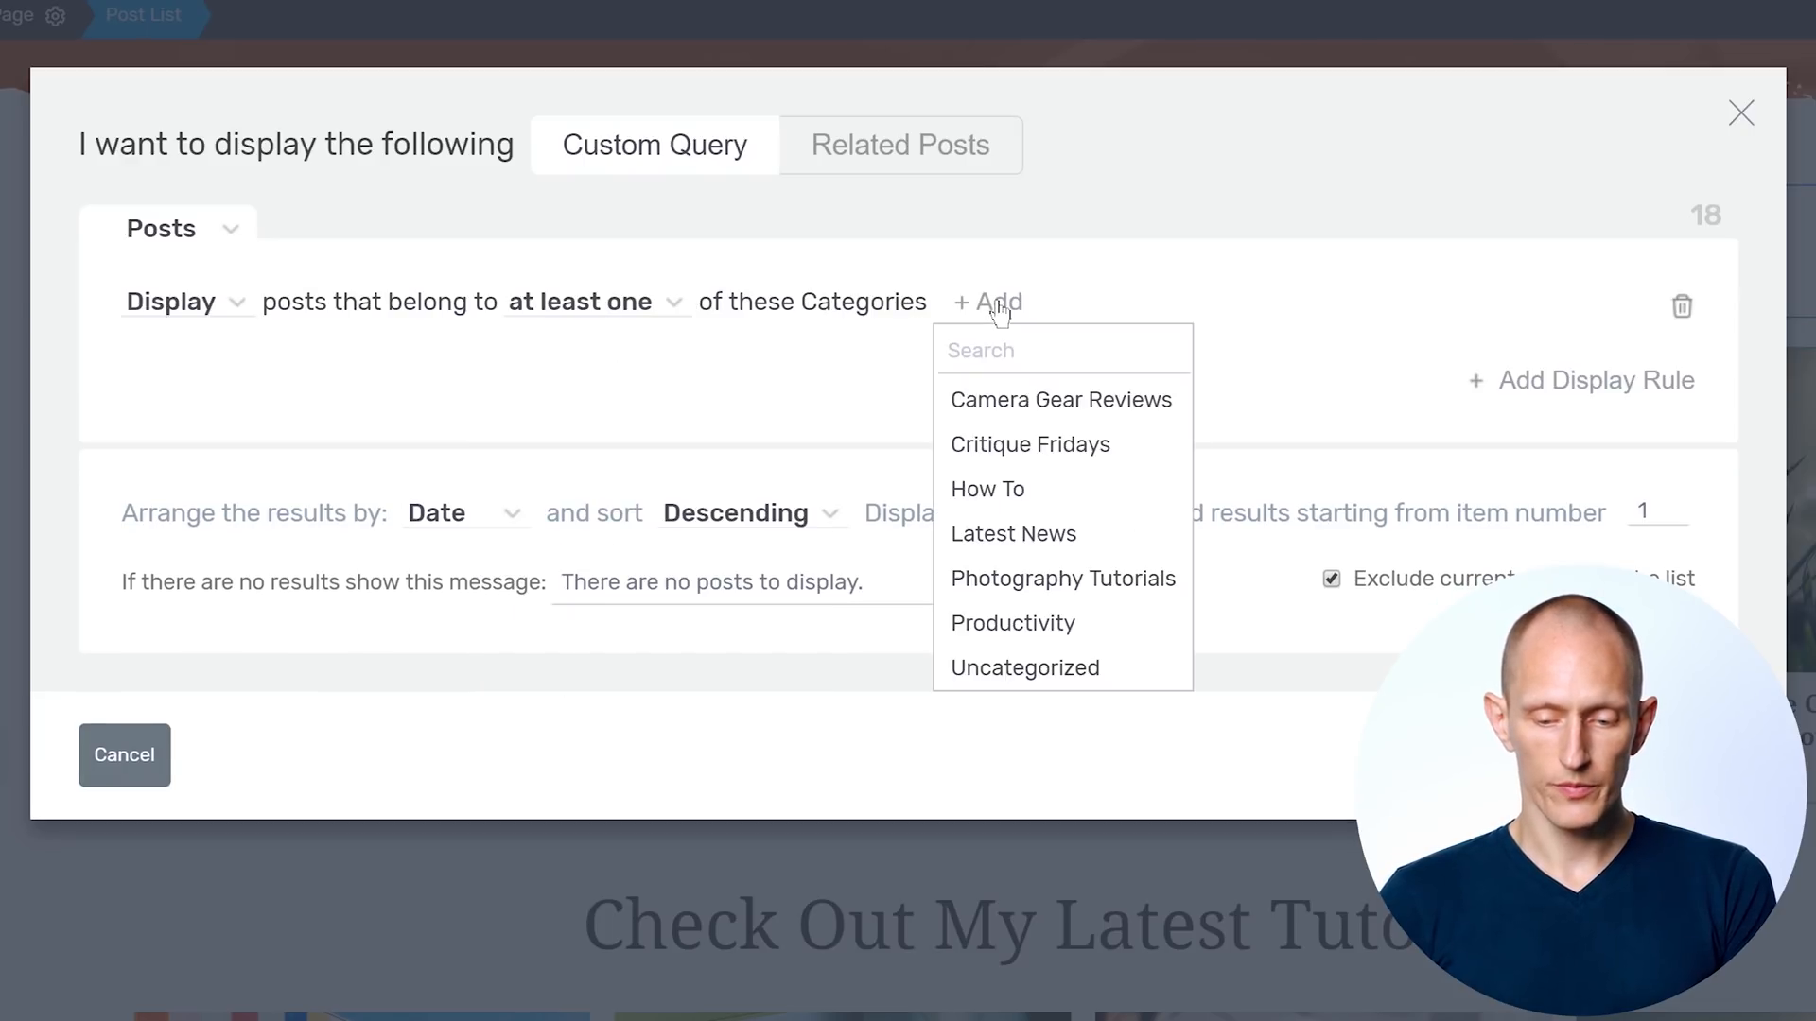
left_click(1061, 578)
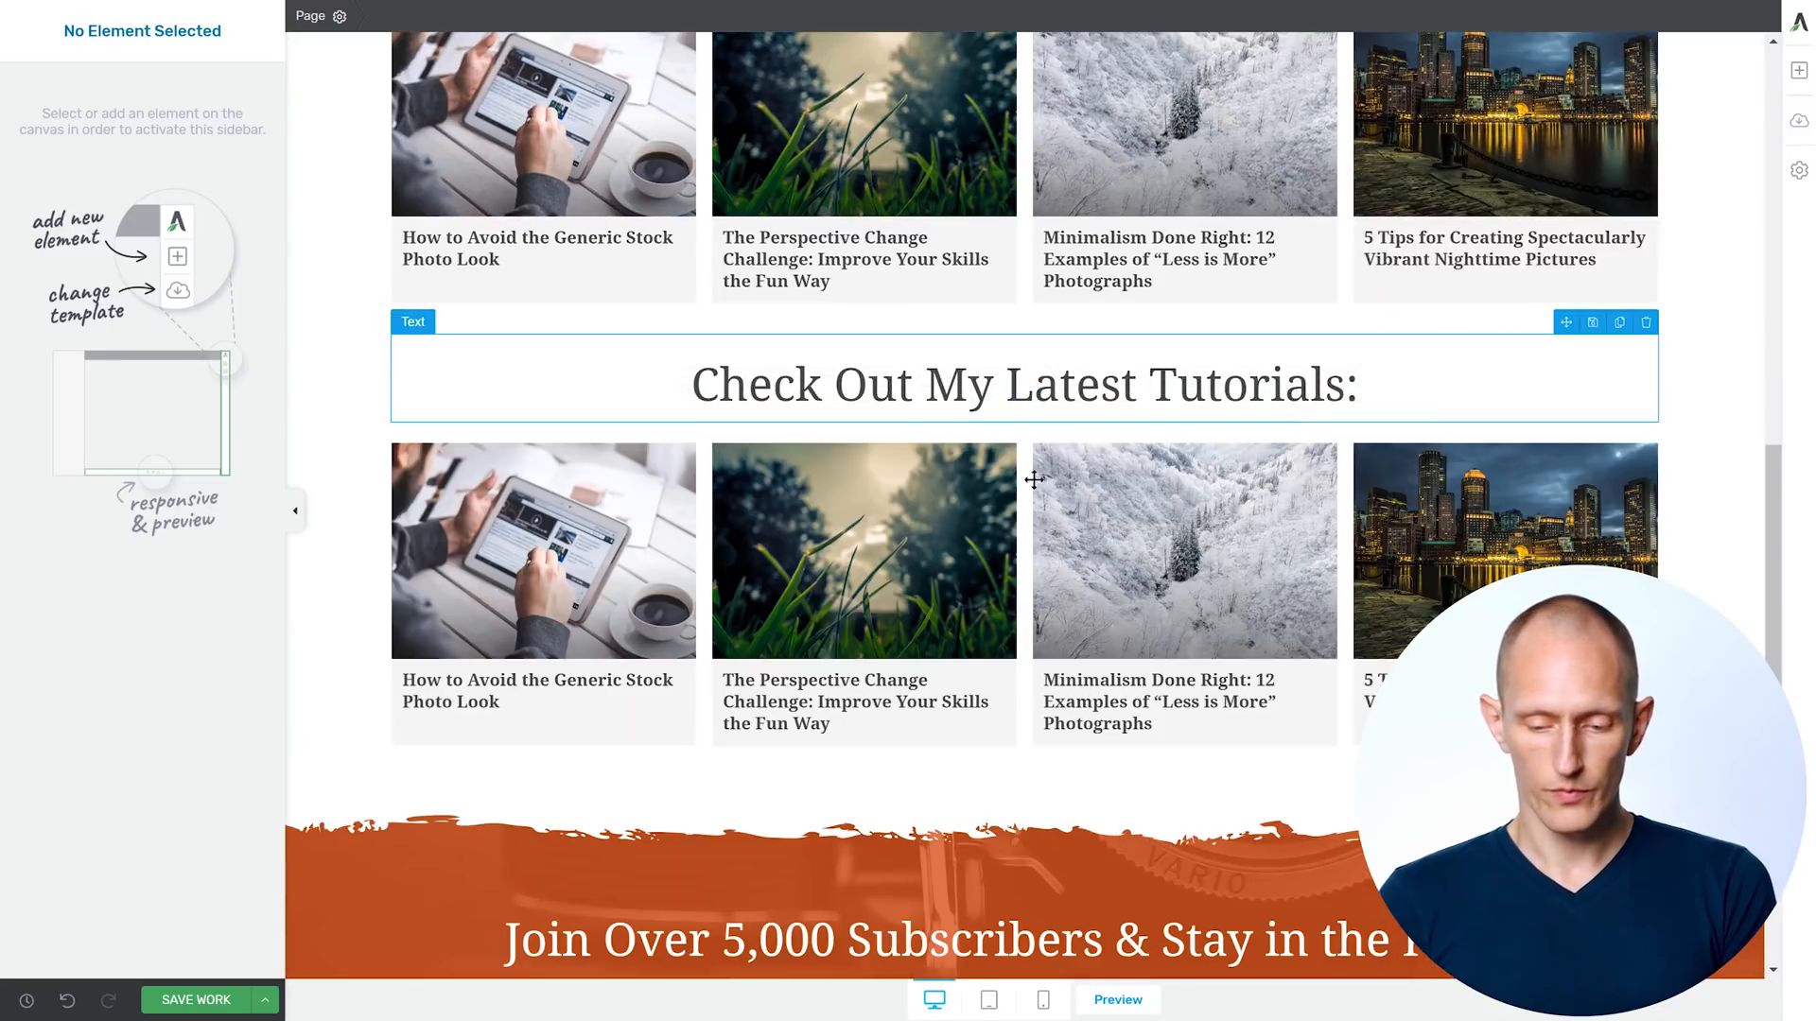
Rename the duplicated heading to Reviews and remove Photography Tutorials from its filter
type("Reviews")
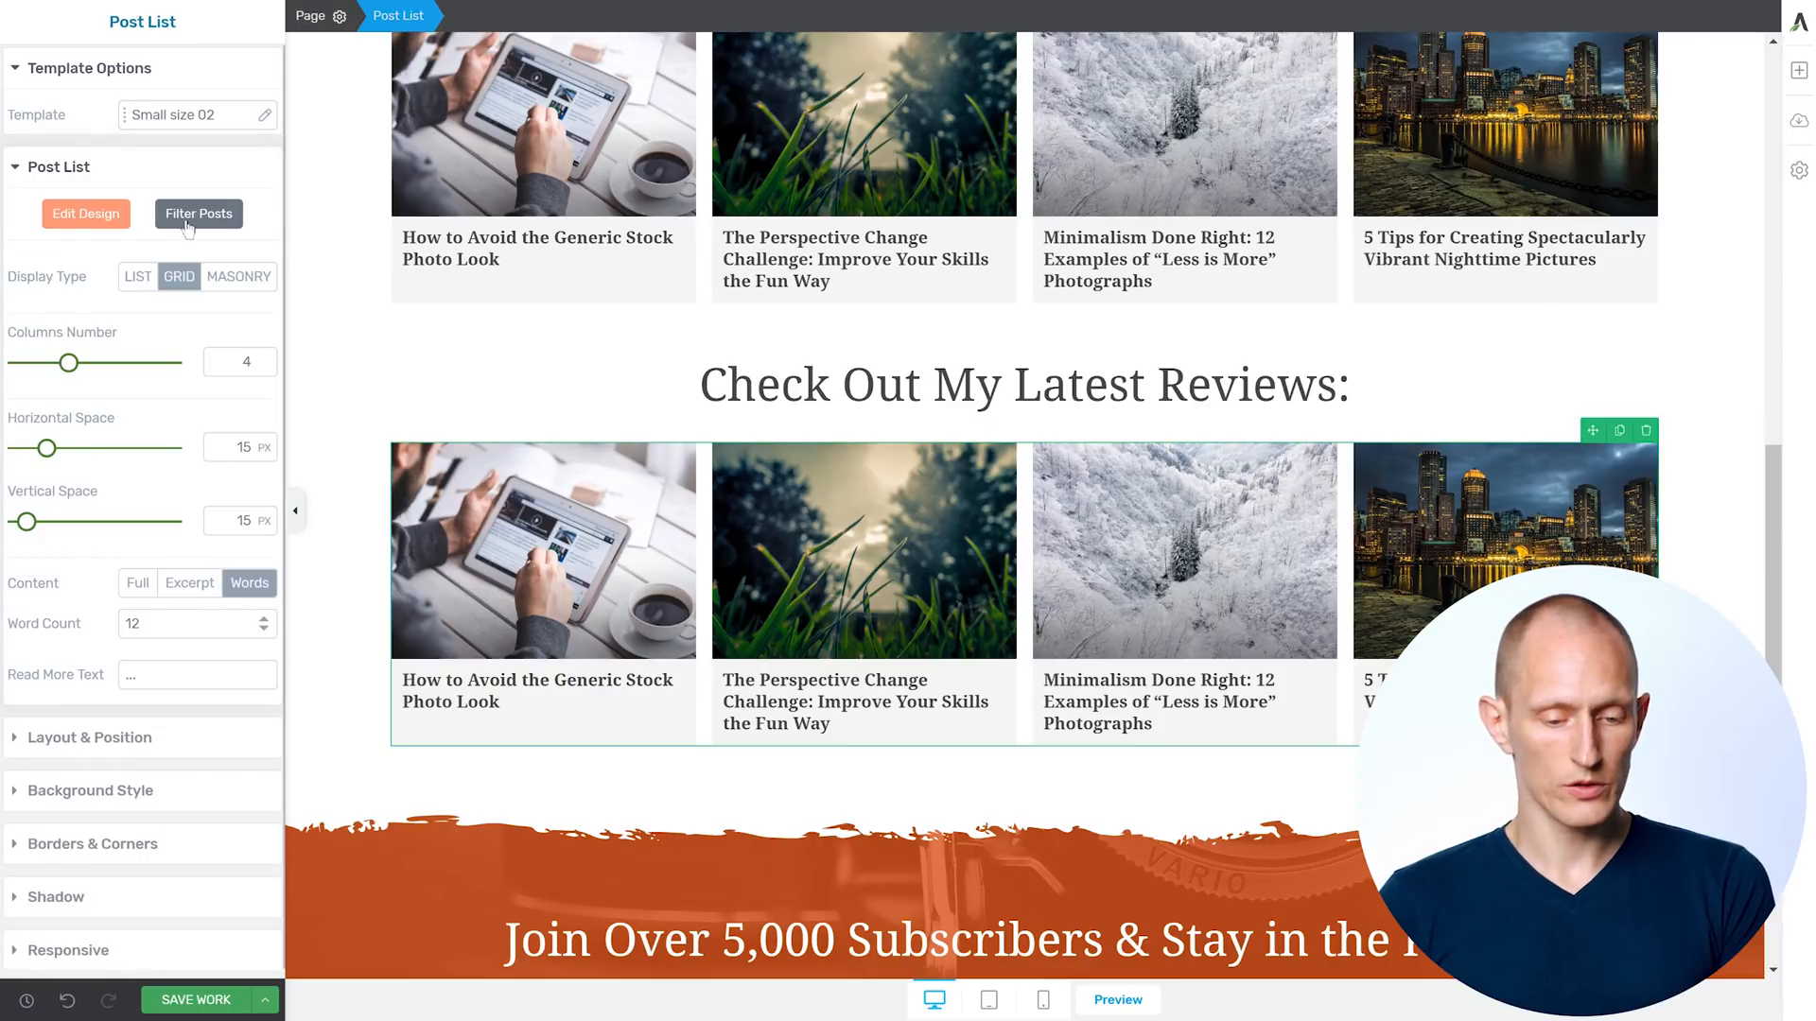
left_click(198, 213)
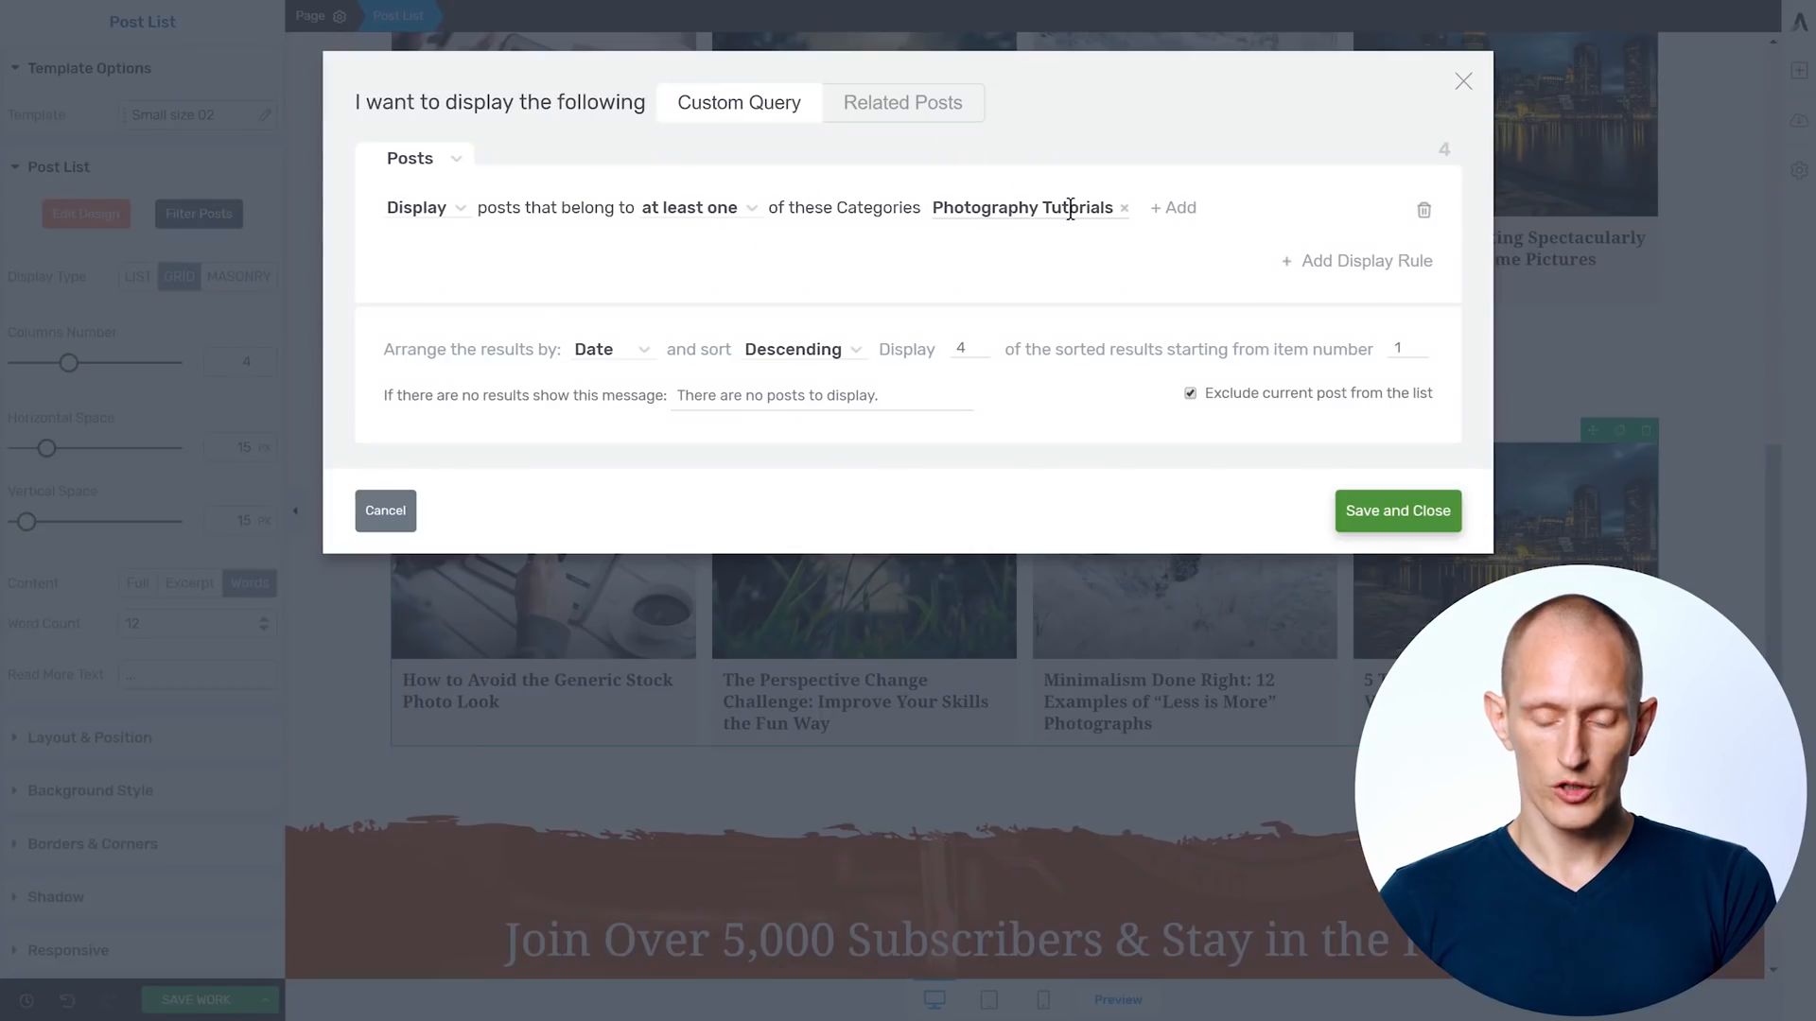
left_click(1123, 207)
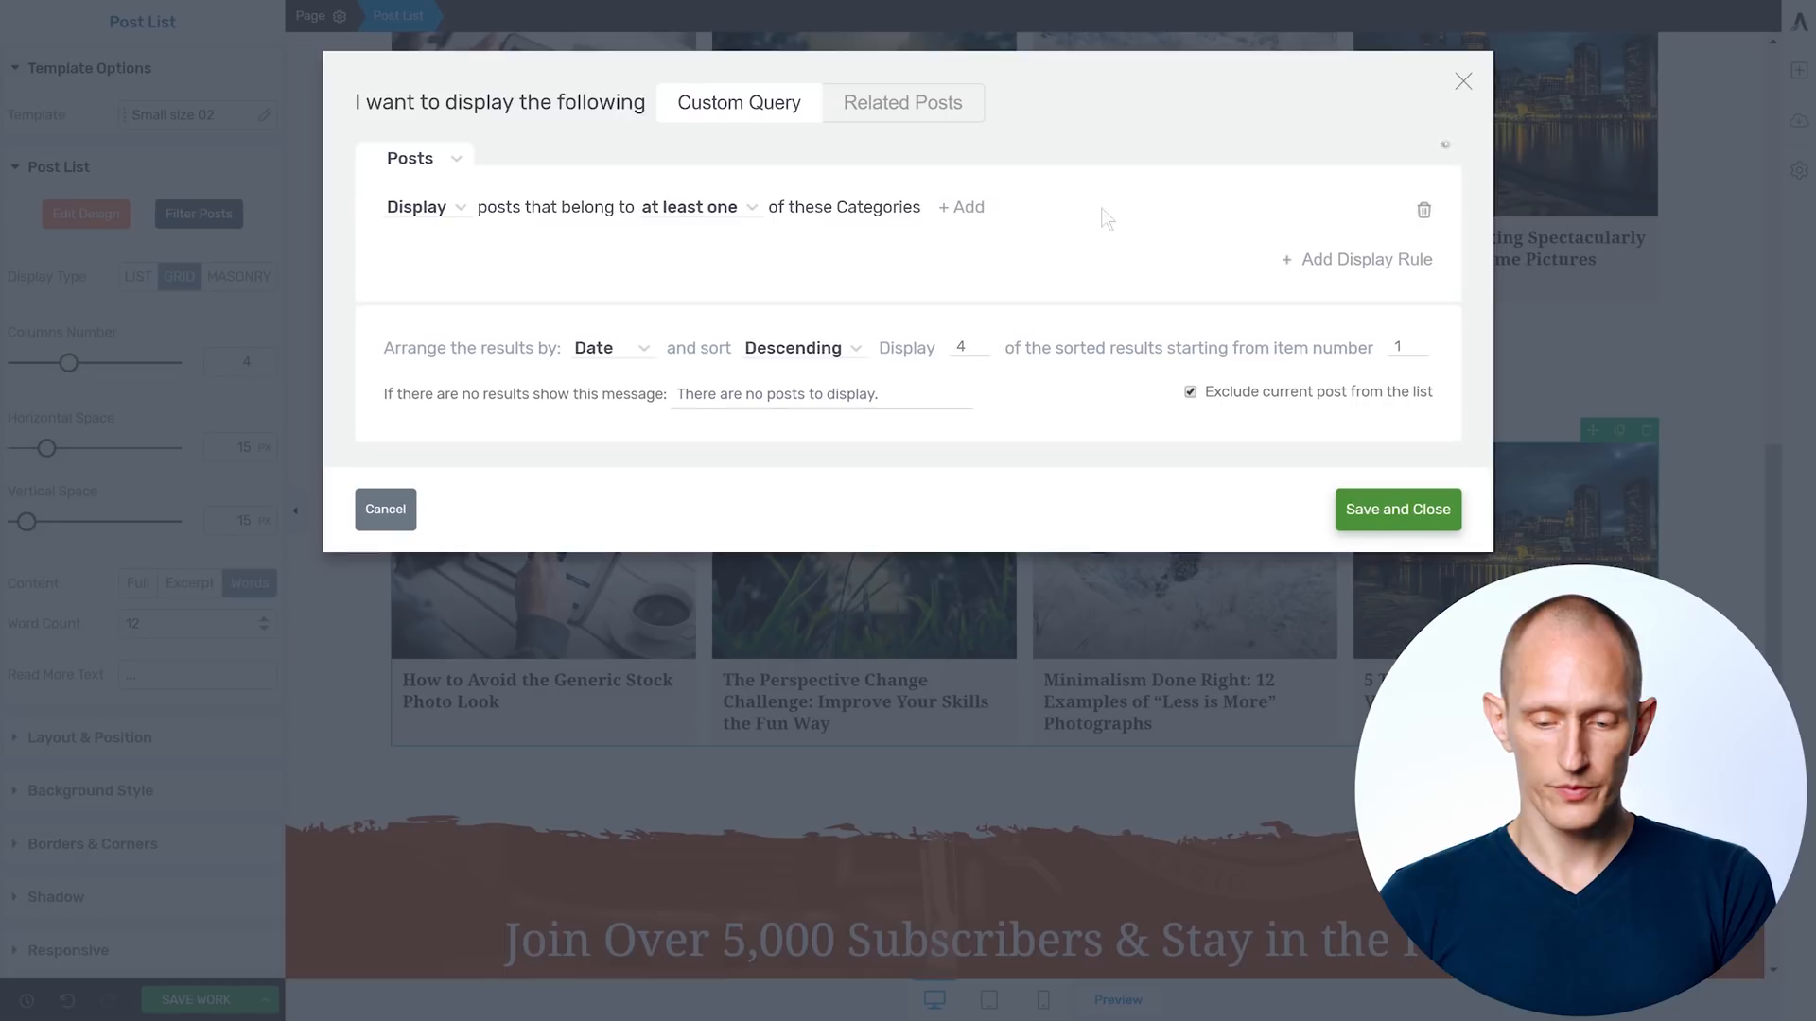
left_click(961, 207)
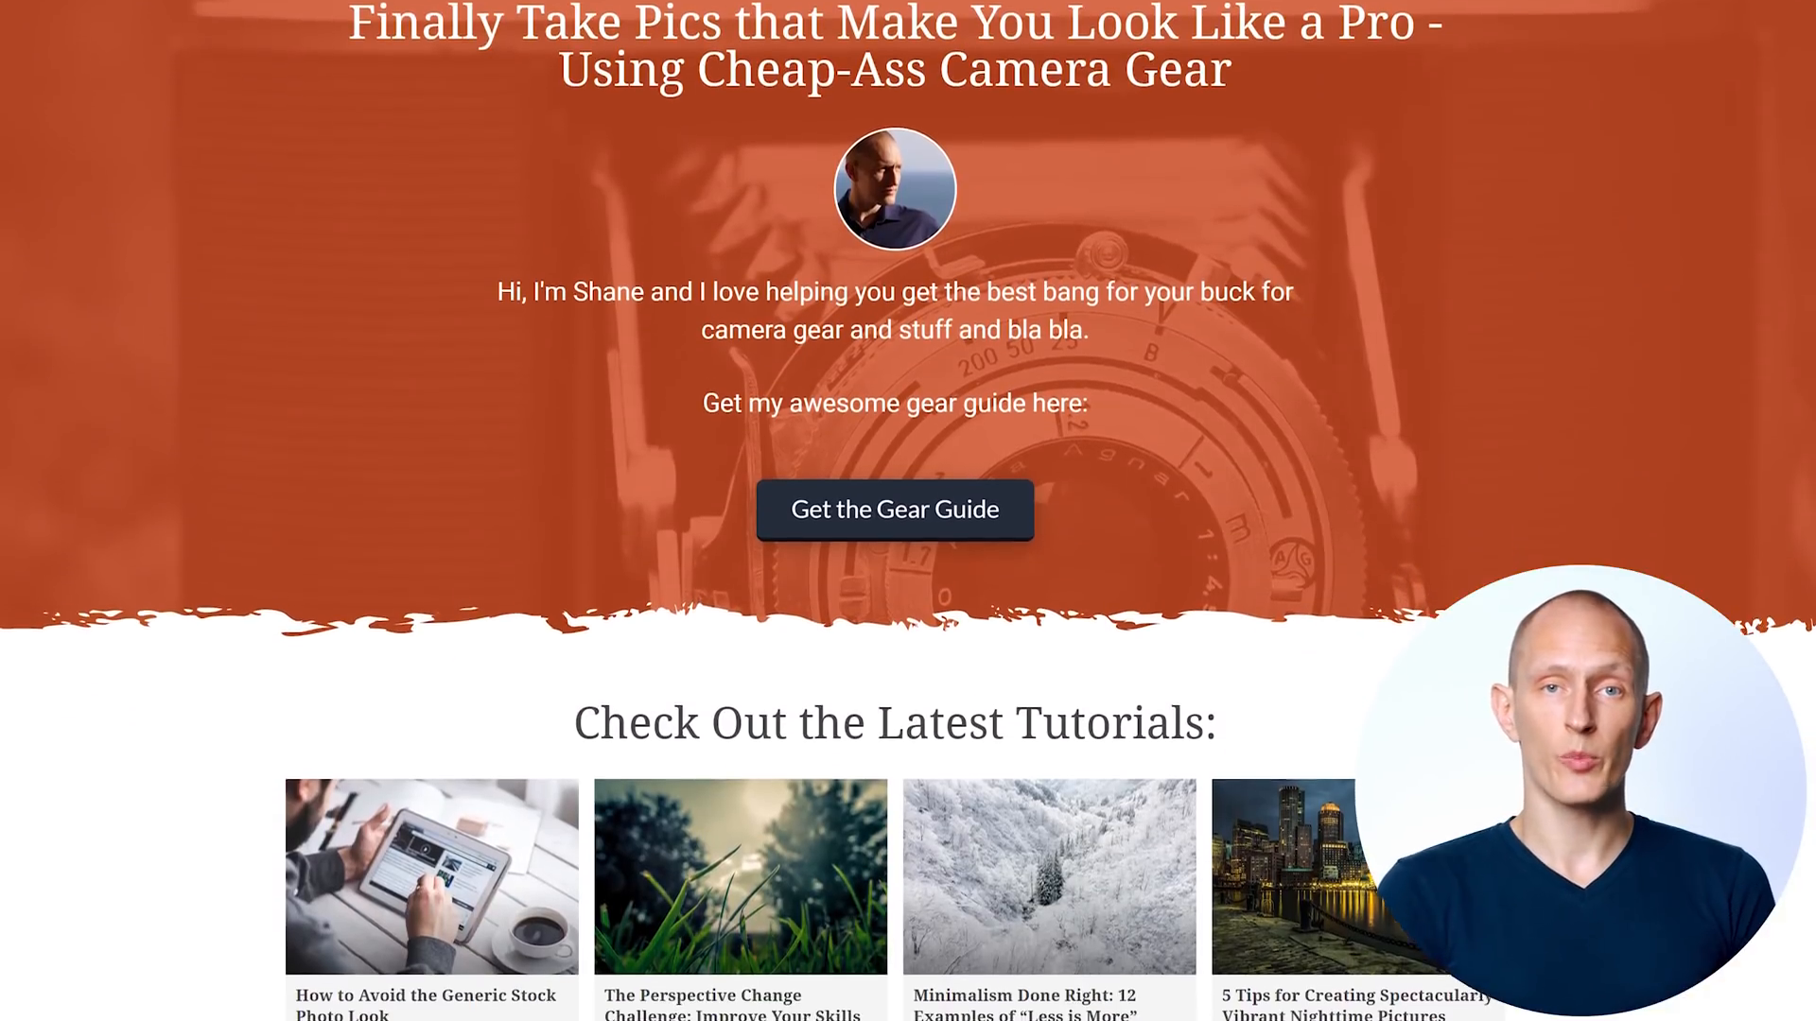
scroll("down", 3)
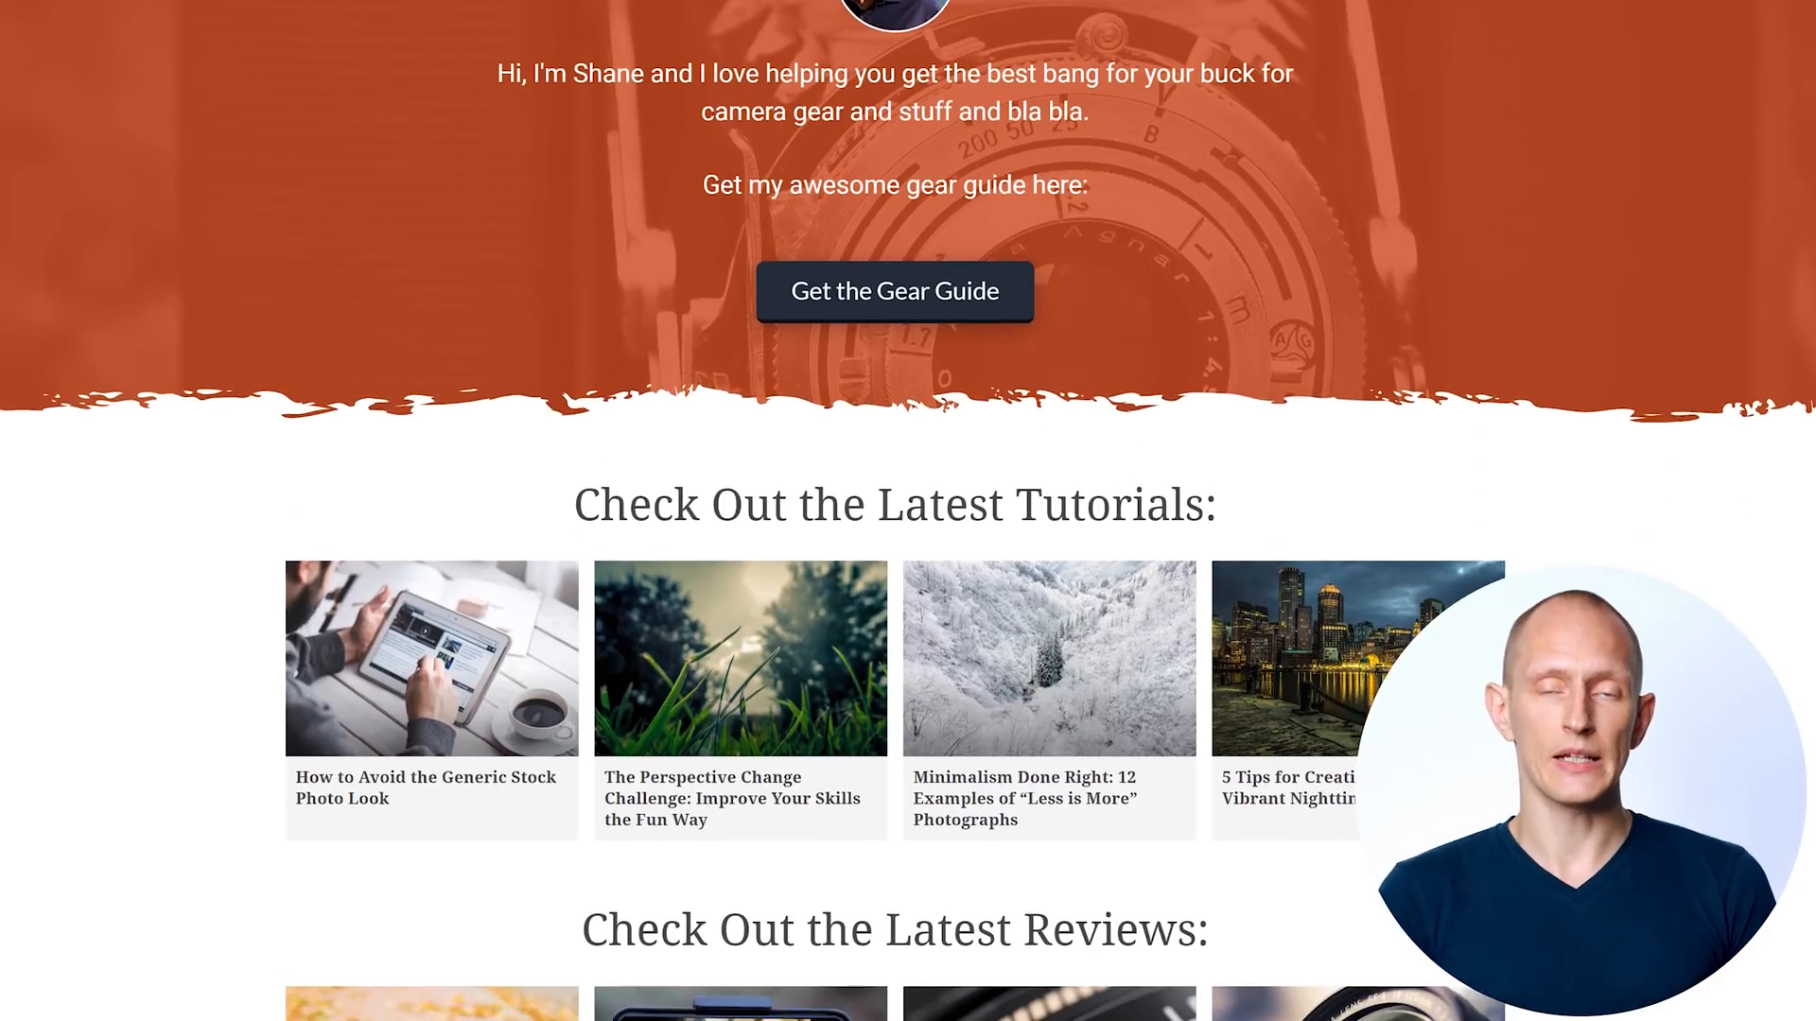
scroll("down", 3)
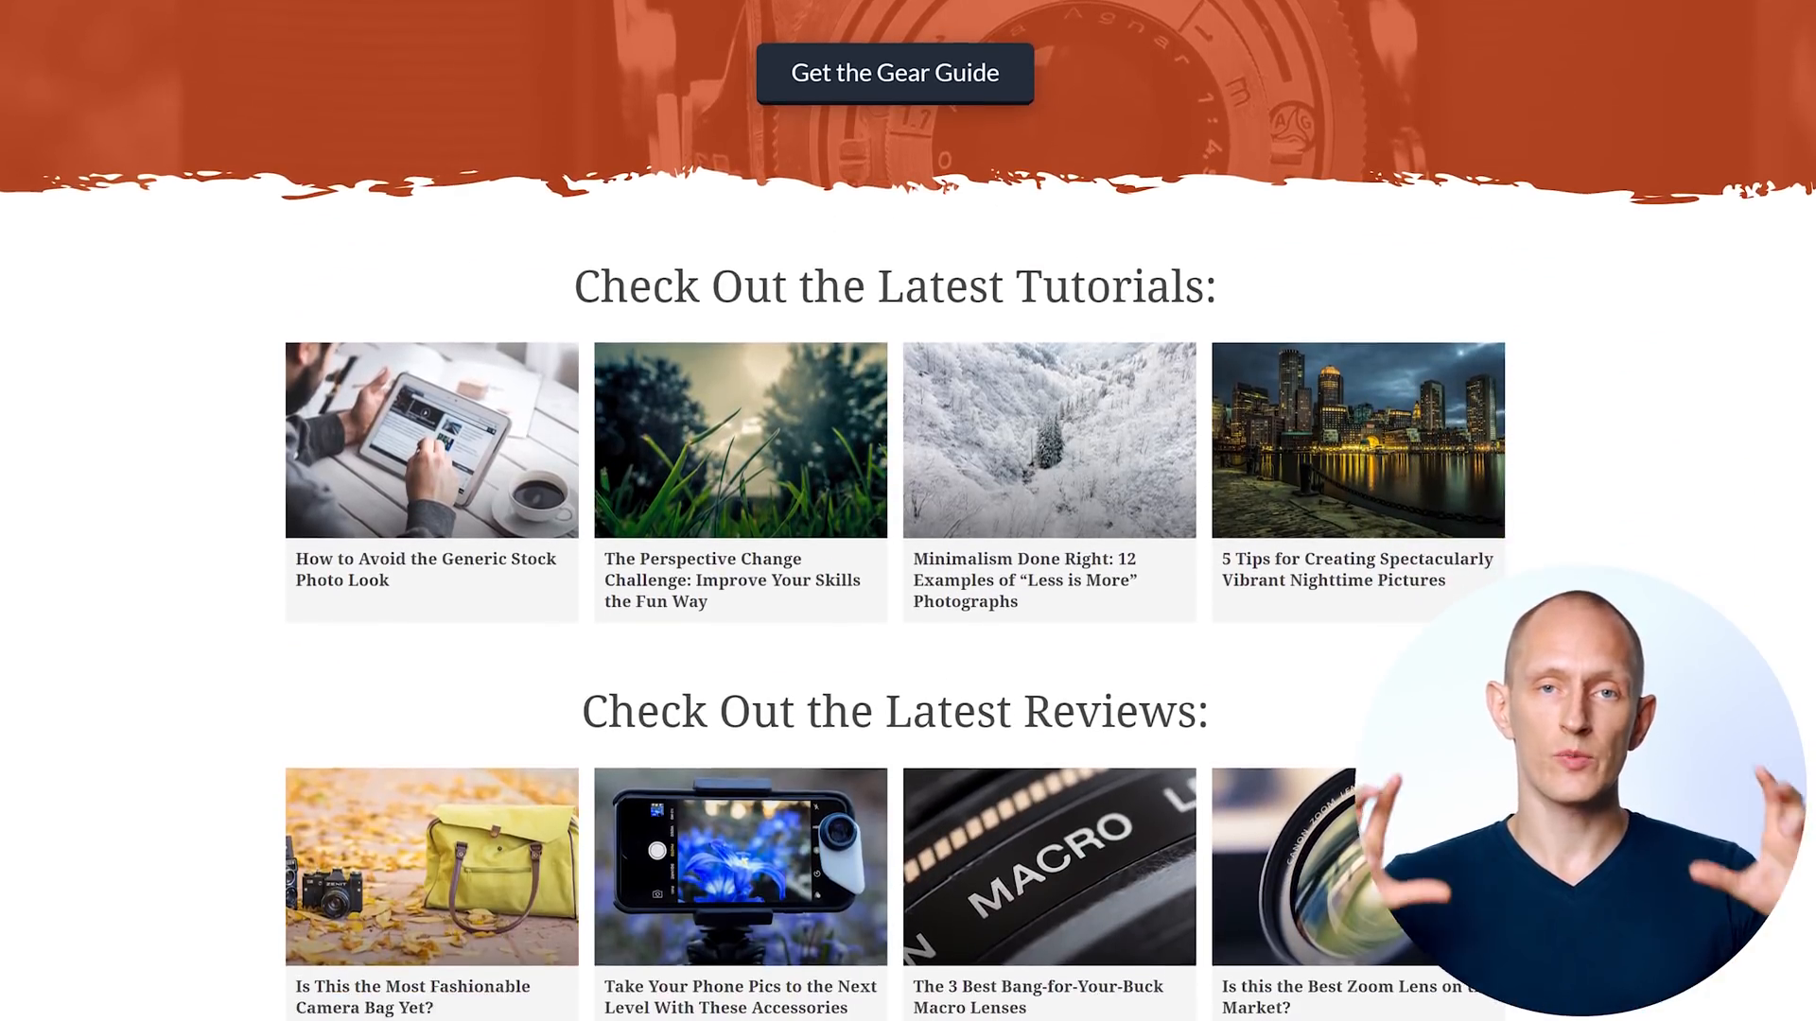
scroll("down", 3)
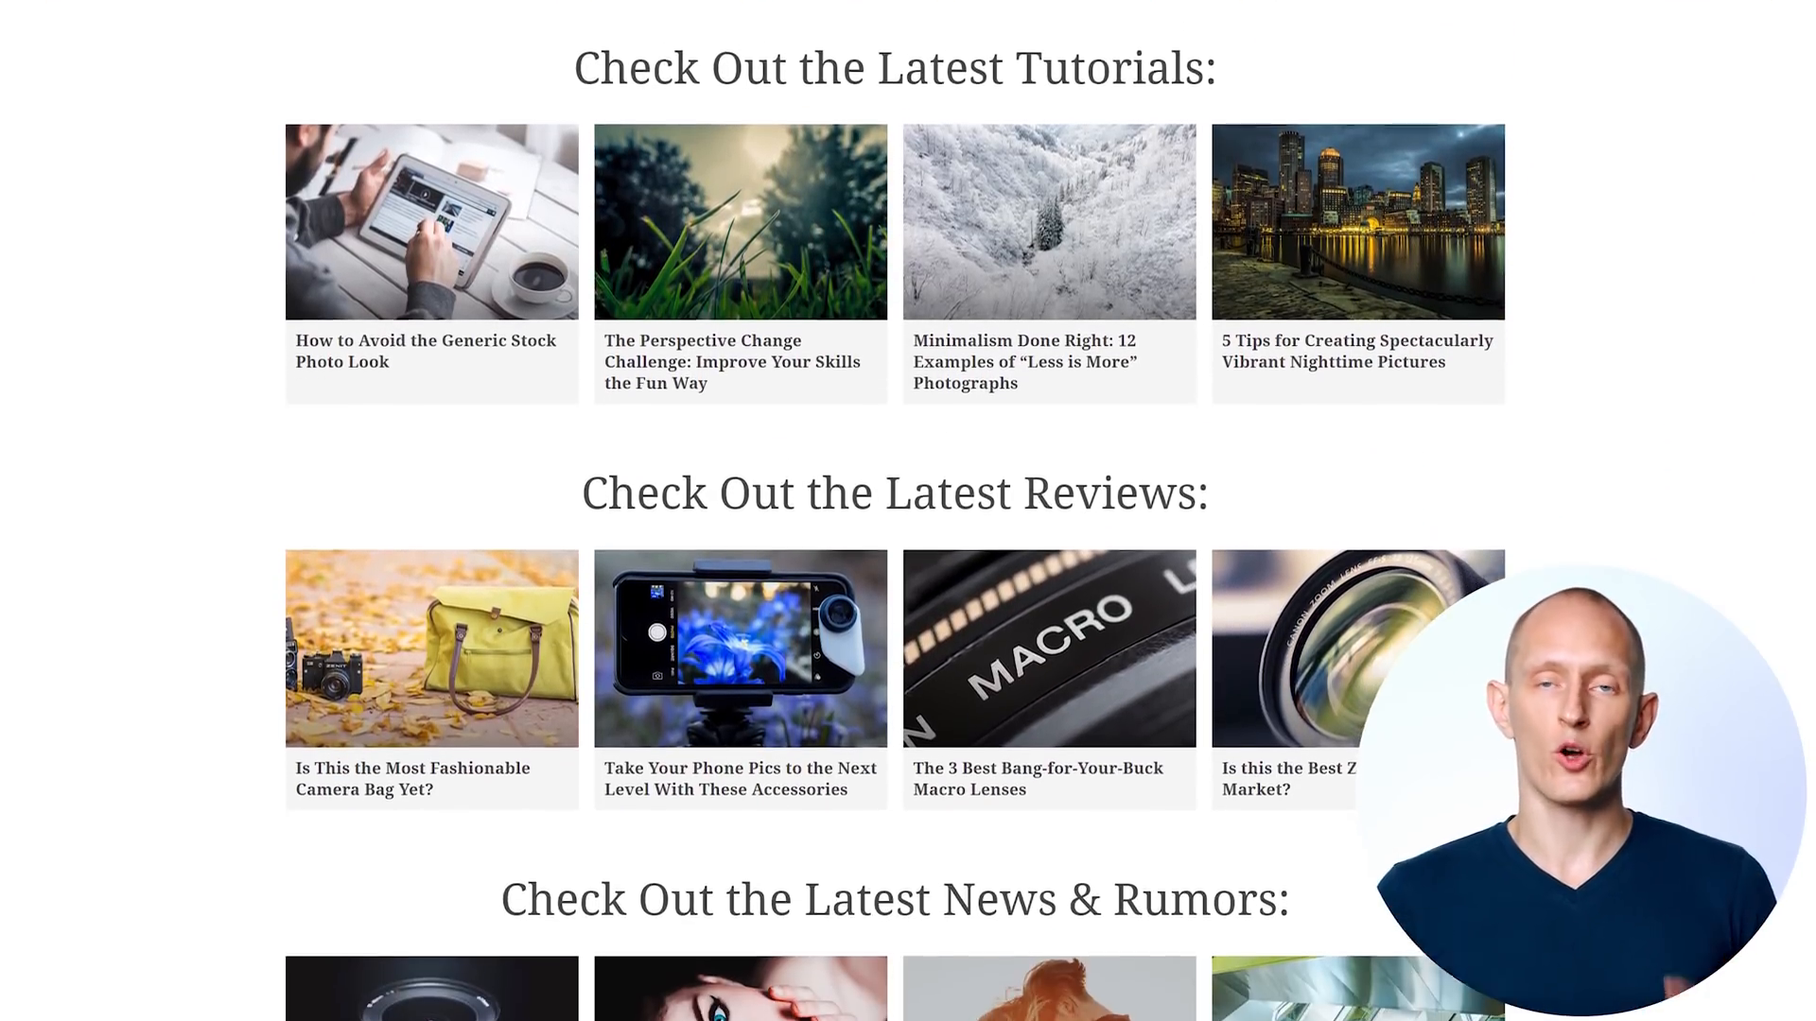
scroll("down", 3)
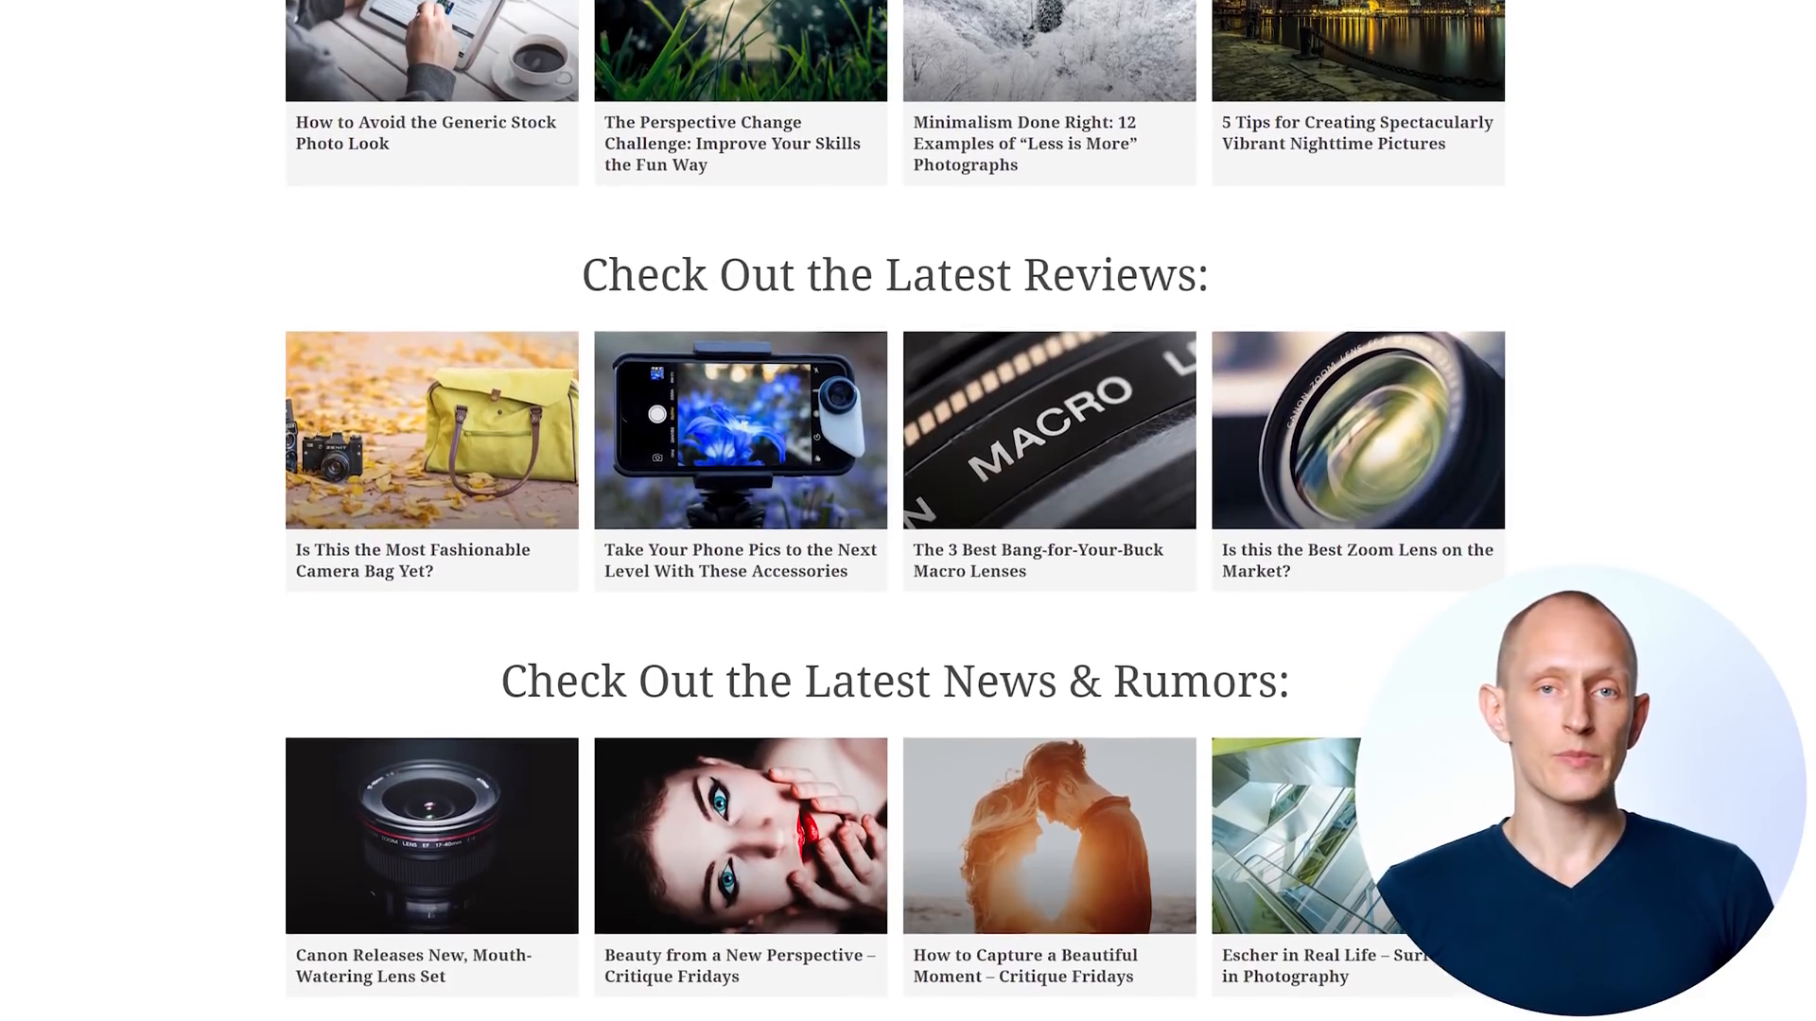
scroll("down", 3)
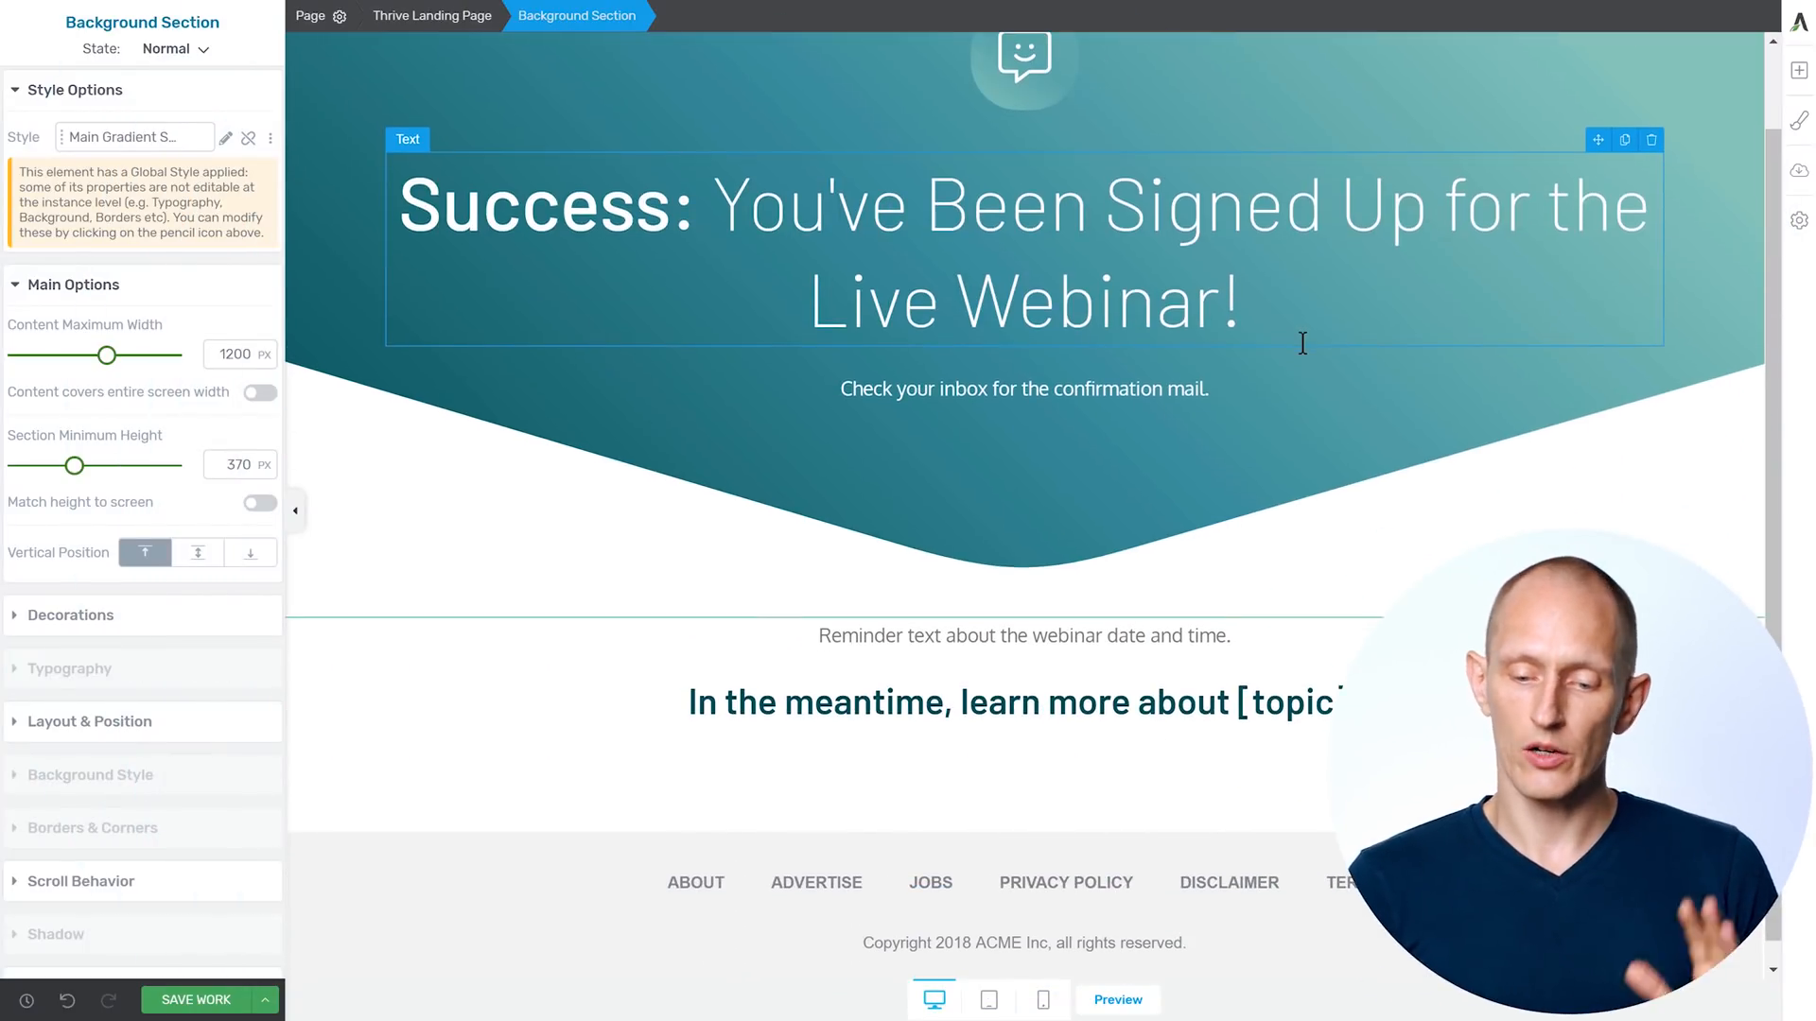
Scroll the webinar thank-you page and click near the reminder text
scroll("down", 3)
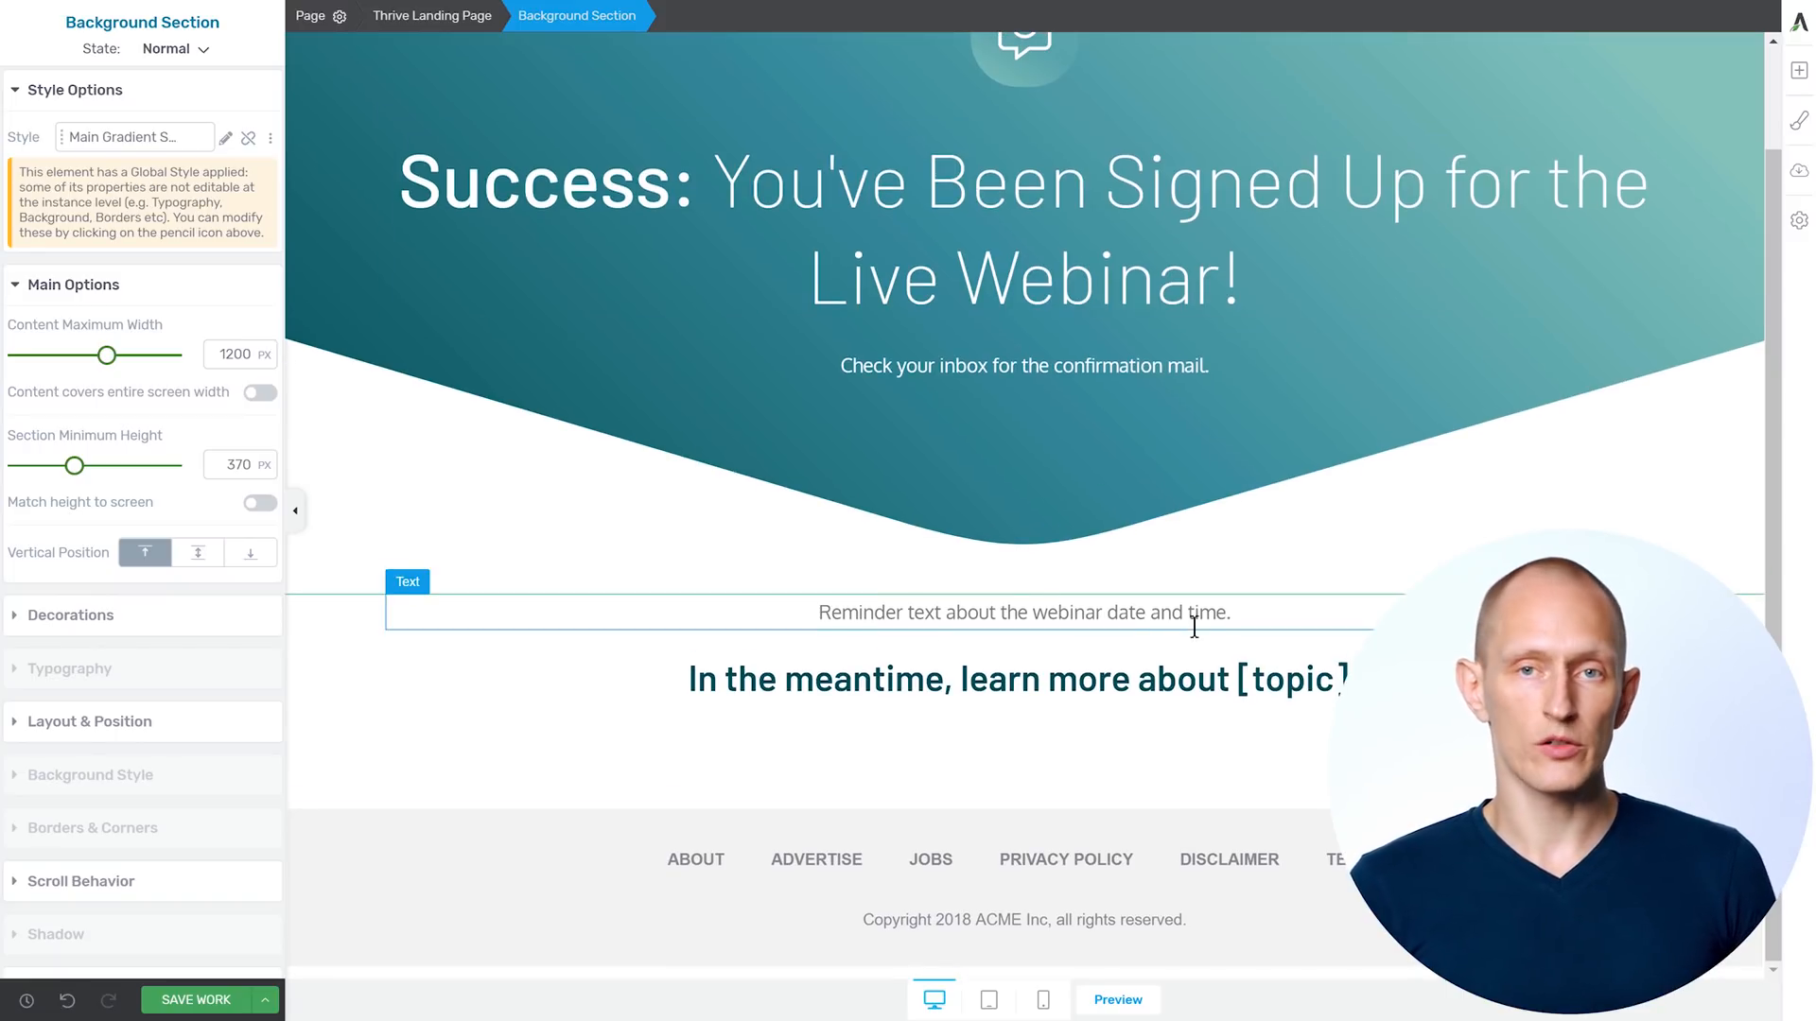
left_click(1023, 181)
type("post")
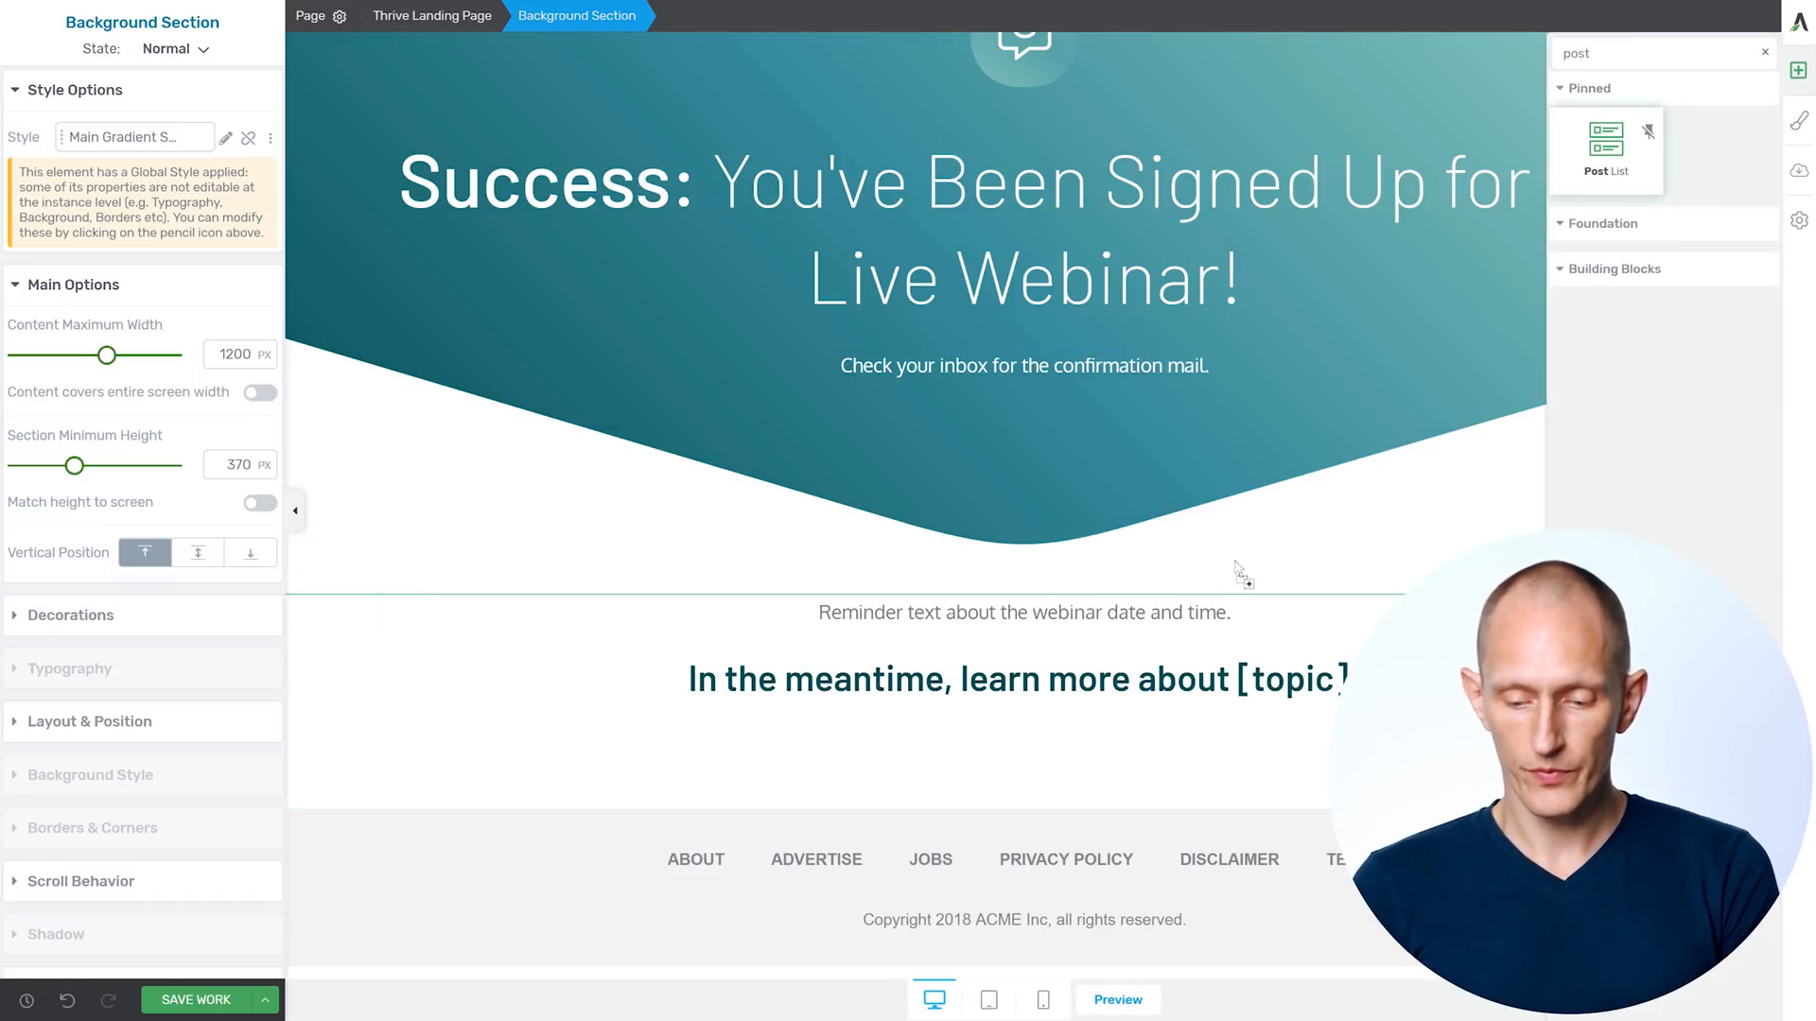
Add an Image & text 19 post list below the 'learn more' heading and open its post filter
left_click(1604, 150)
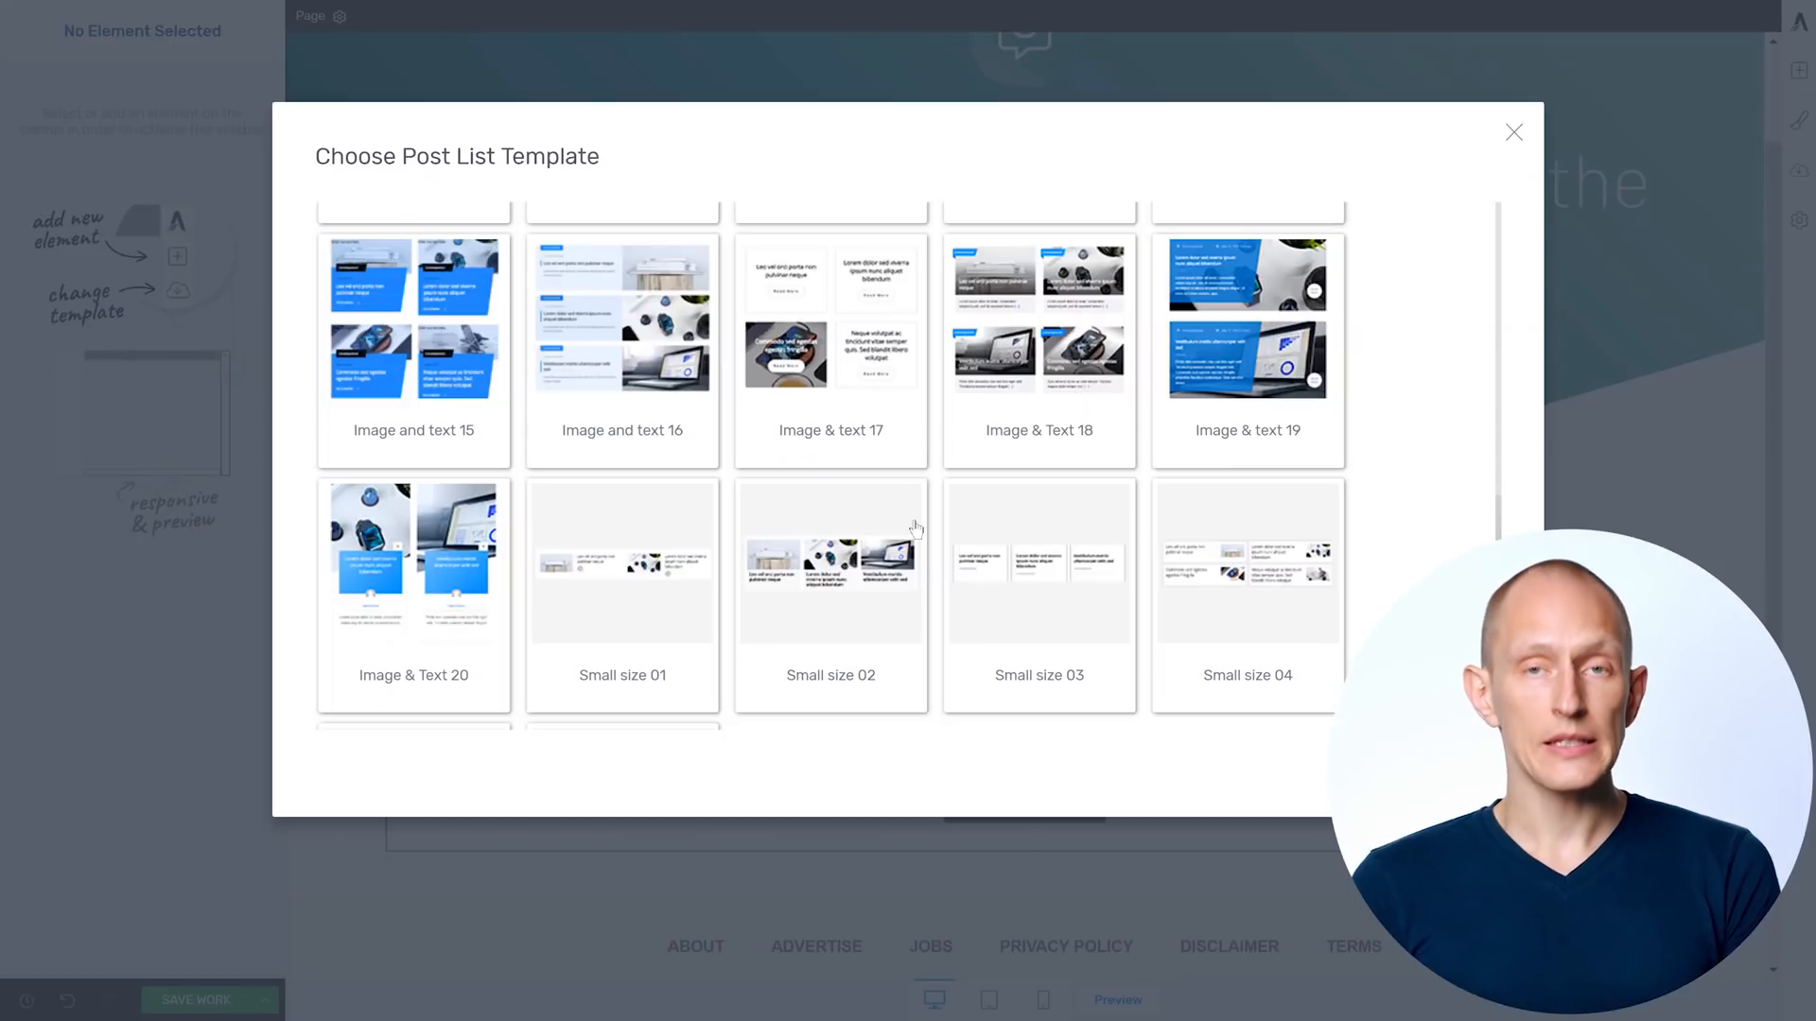
mouse_move(1337, 190)
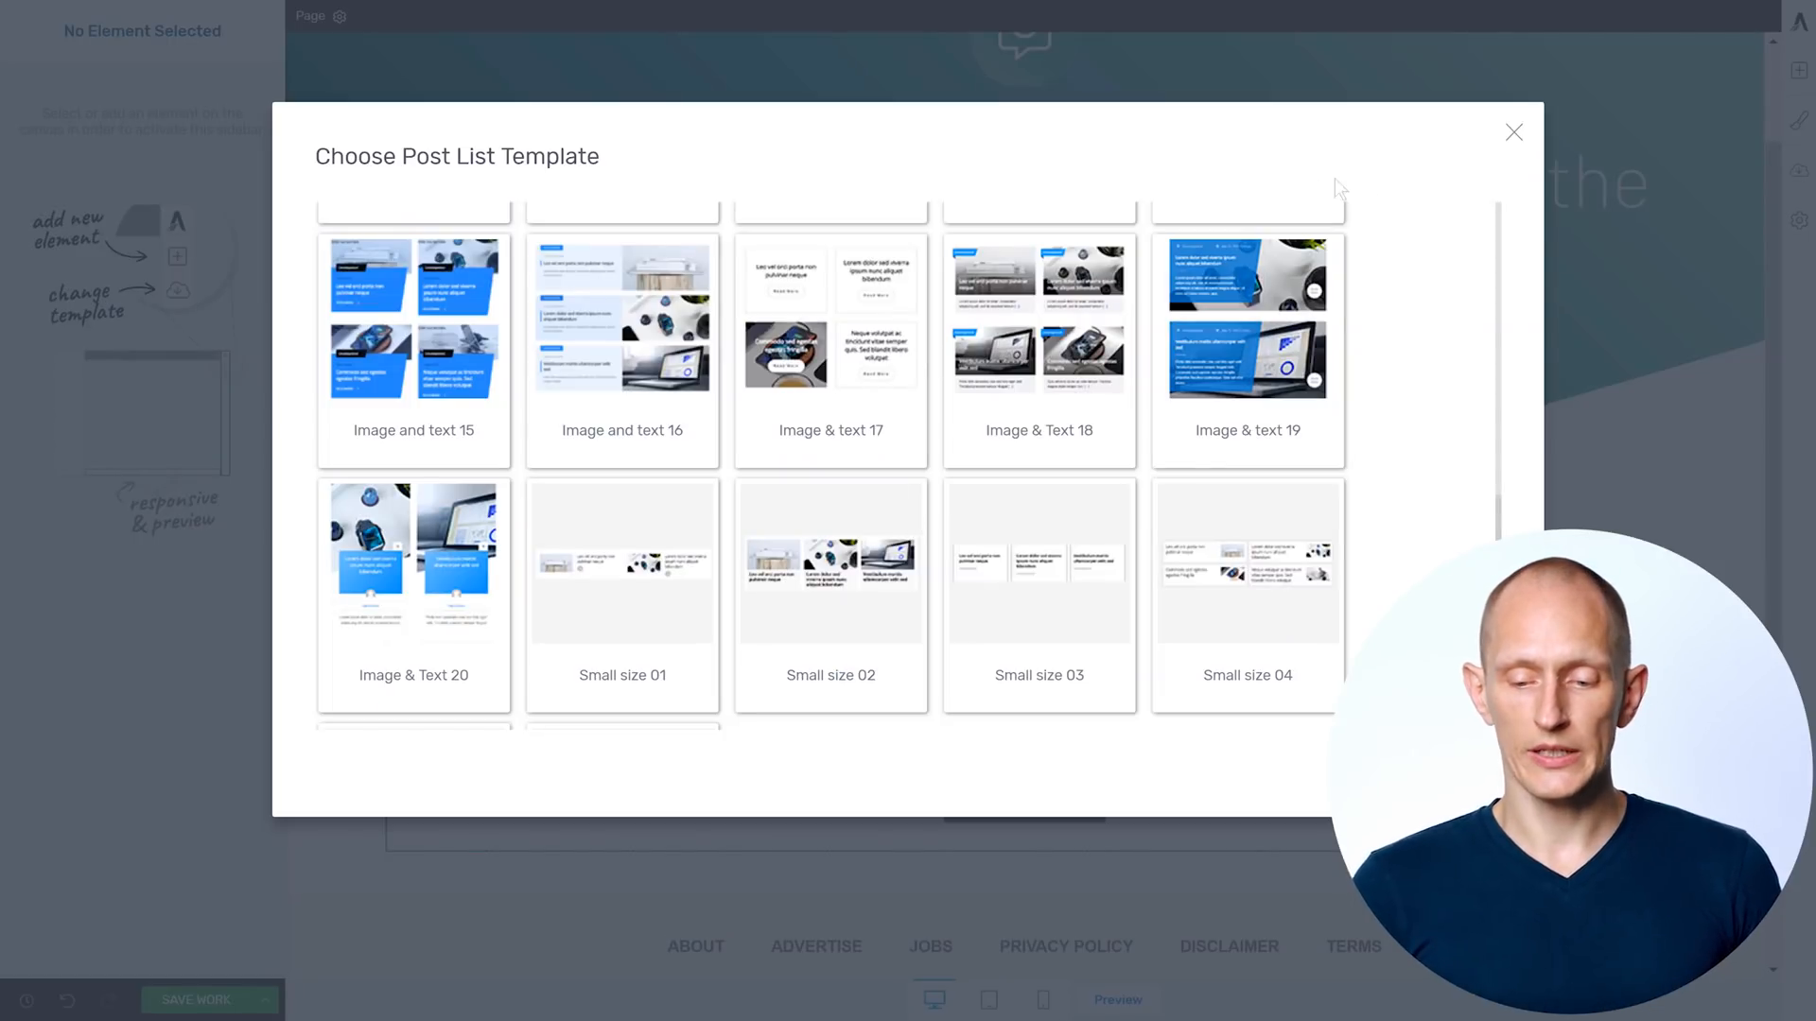
mouse_move(1314, 332)
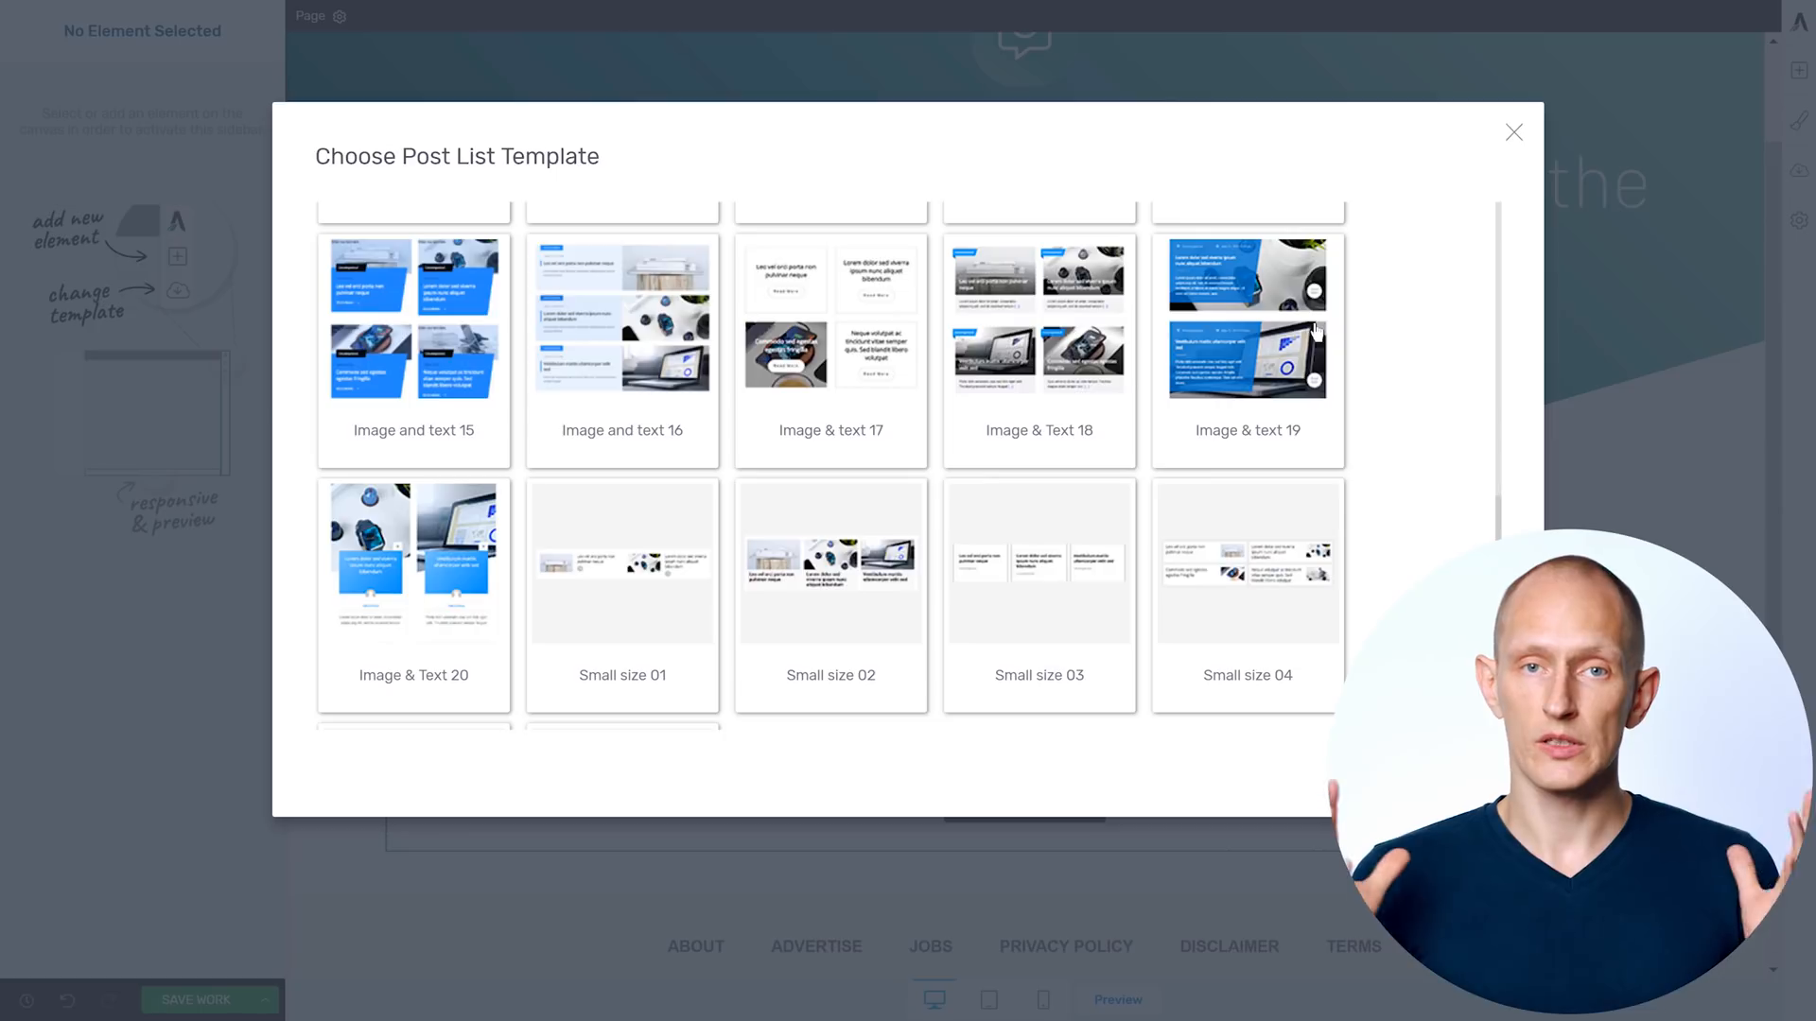
left_click(1247, 336)
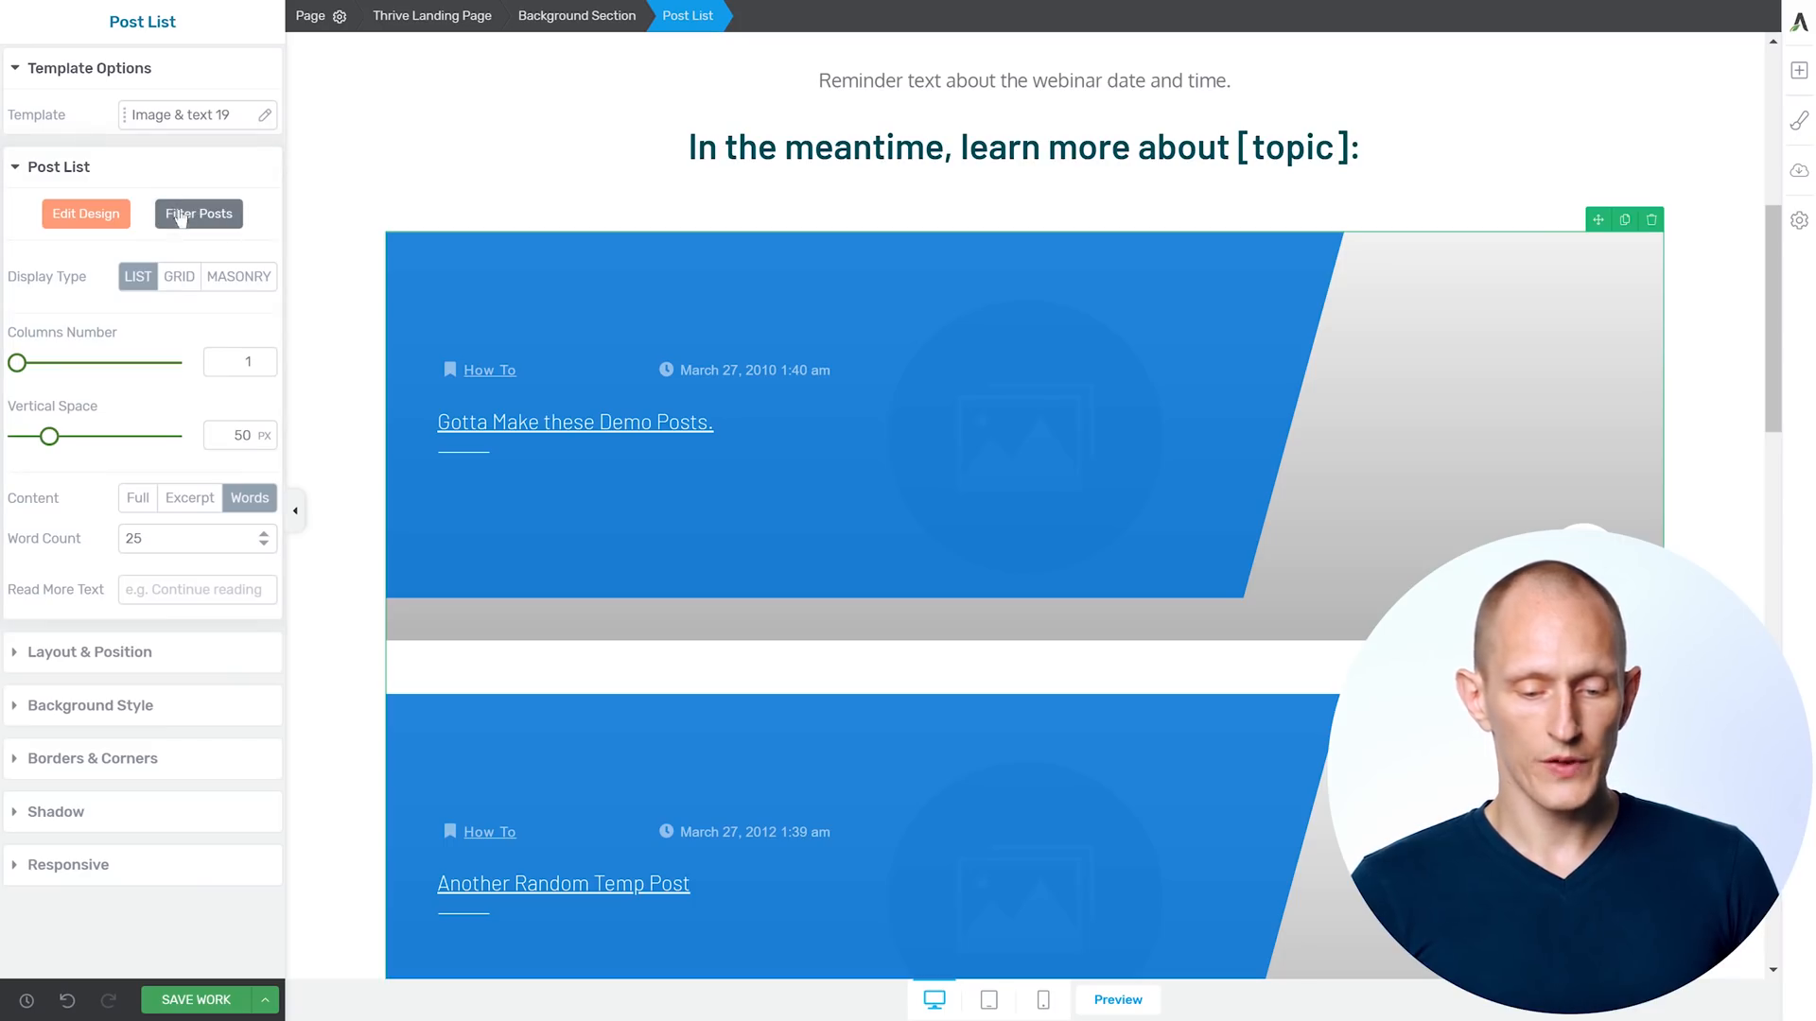
left_click(198, 213)
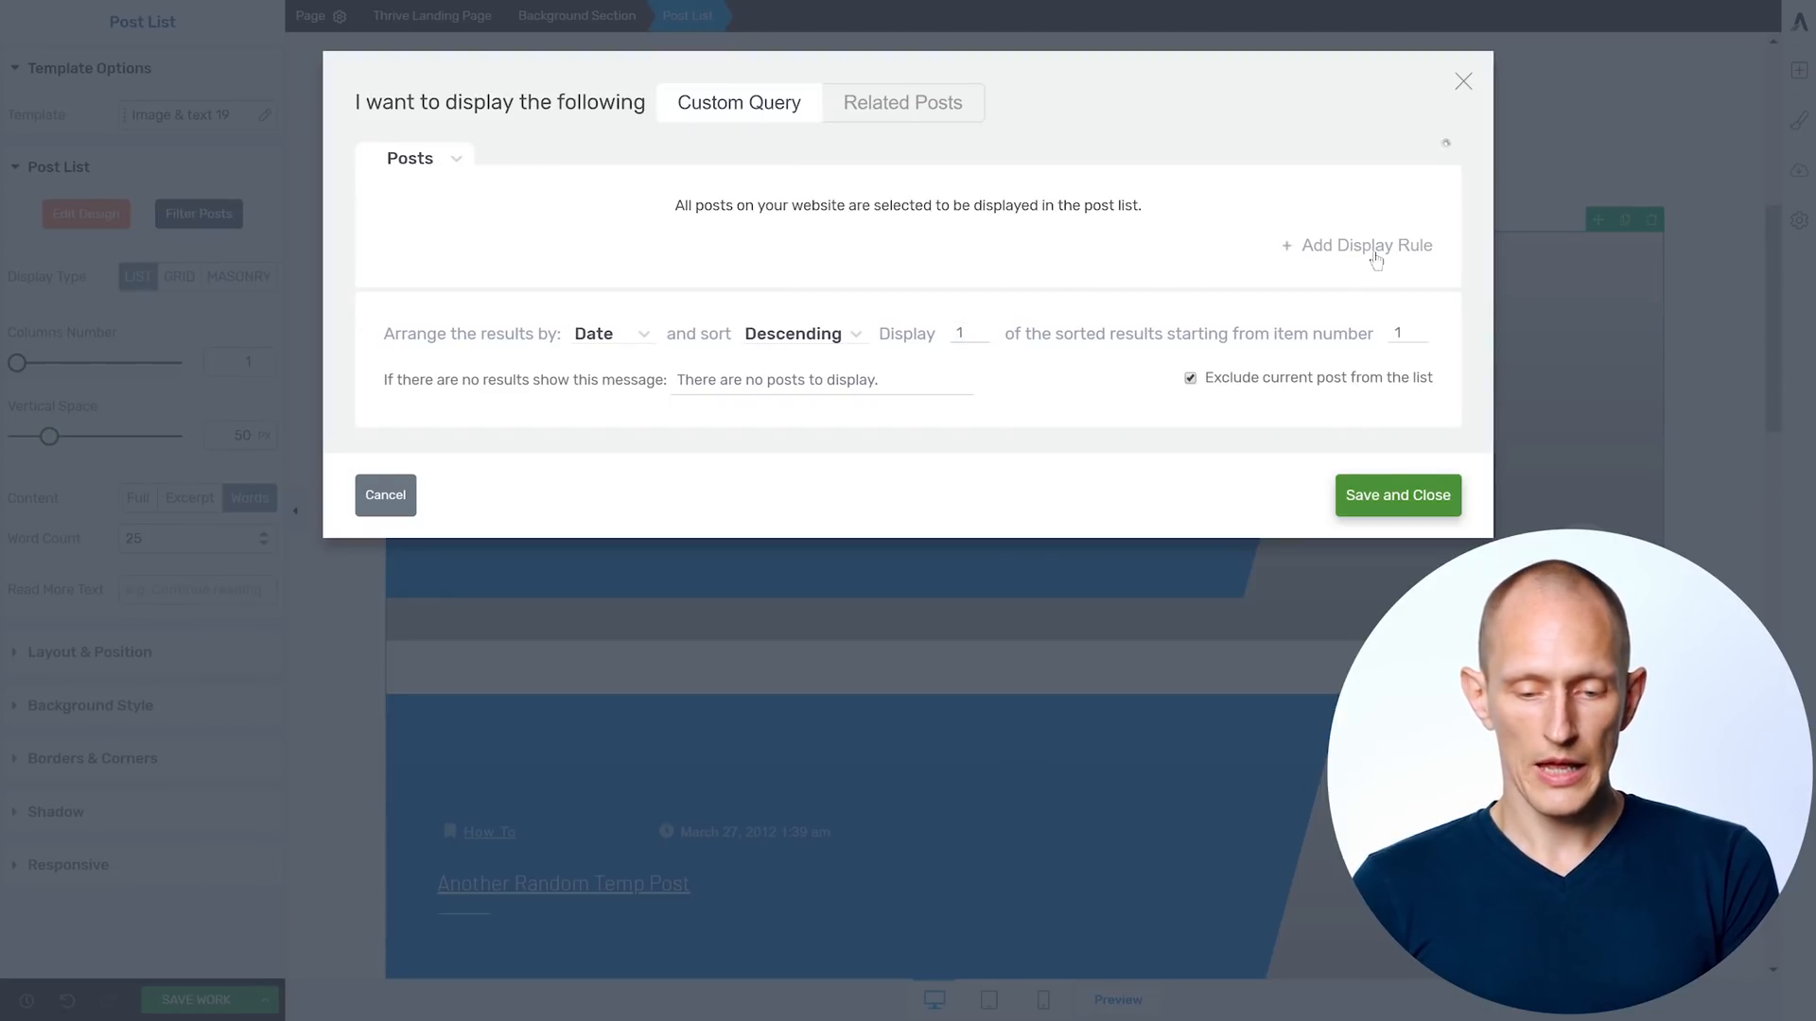
Filter the post list to show only '5 Tips for Creating Spectacularly Vibrant Nighttime Pictures'
left_click(1365, 244)
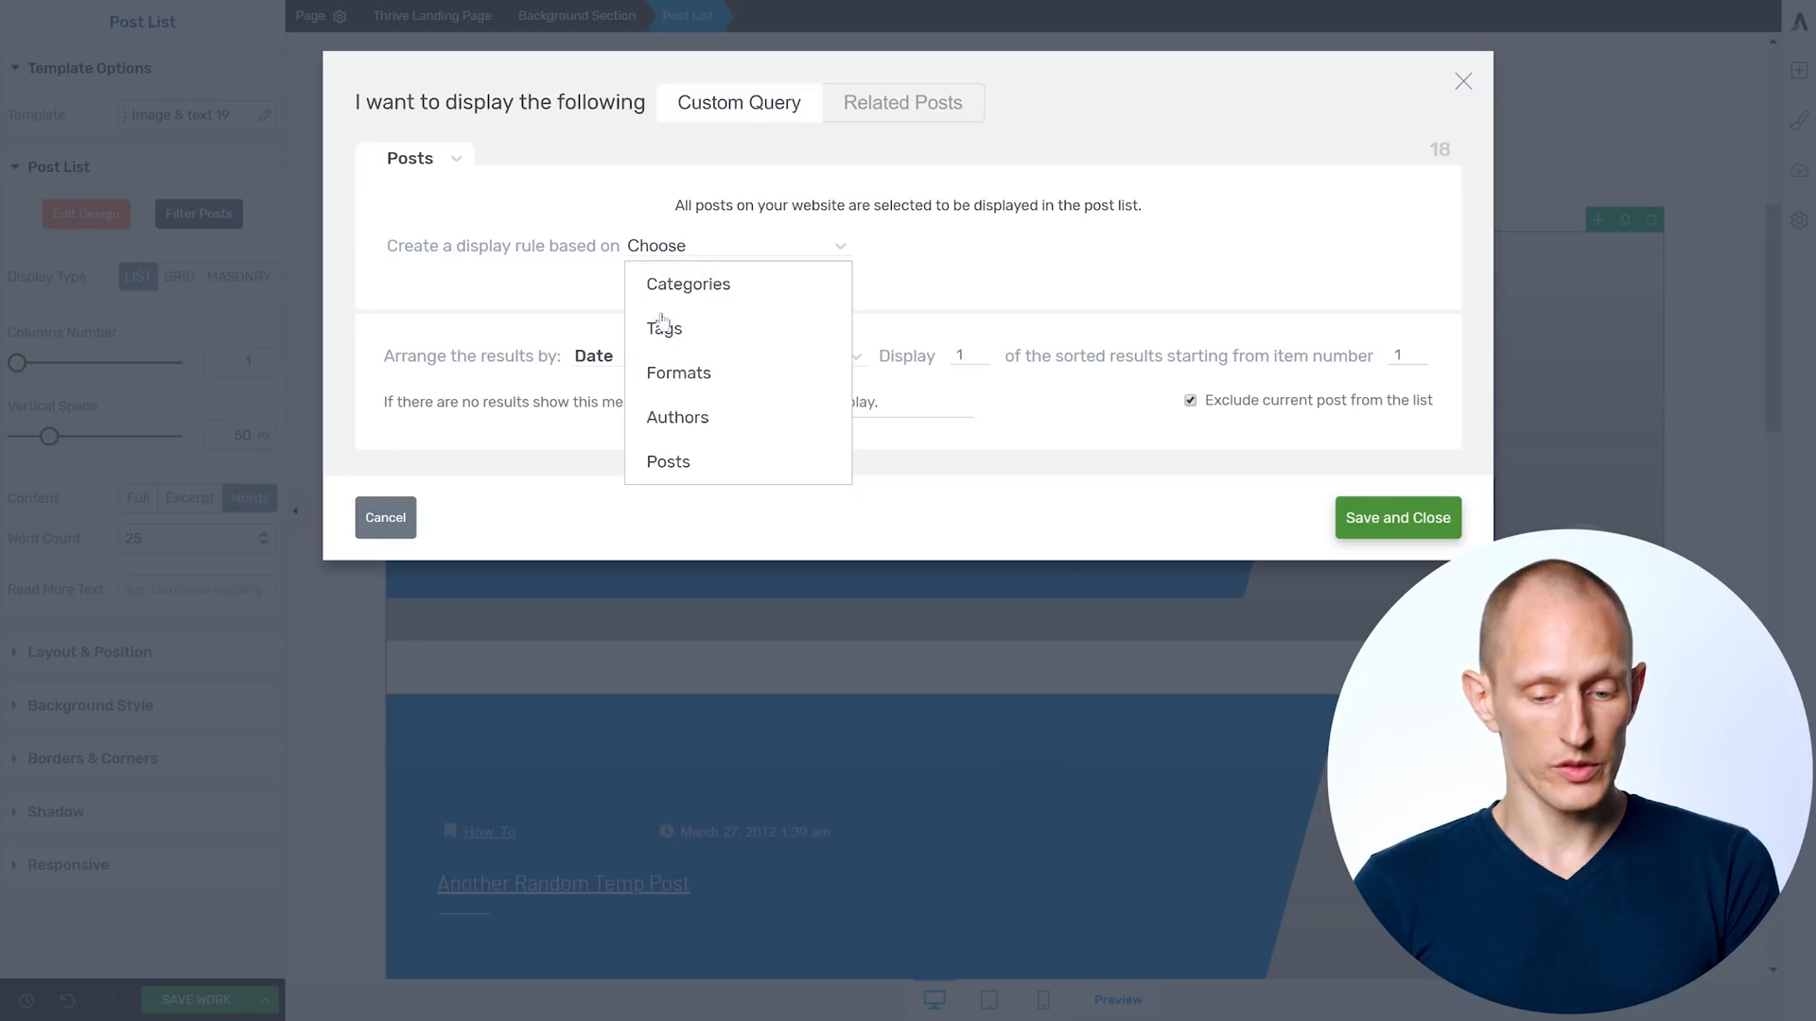
left_click(669, 461)
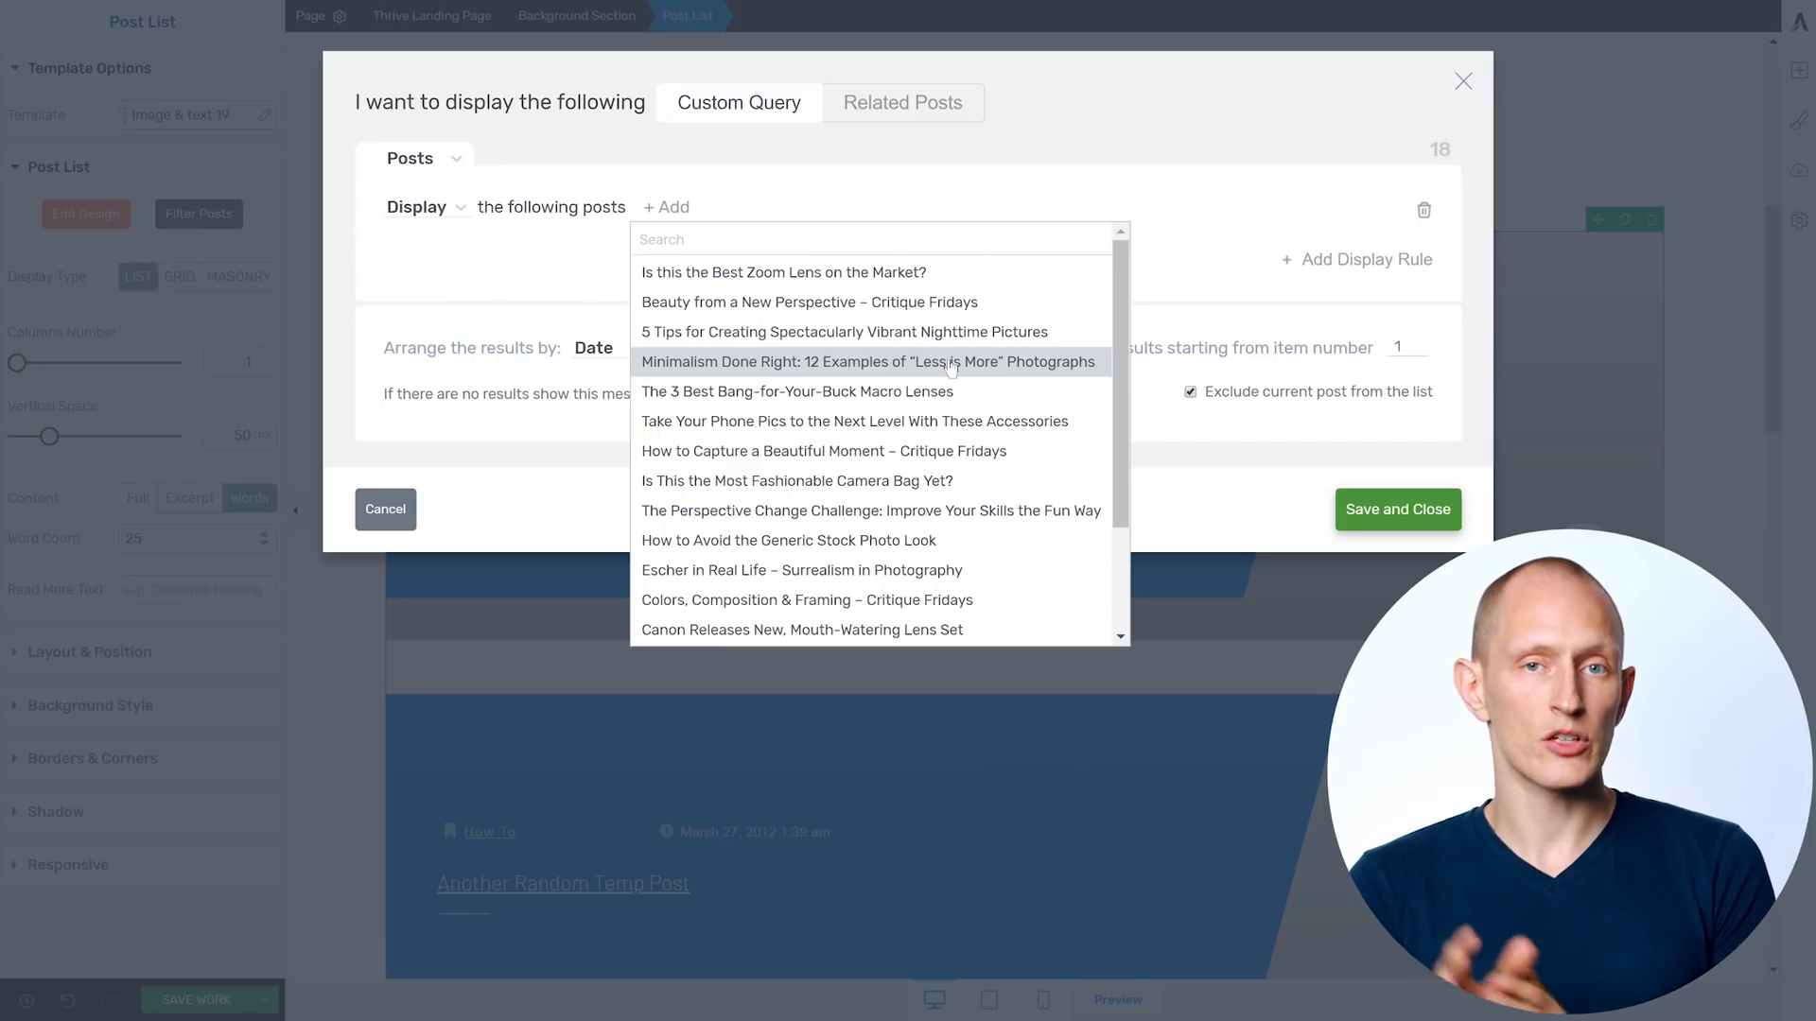
left_click(810, 332)
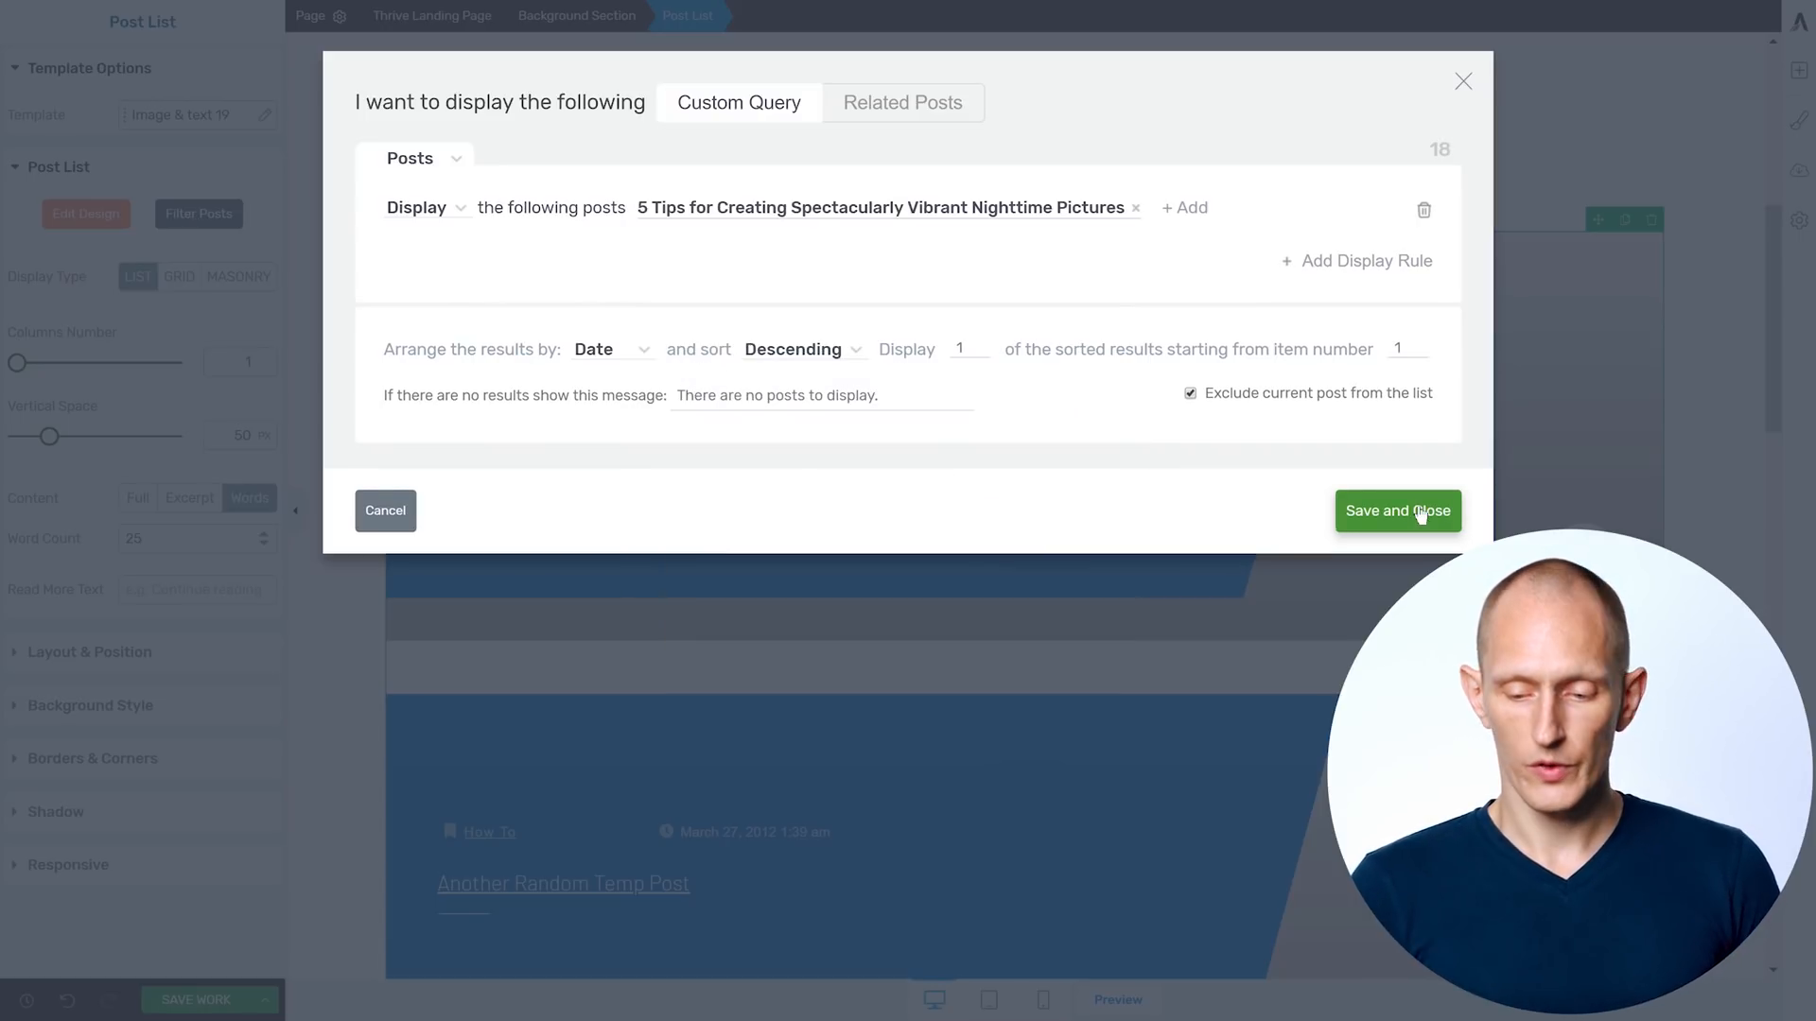
left_click(1396, 511)
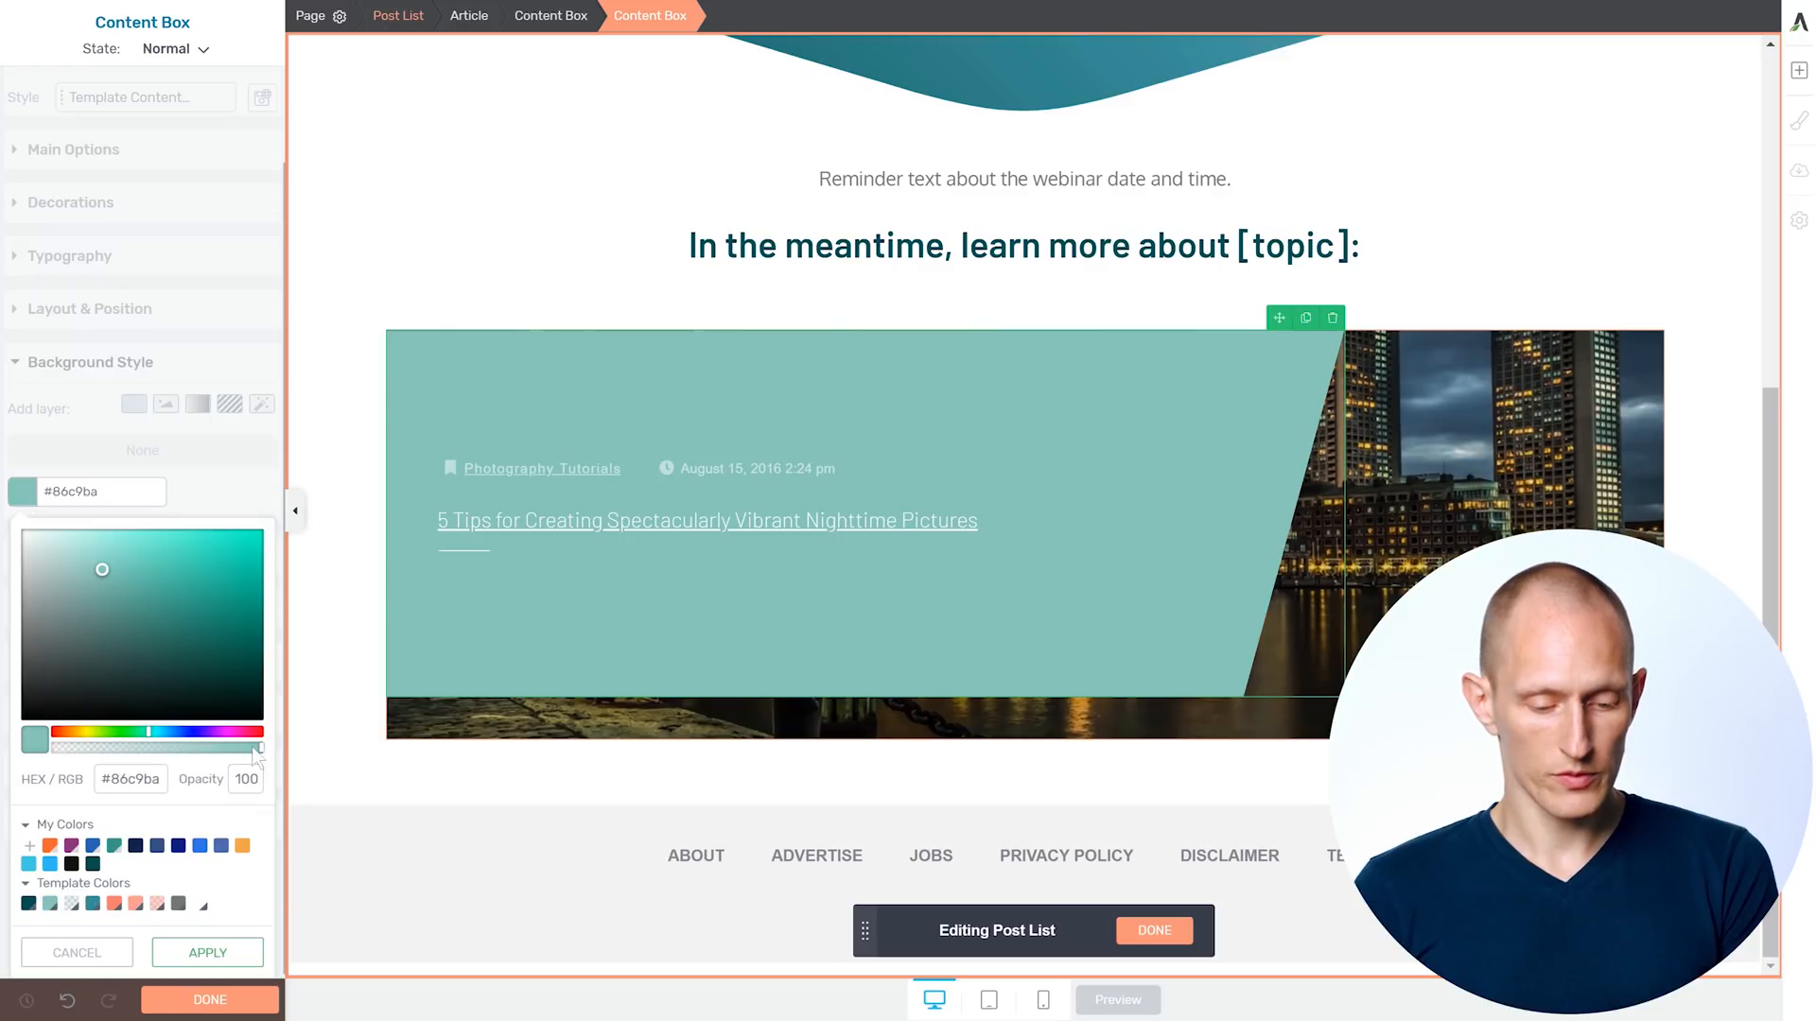
Set the content box overlay to 85 opacity, enlarge the title, and raise minimum height to about 412 px
left_click_drag(261, 749, 229, 749)
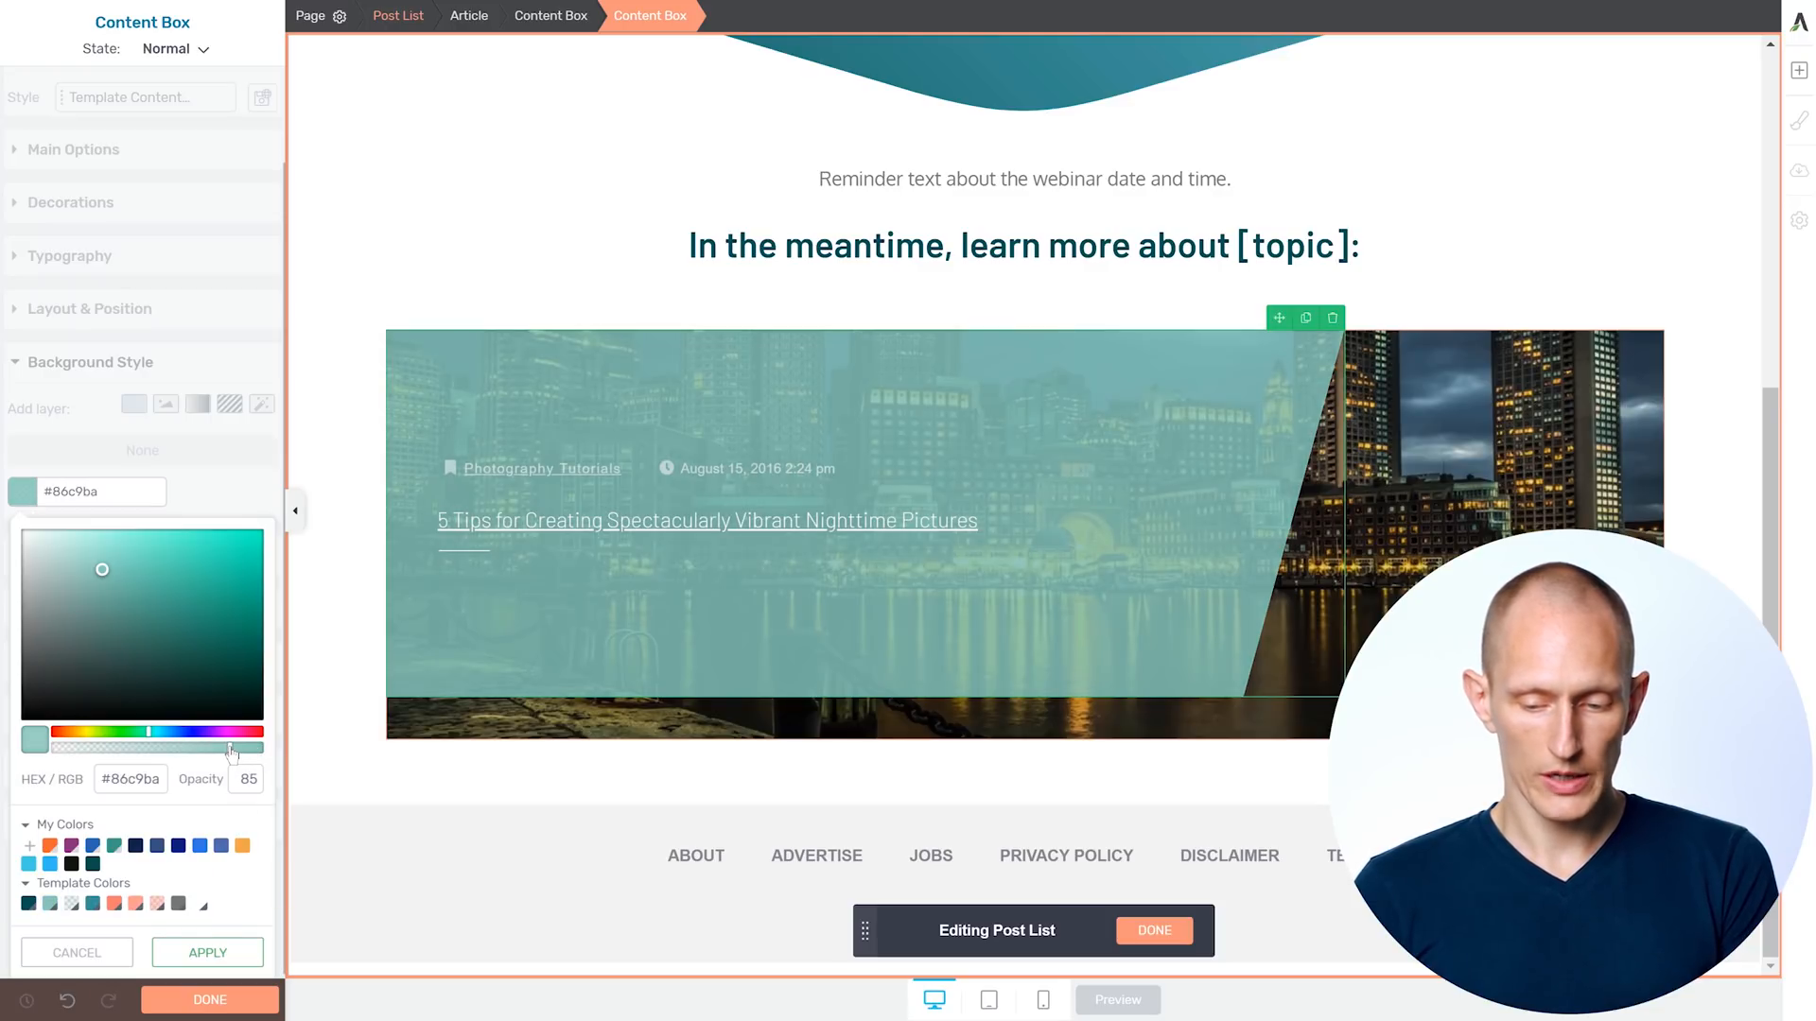
left_click(705, 520)
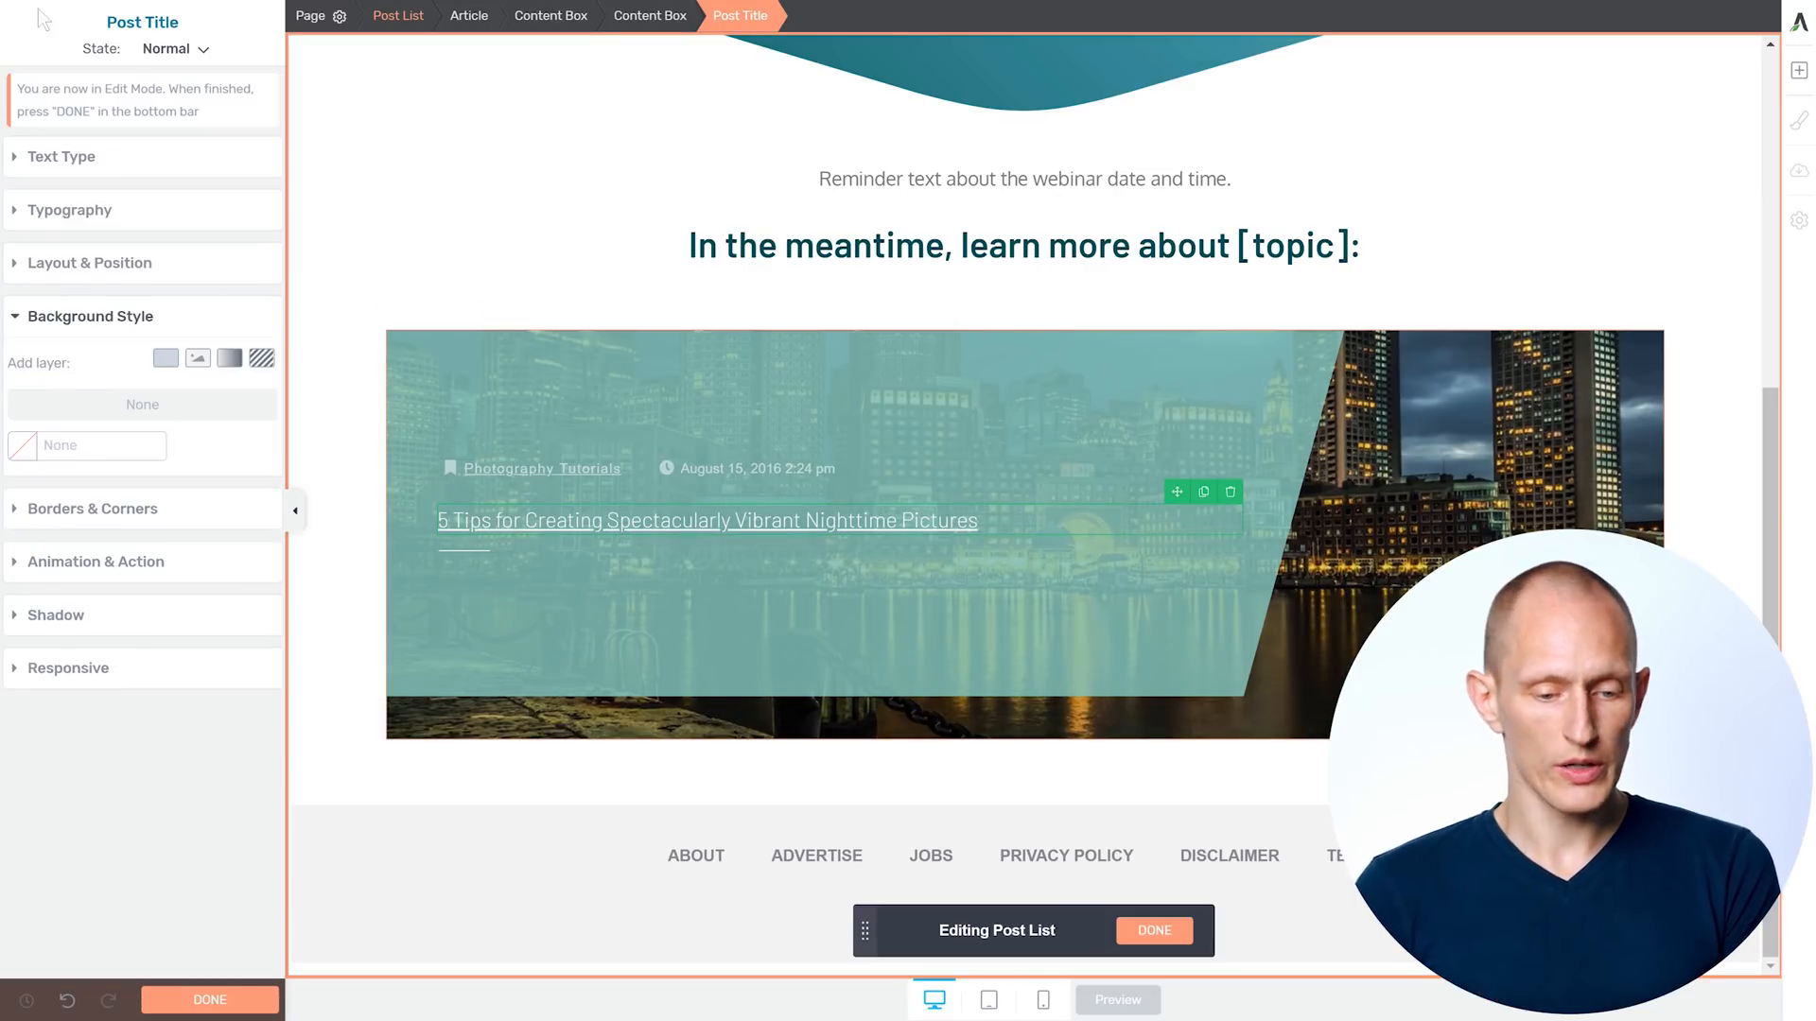
left_click(69, 210)
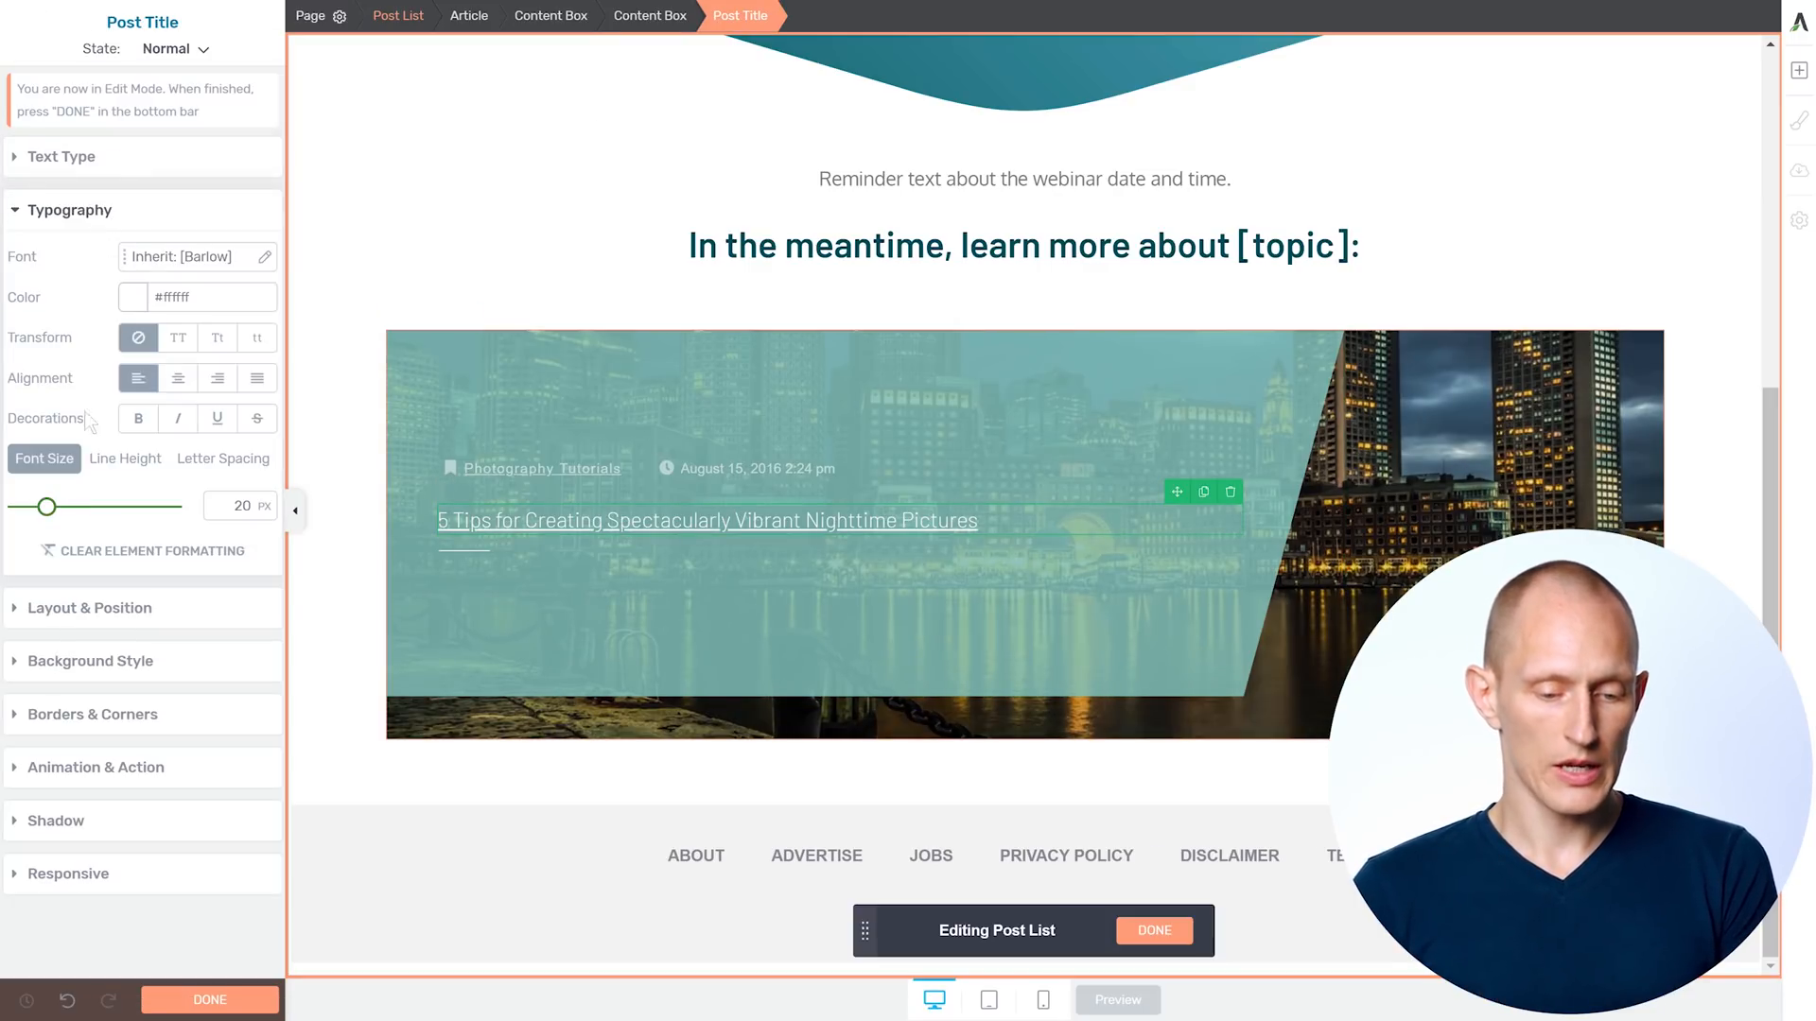
left_click_drag(46, 506, 75, 506)
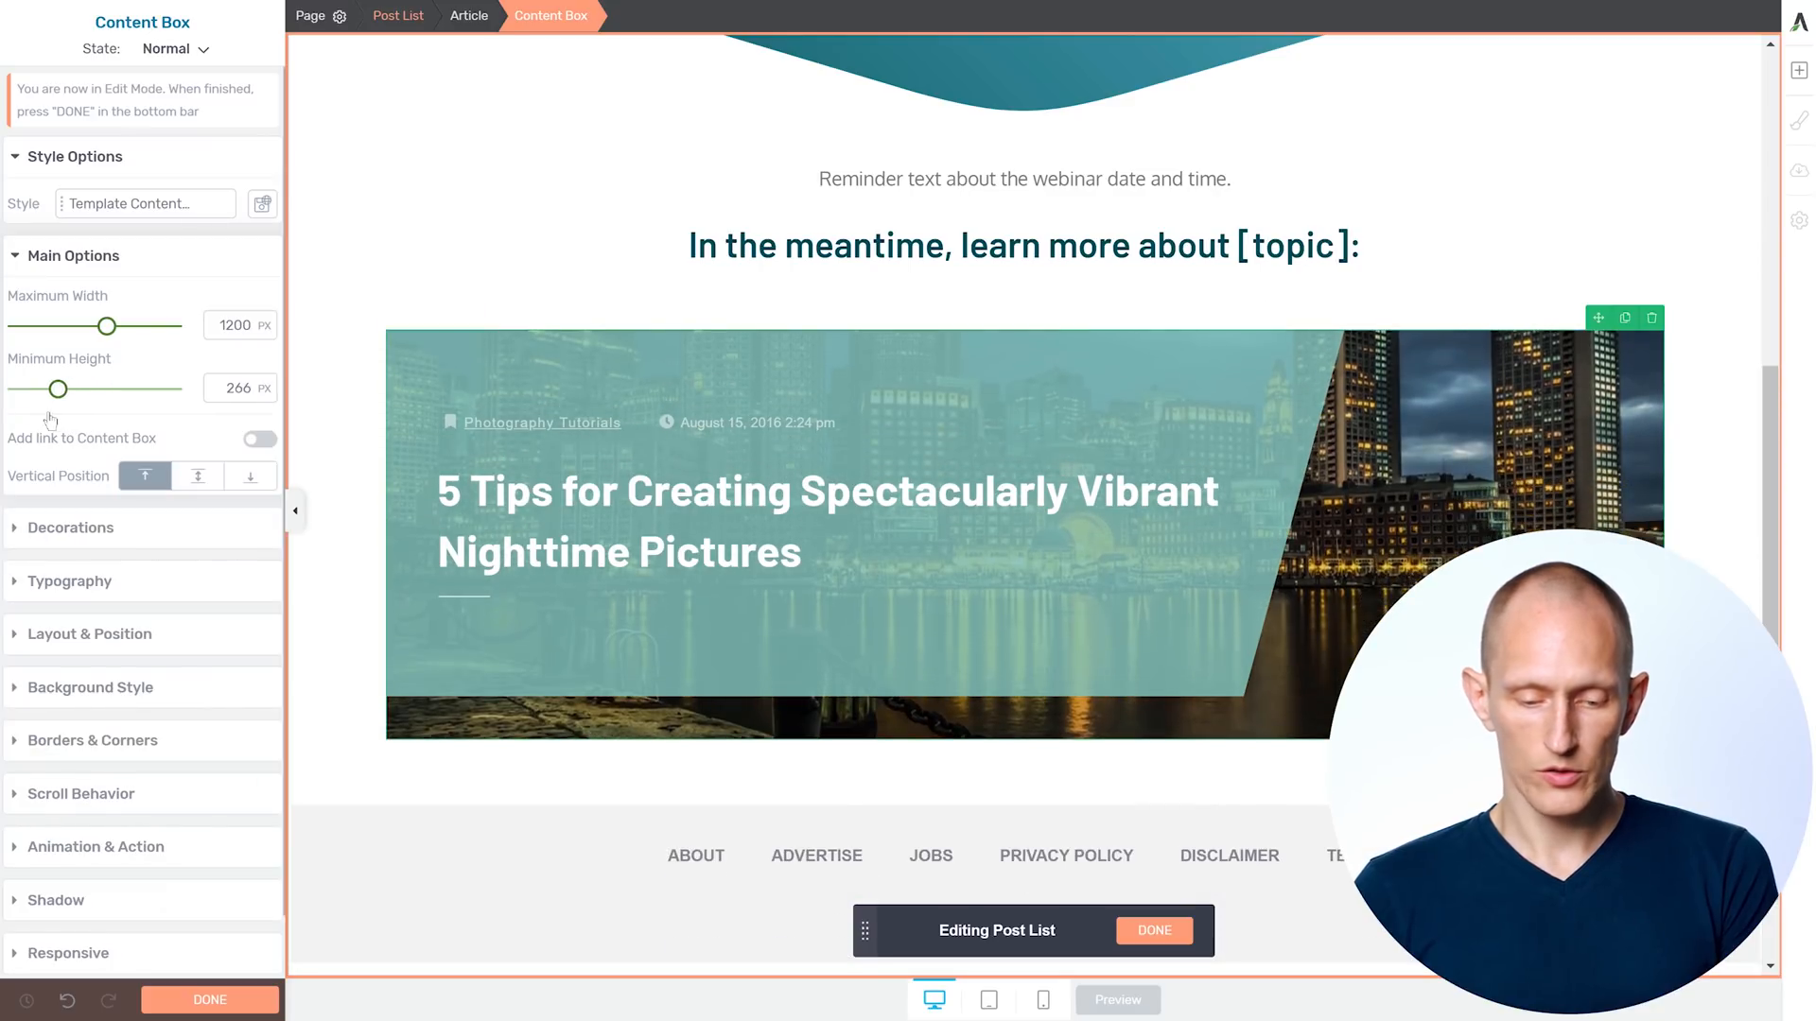
left_click_drag(60, 388, 104, 388)
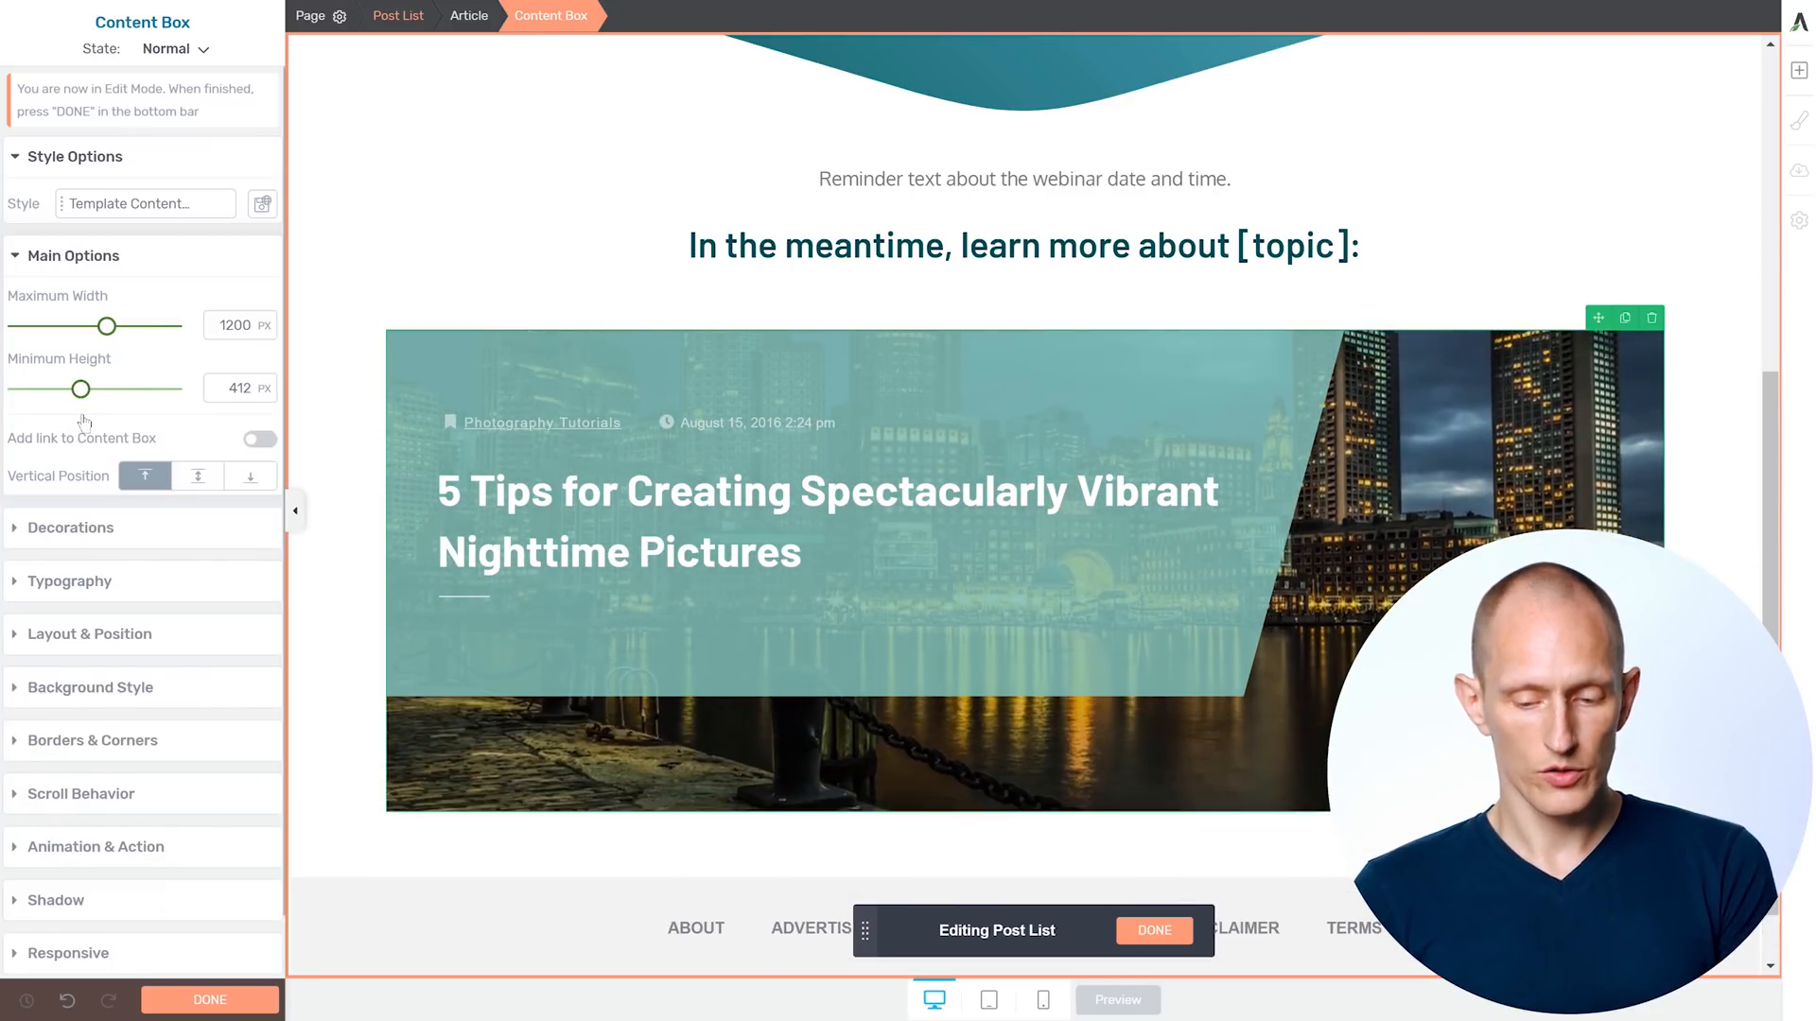
left_click_drag(80, 389, 82, 388)
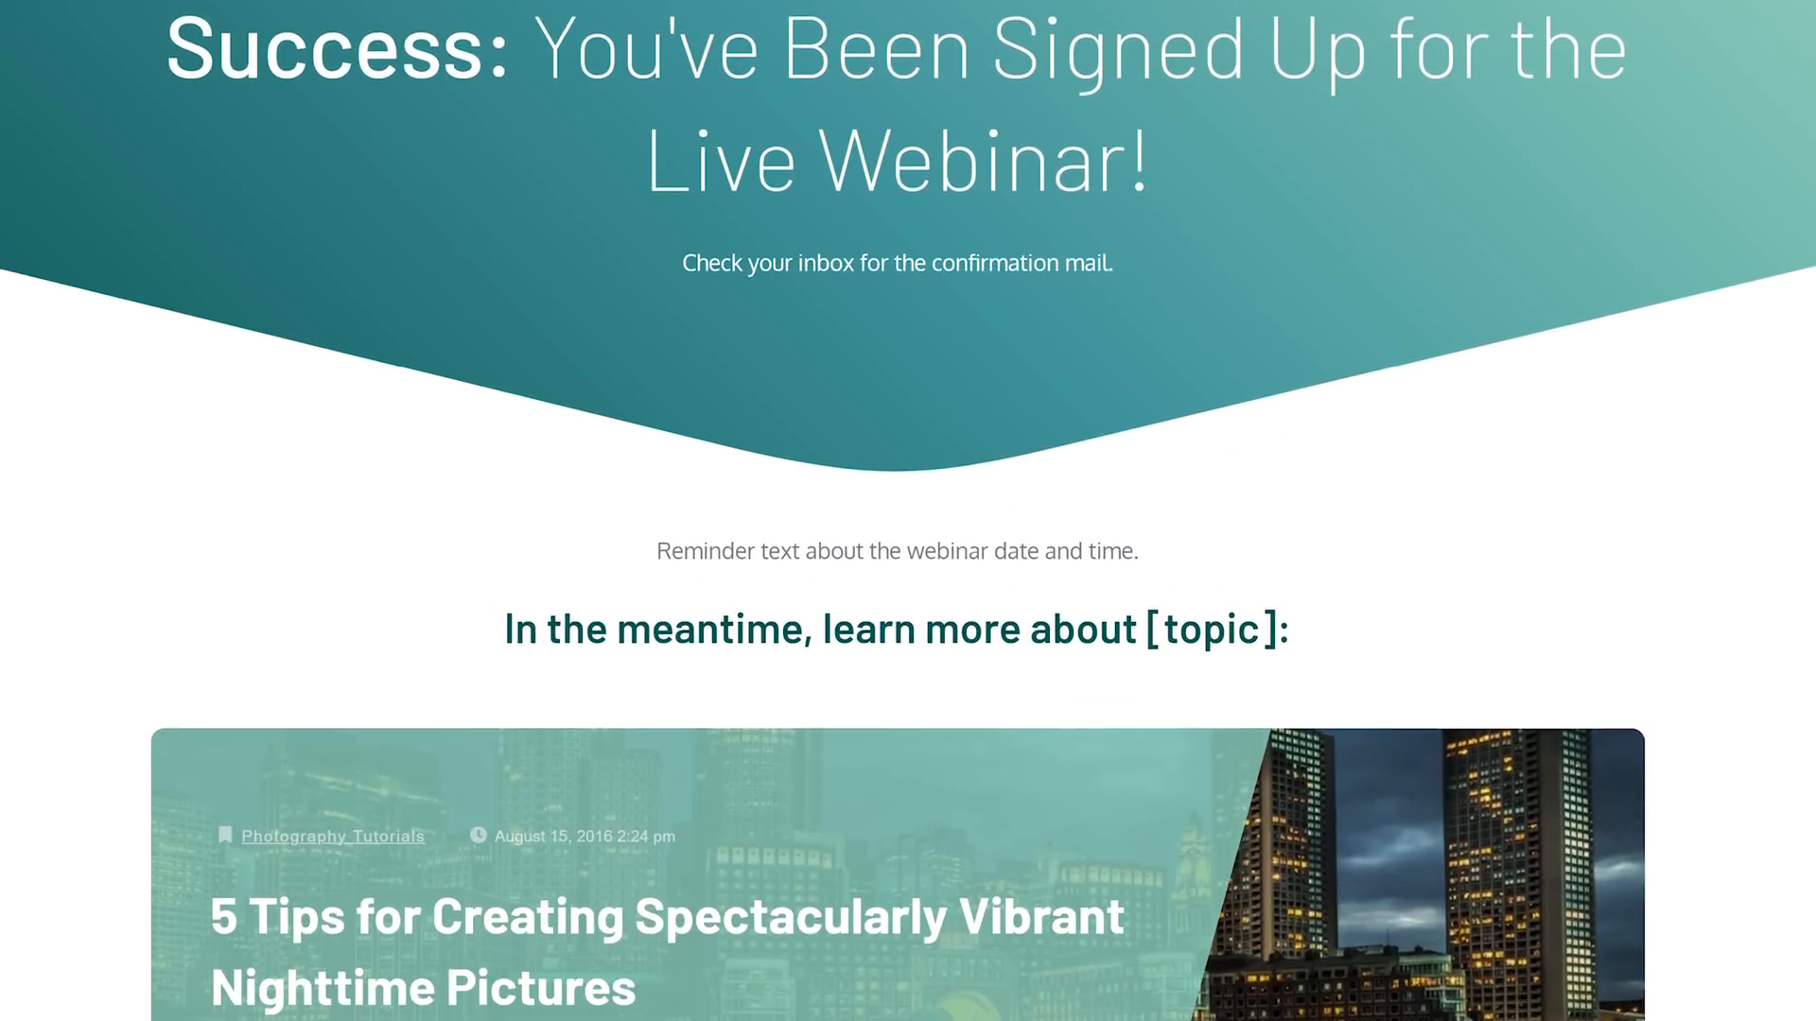
Scroll the preview down to view the full nighttime pictures post card and its Read More button
scroll("down", 3)
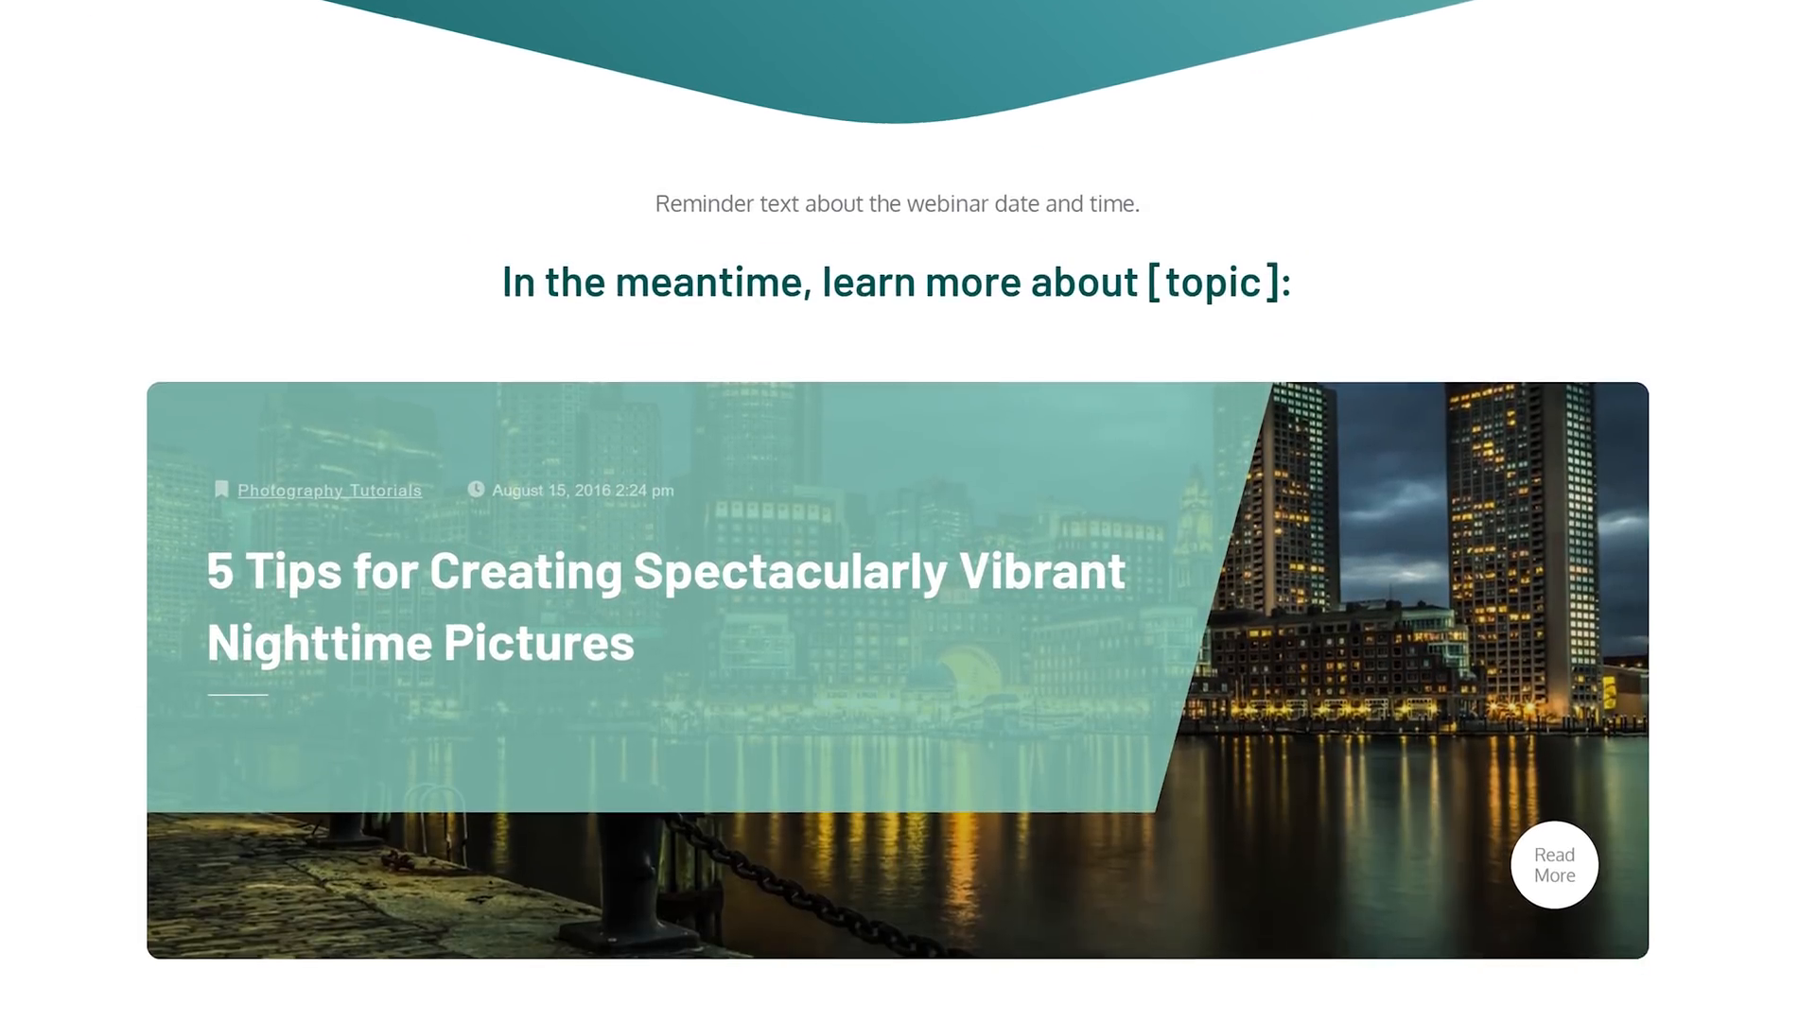